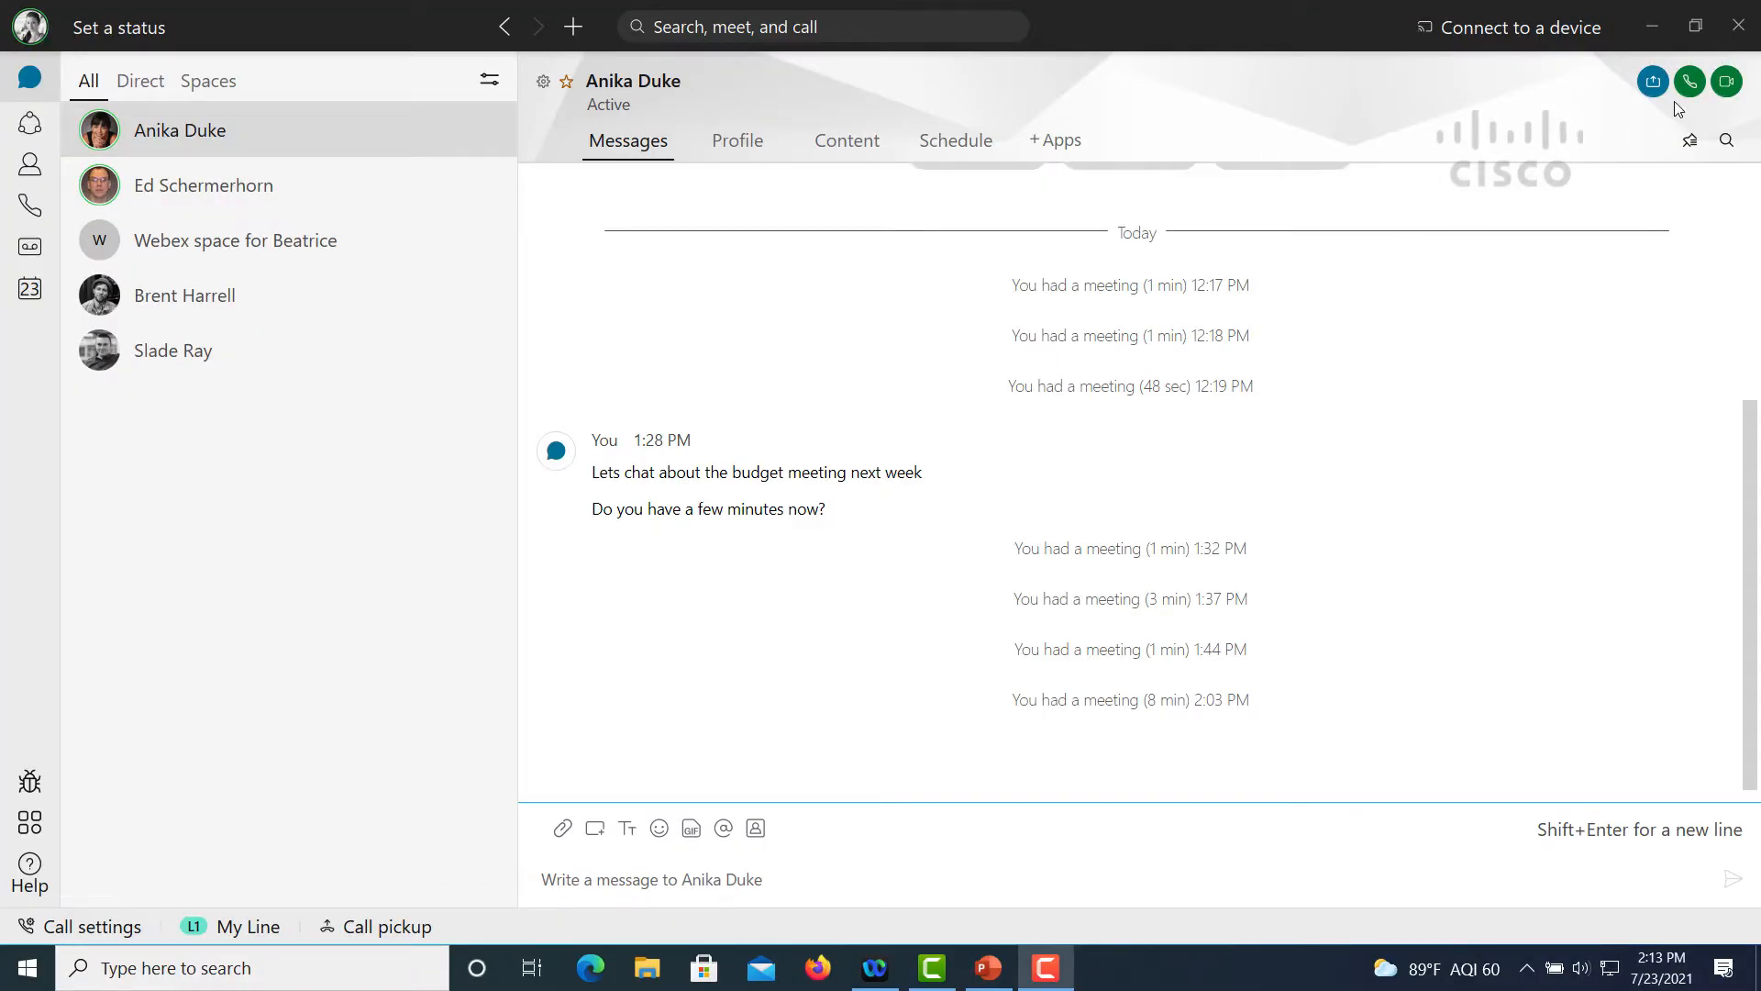
pyautogui.click(1690, 81)
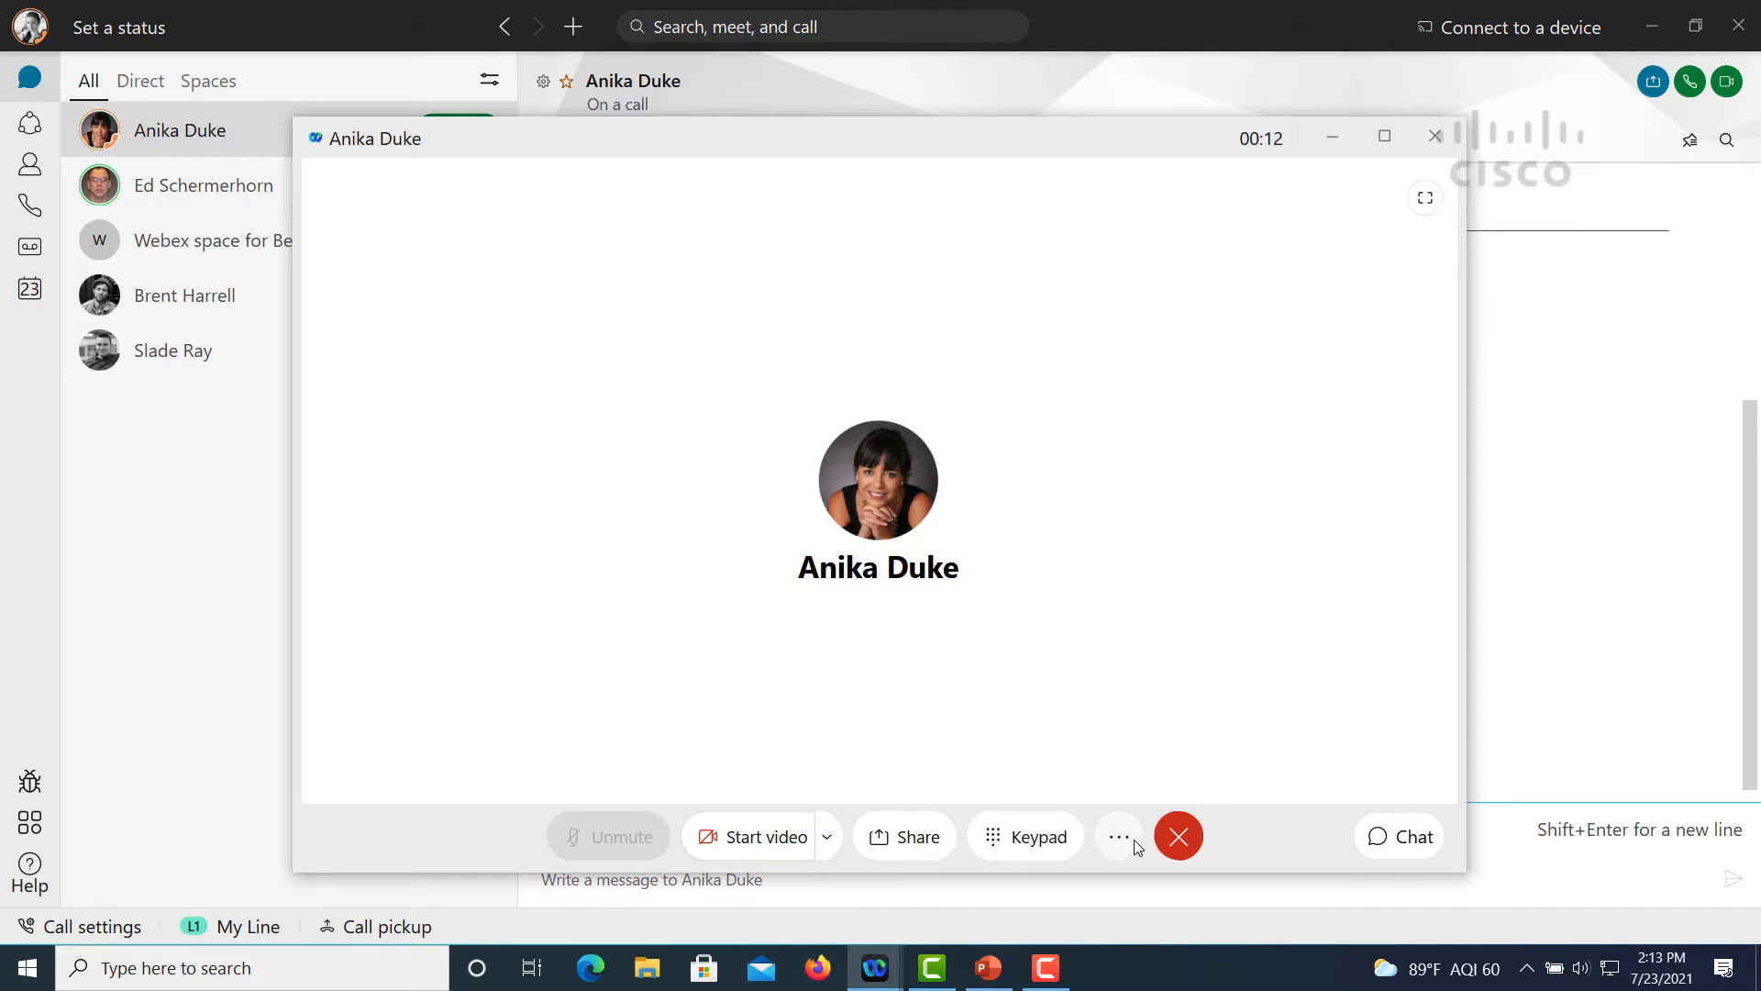
pyautogui.click(1117, 837)
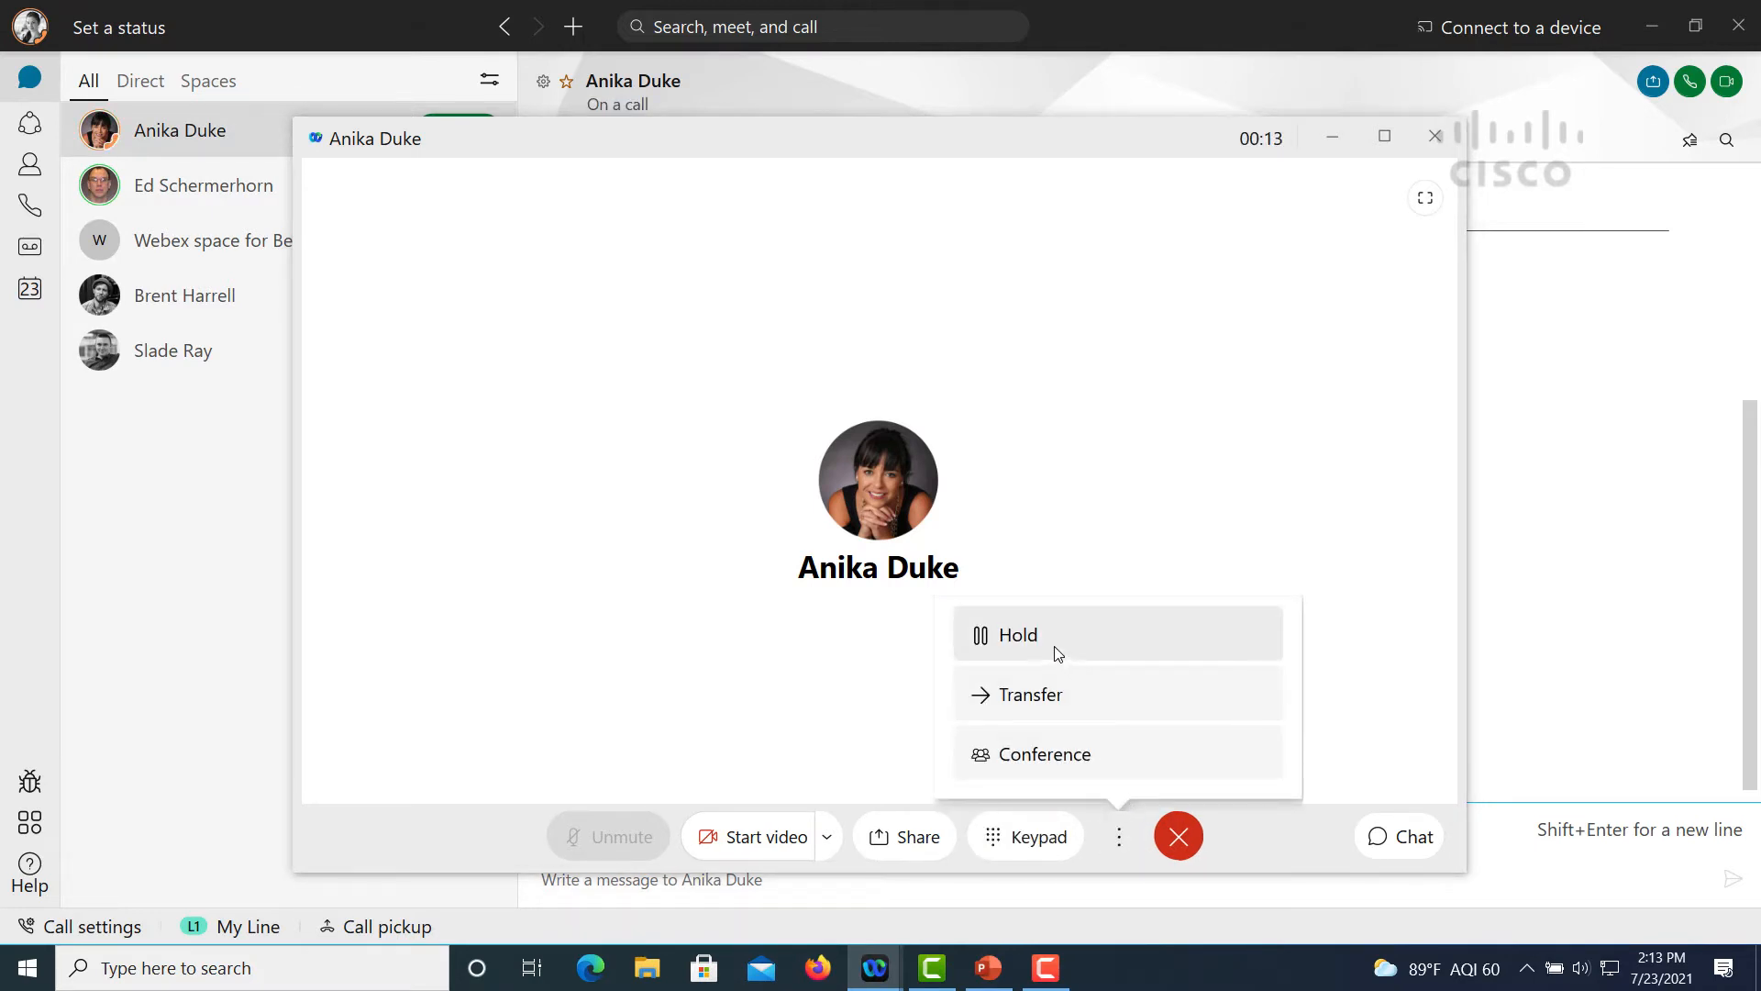
pyautogui.click(1016, 635)
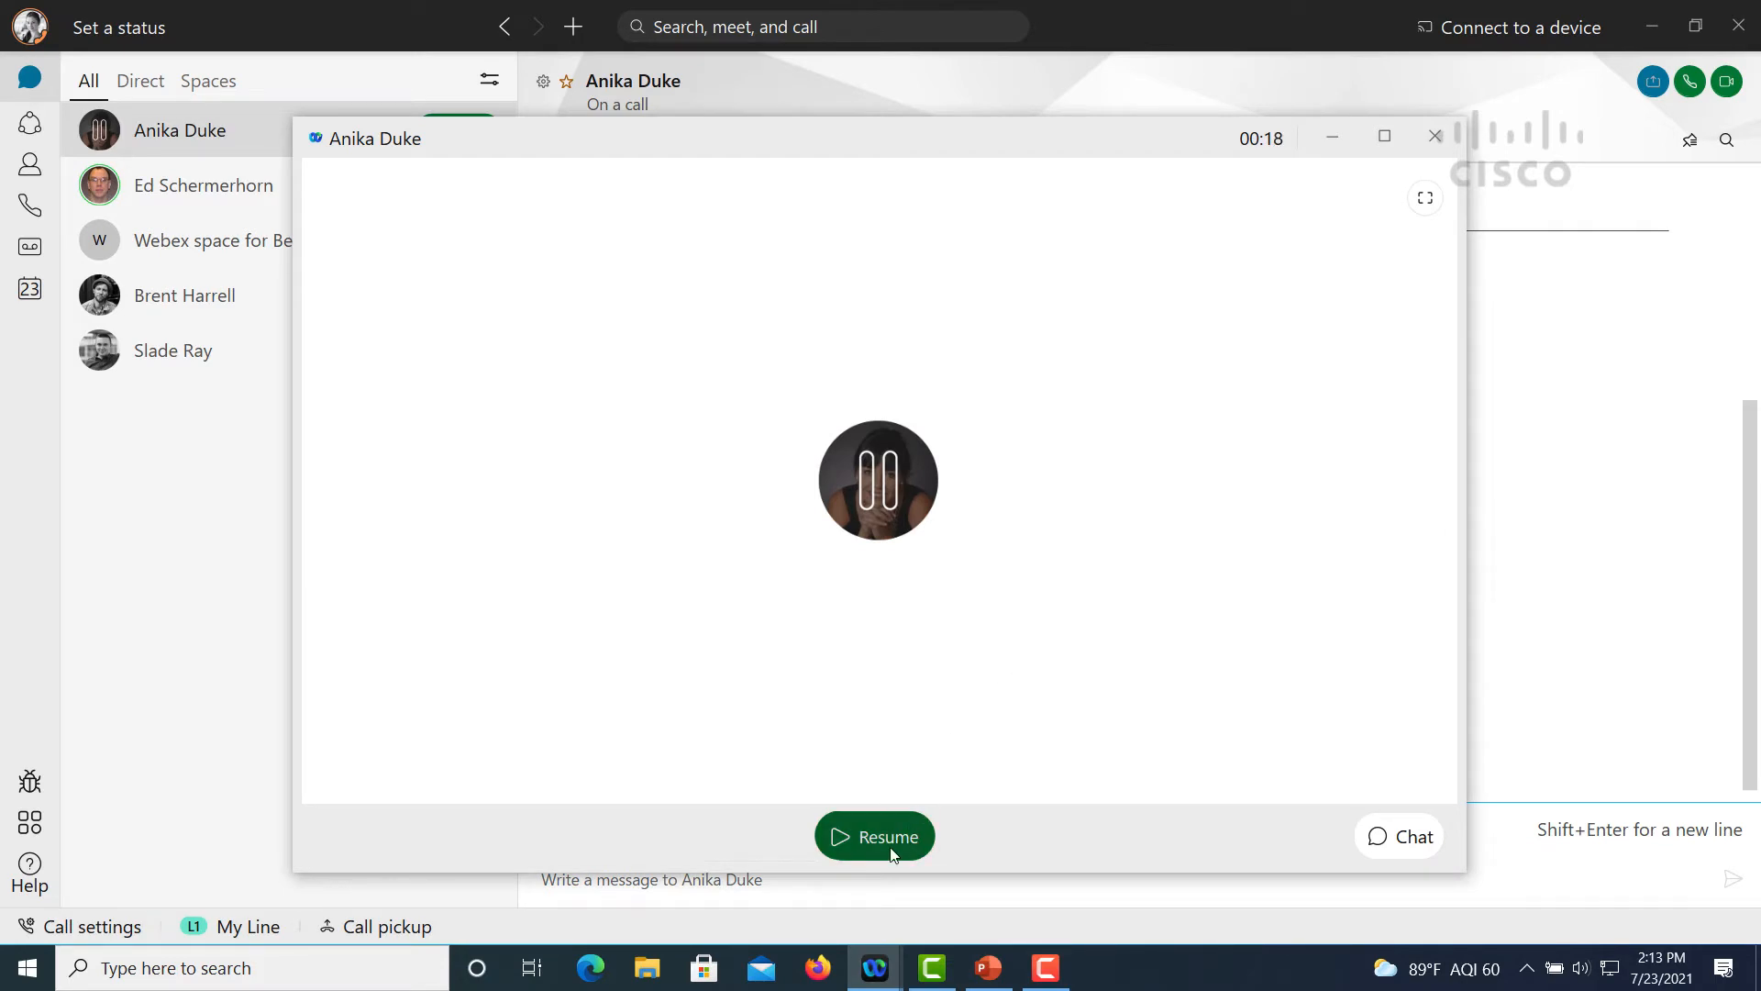
pyautogui.click(873, 837)
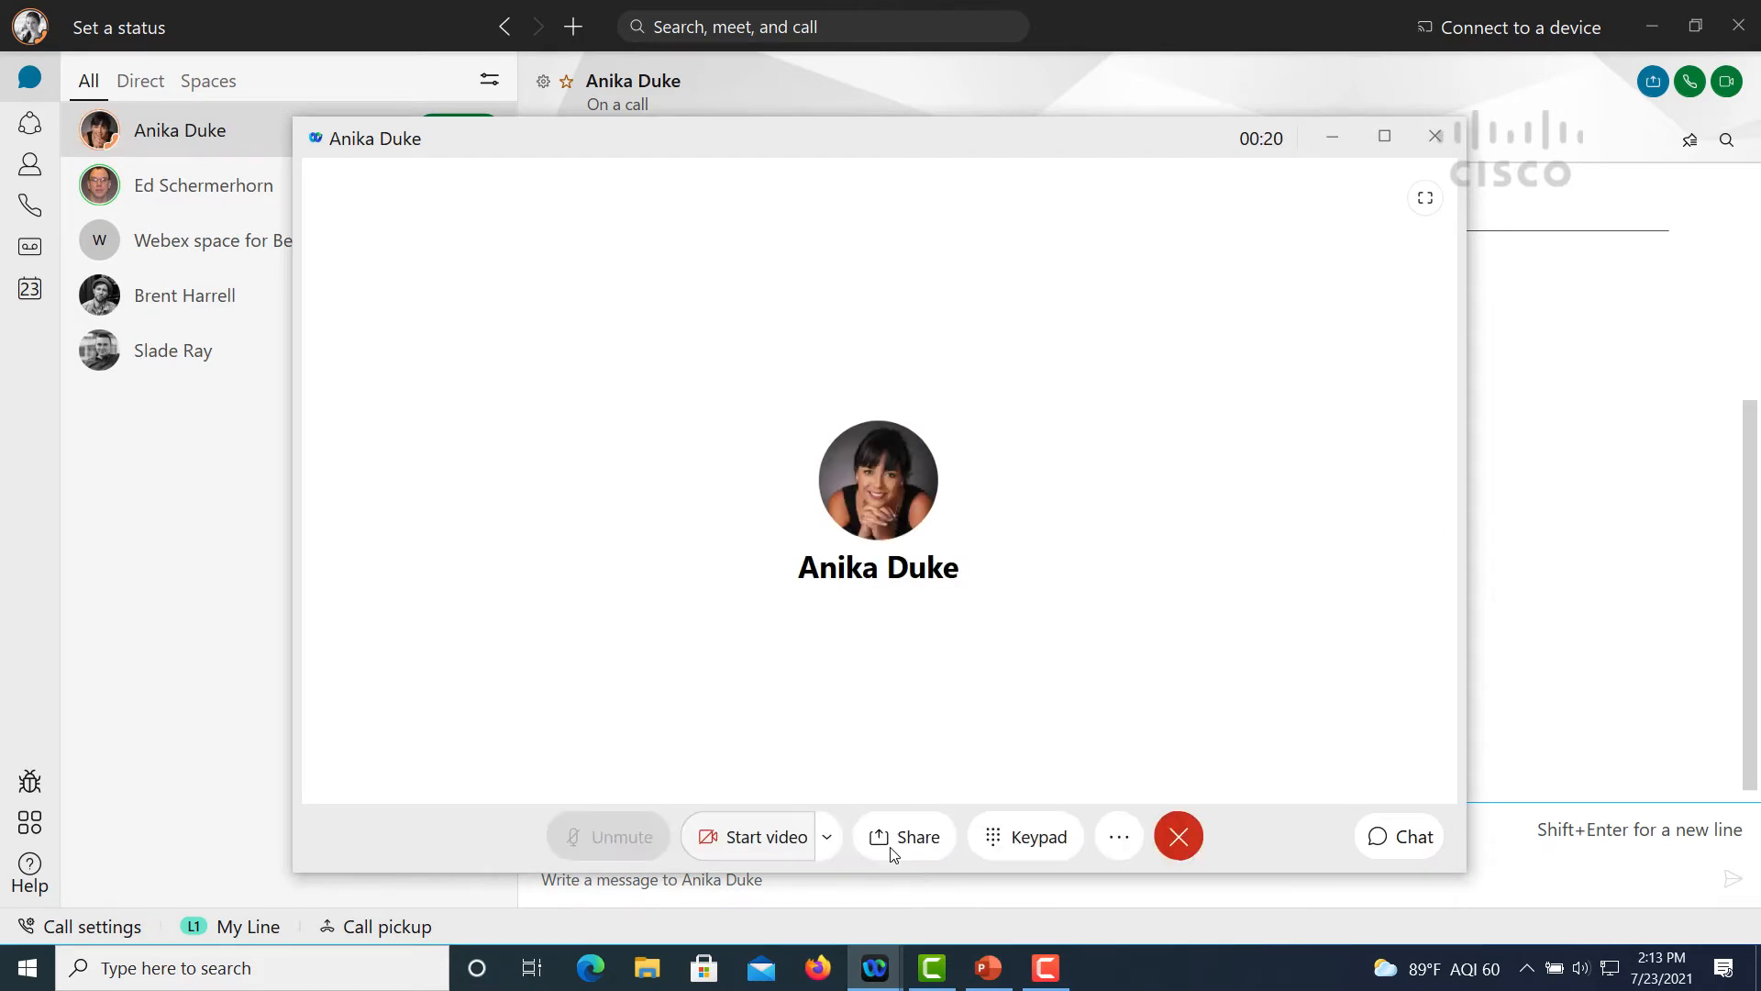
pyautogui.click(1117, 837)
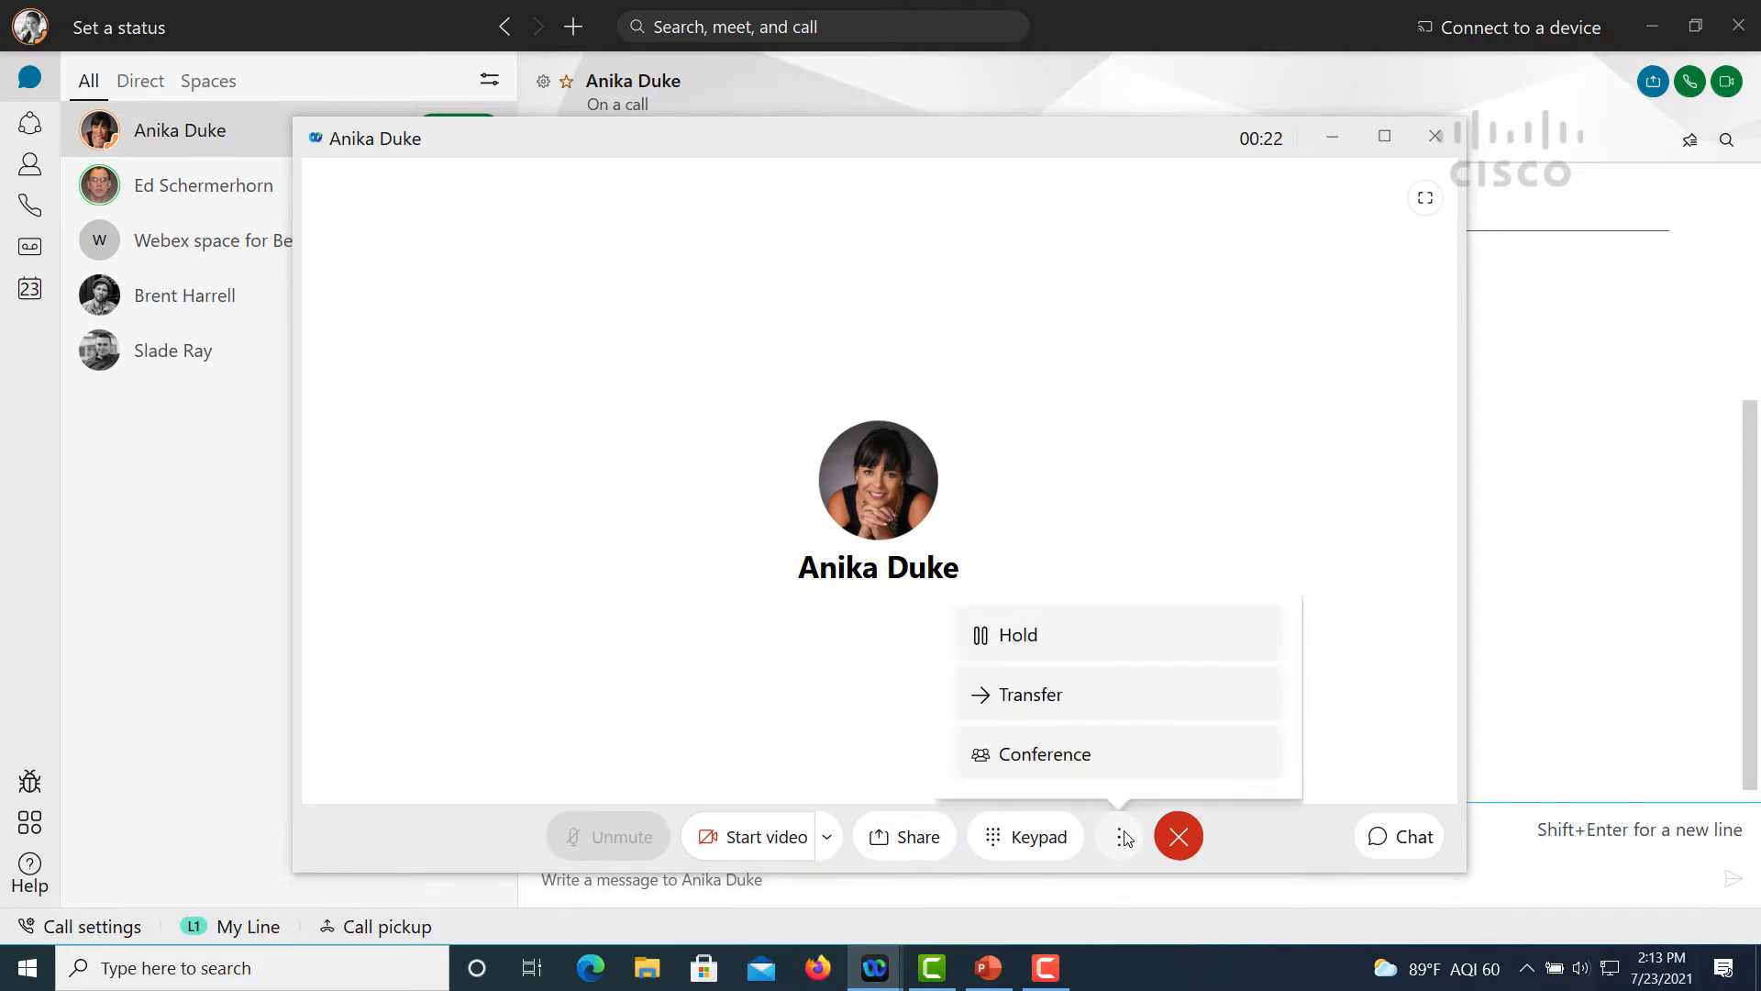
pyautogui.click(1029, 693)
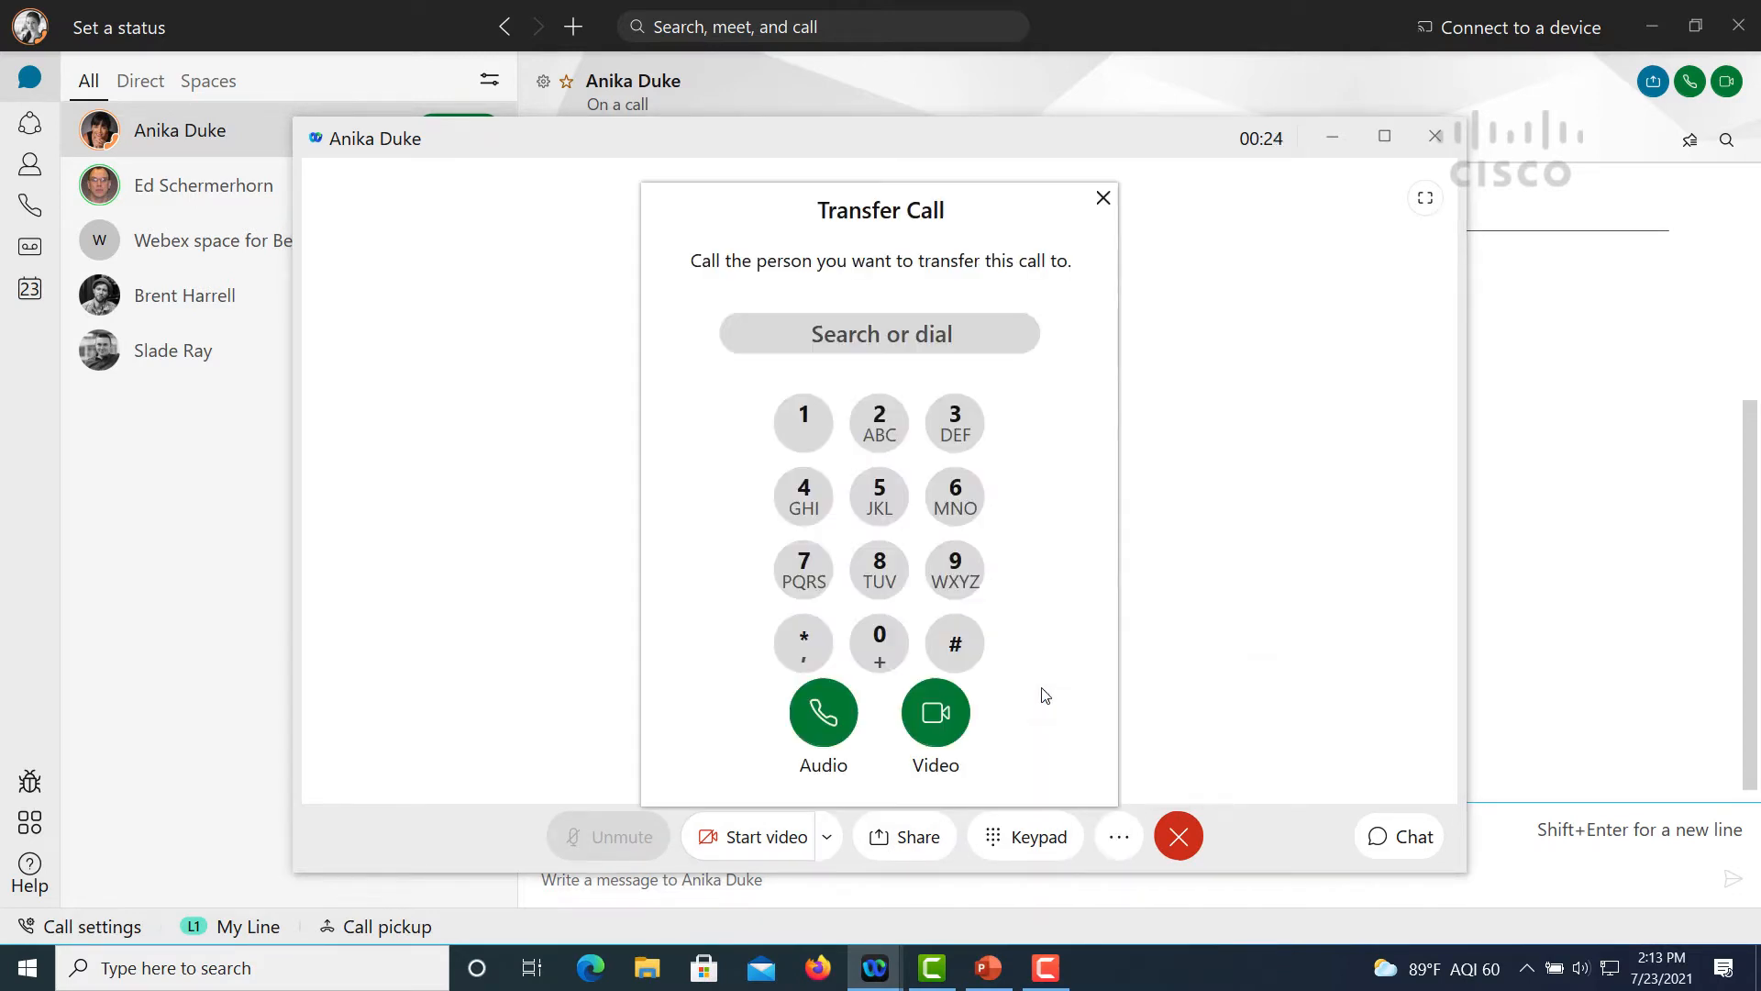
pyautogui.write('adri')
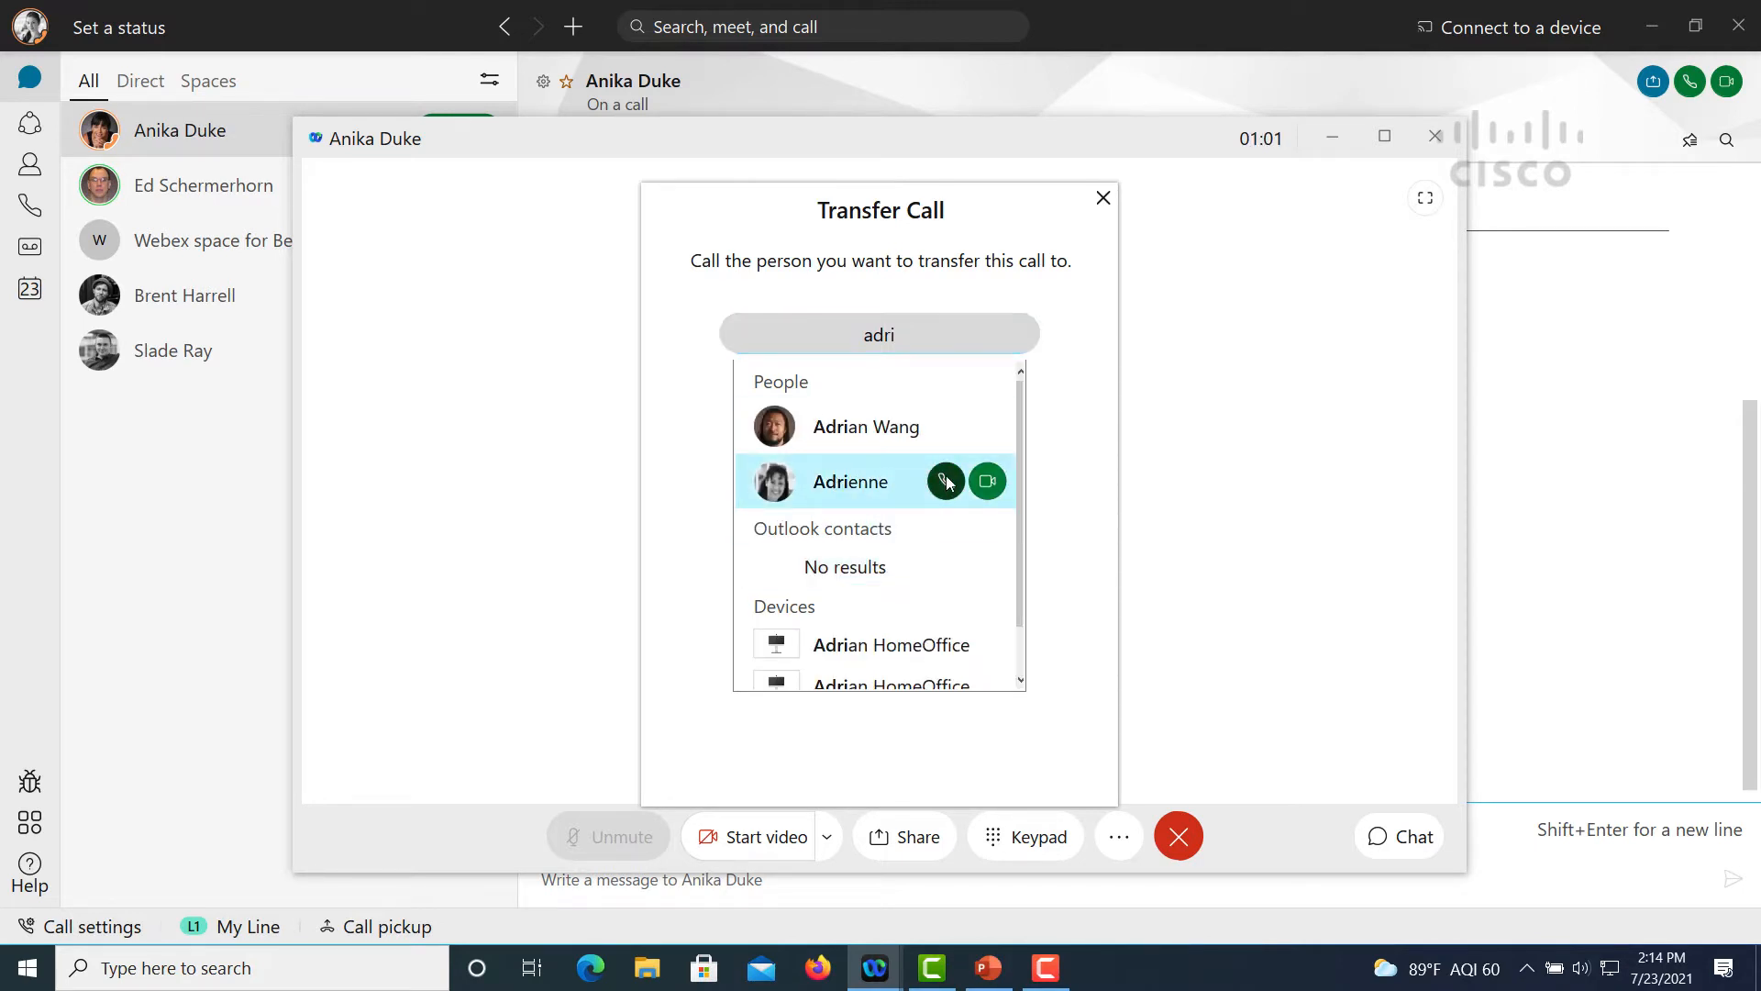
pyautogui.click(946, 480)
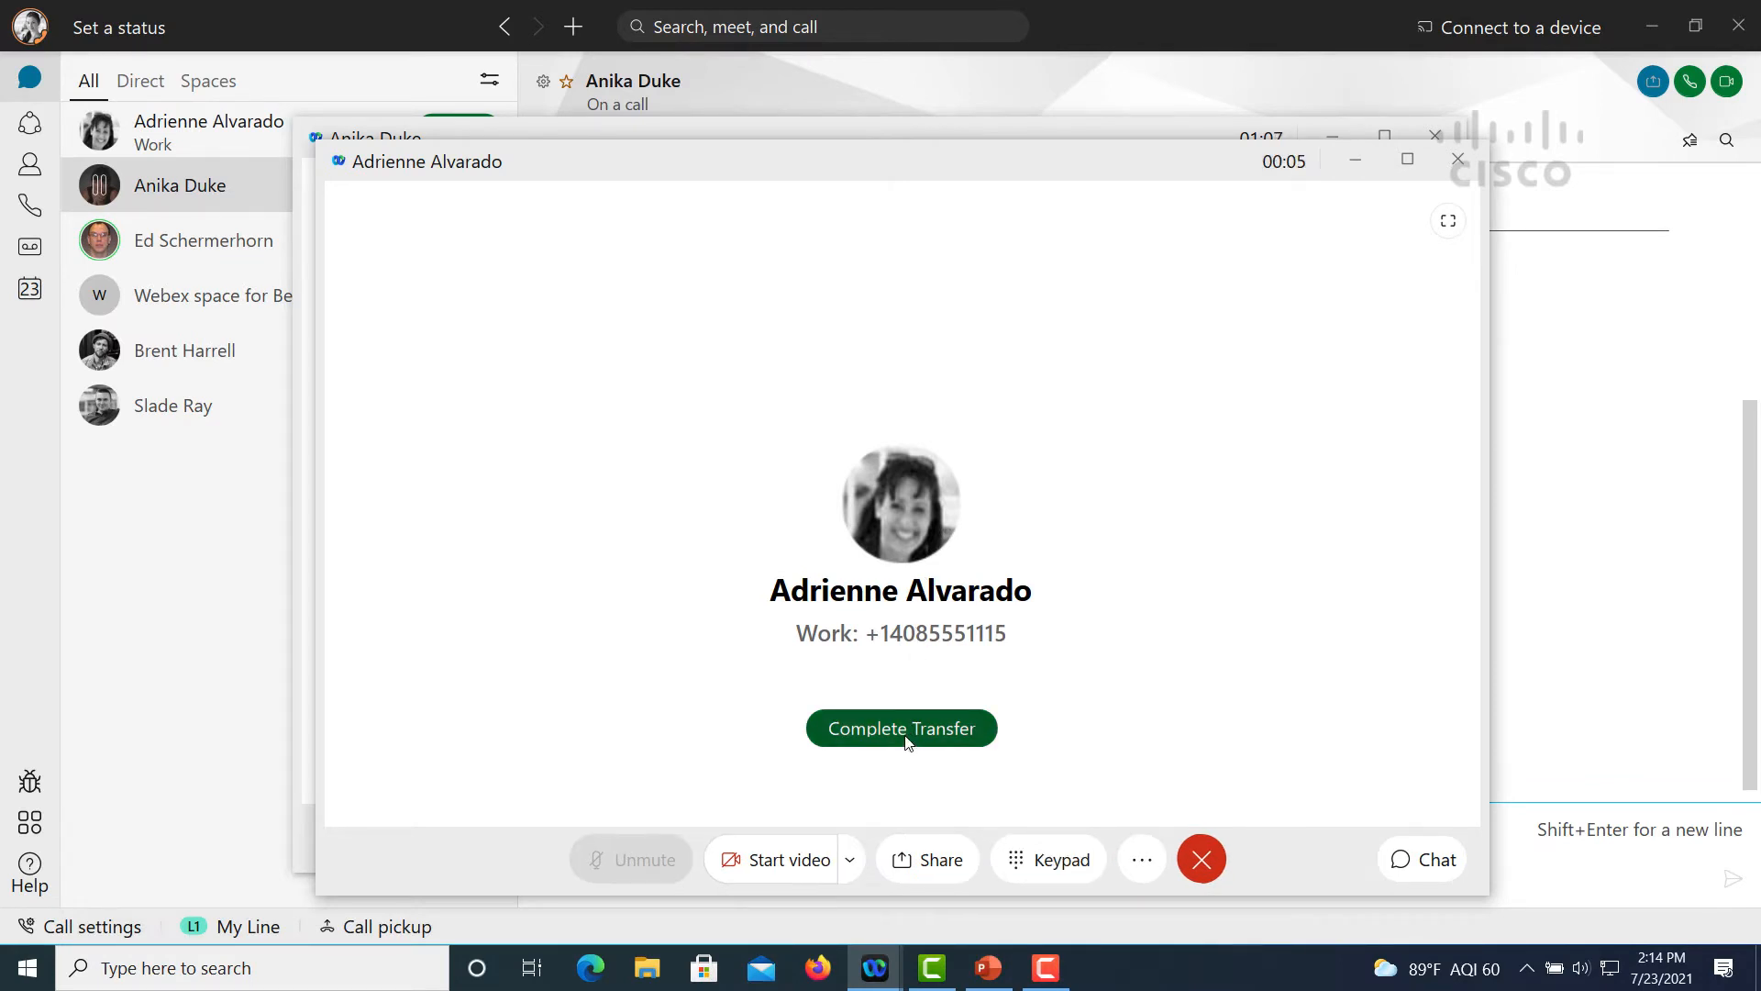
pyautogui.click(899, 728)
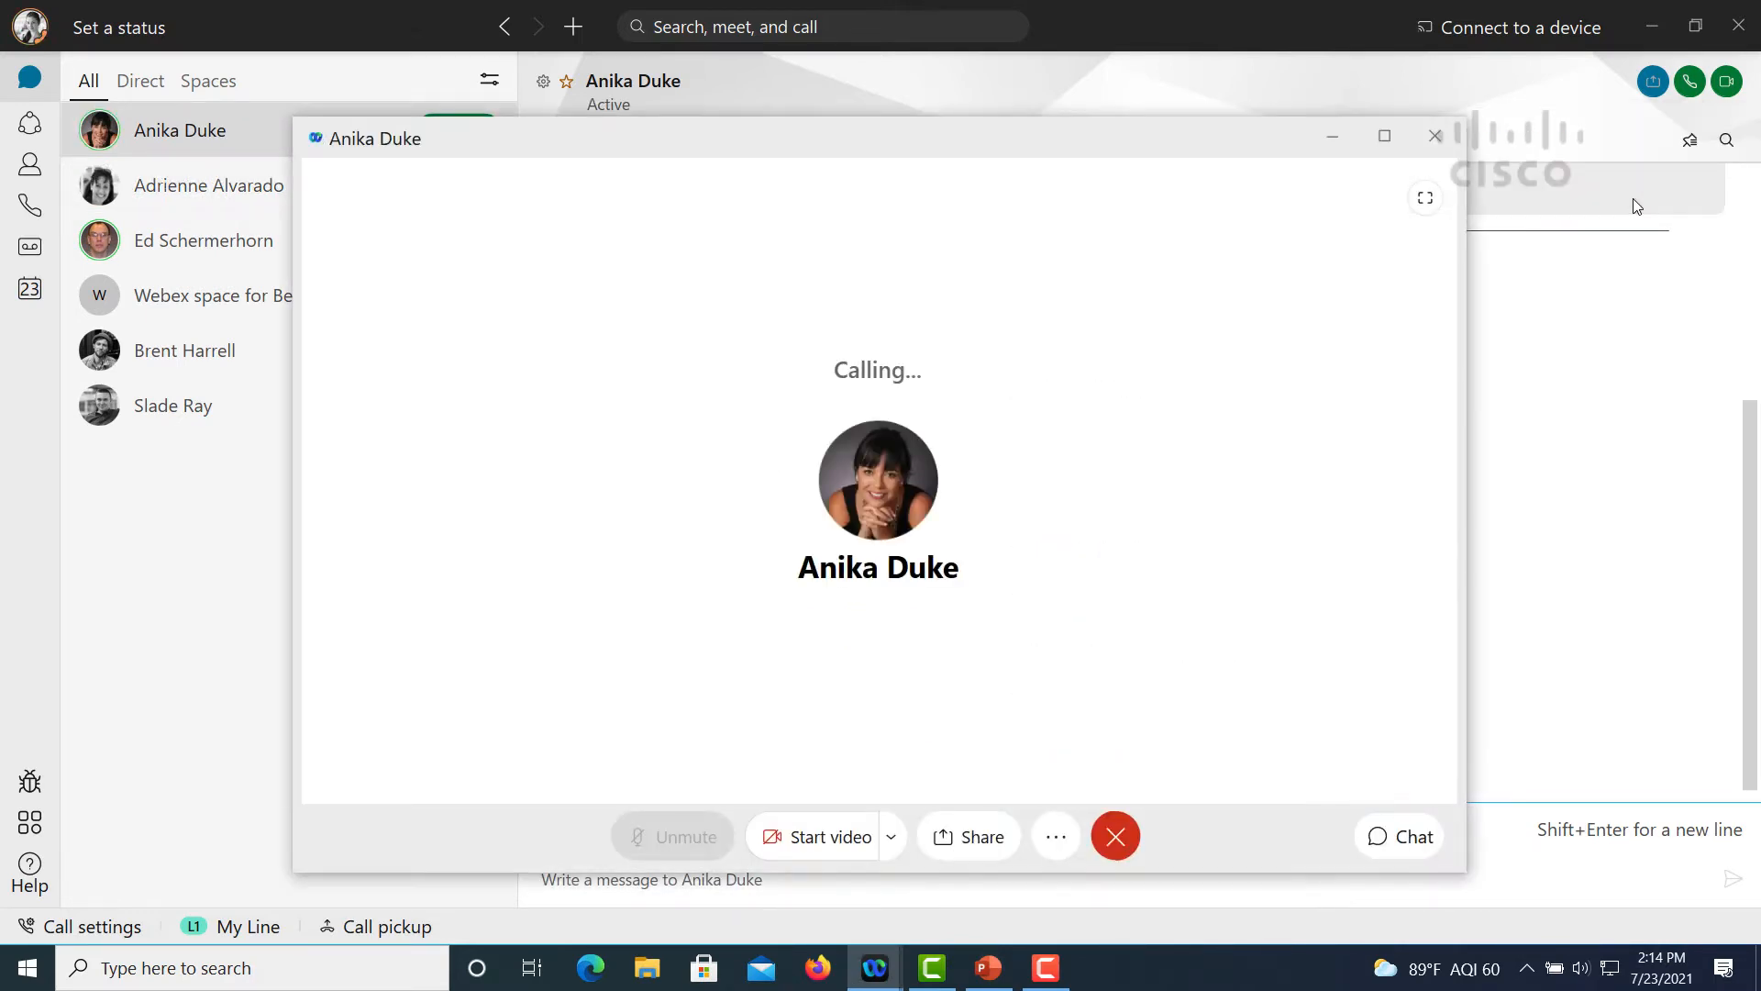
pyautogui.click(1053, 836)
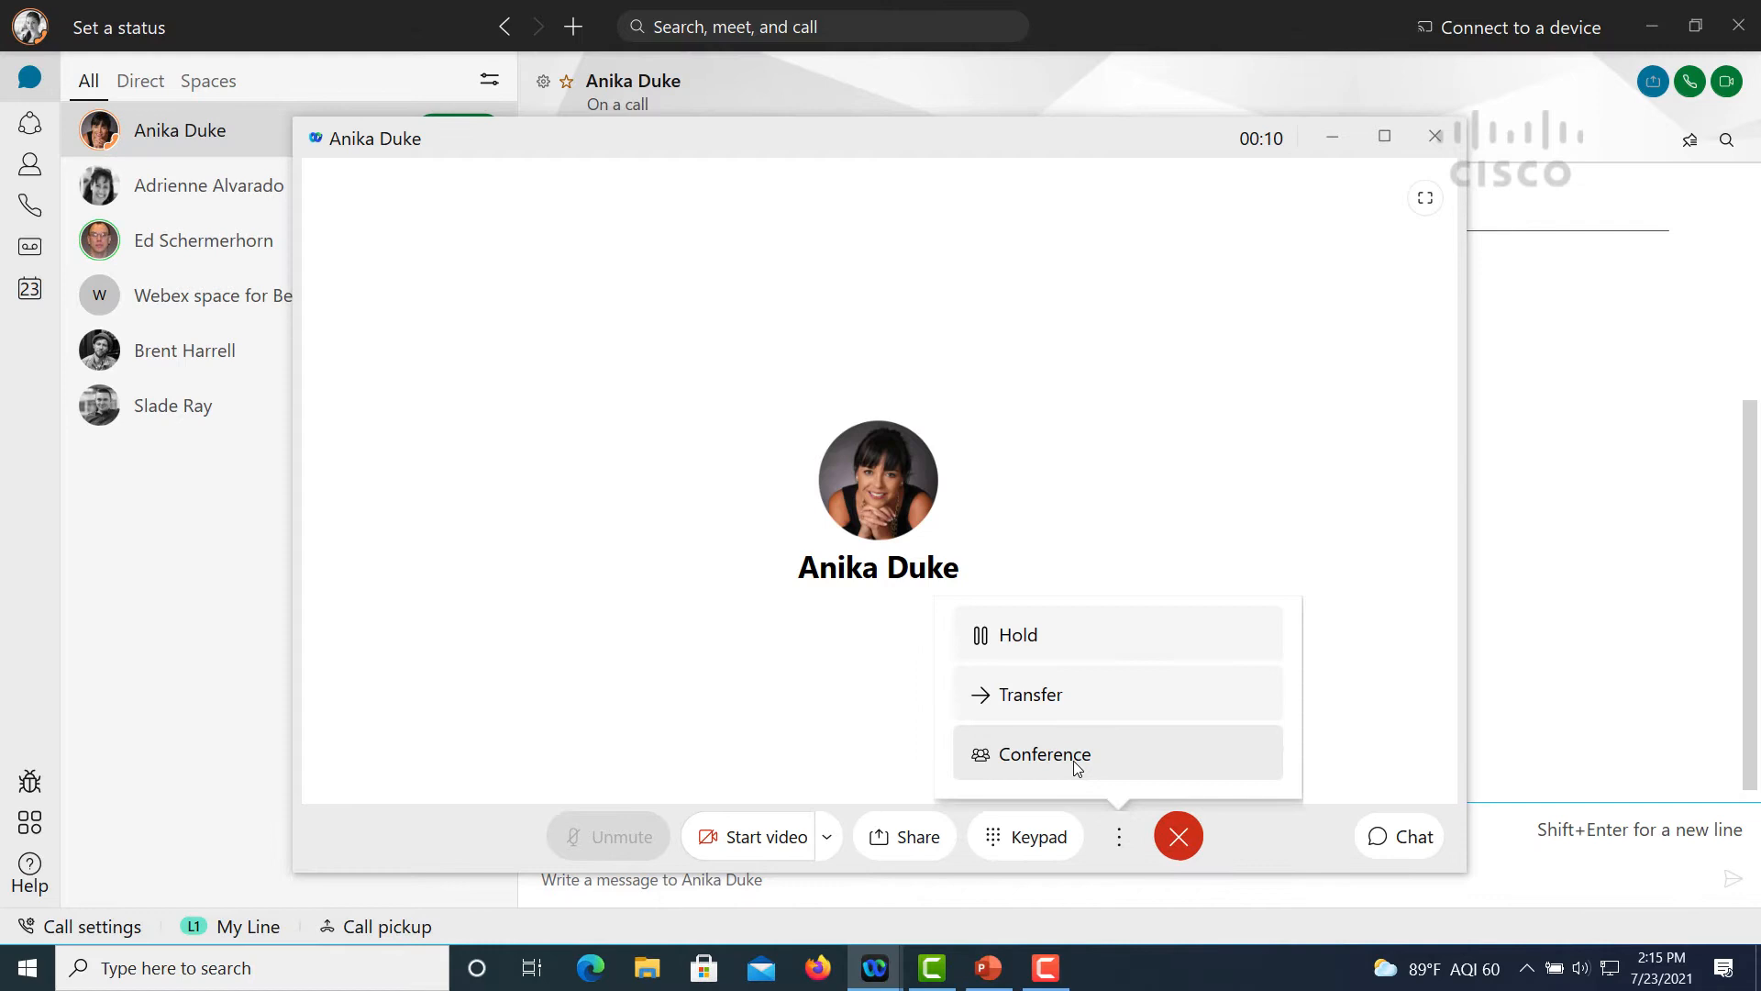
pyautogui.click(1043, 754)
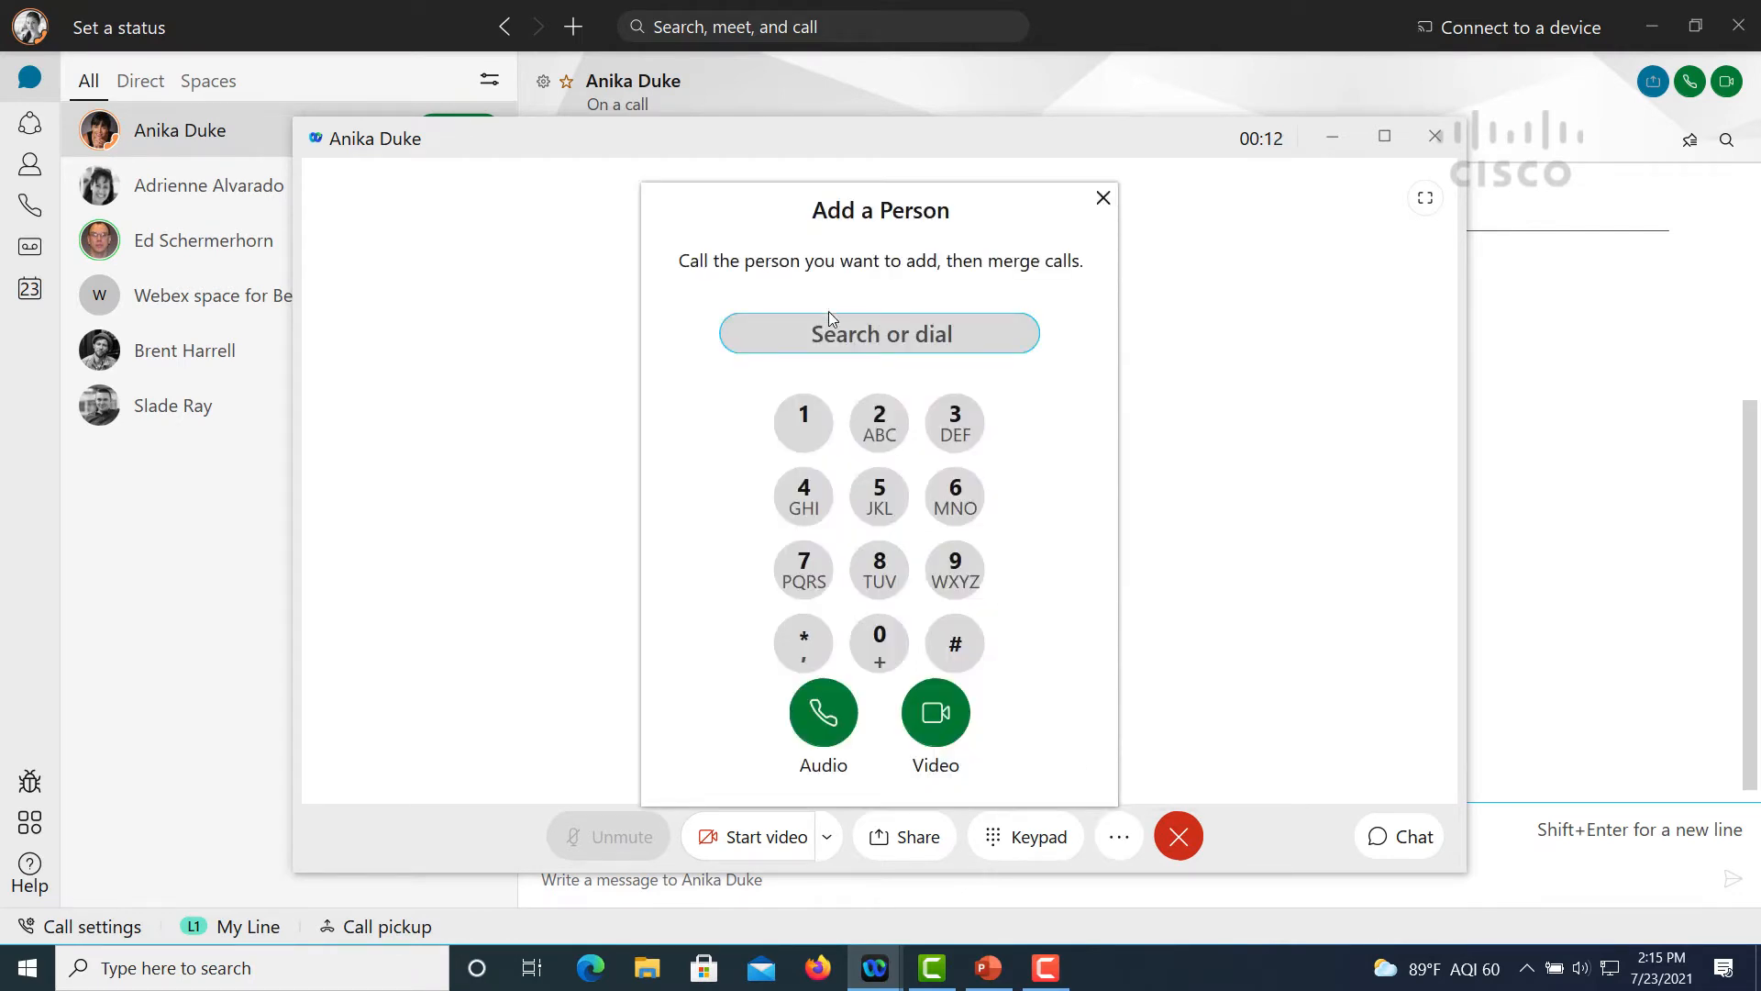
pyautogui.write('adr')
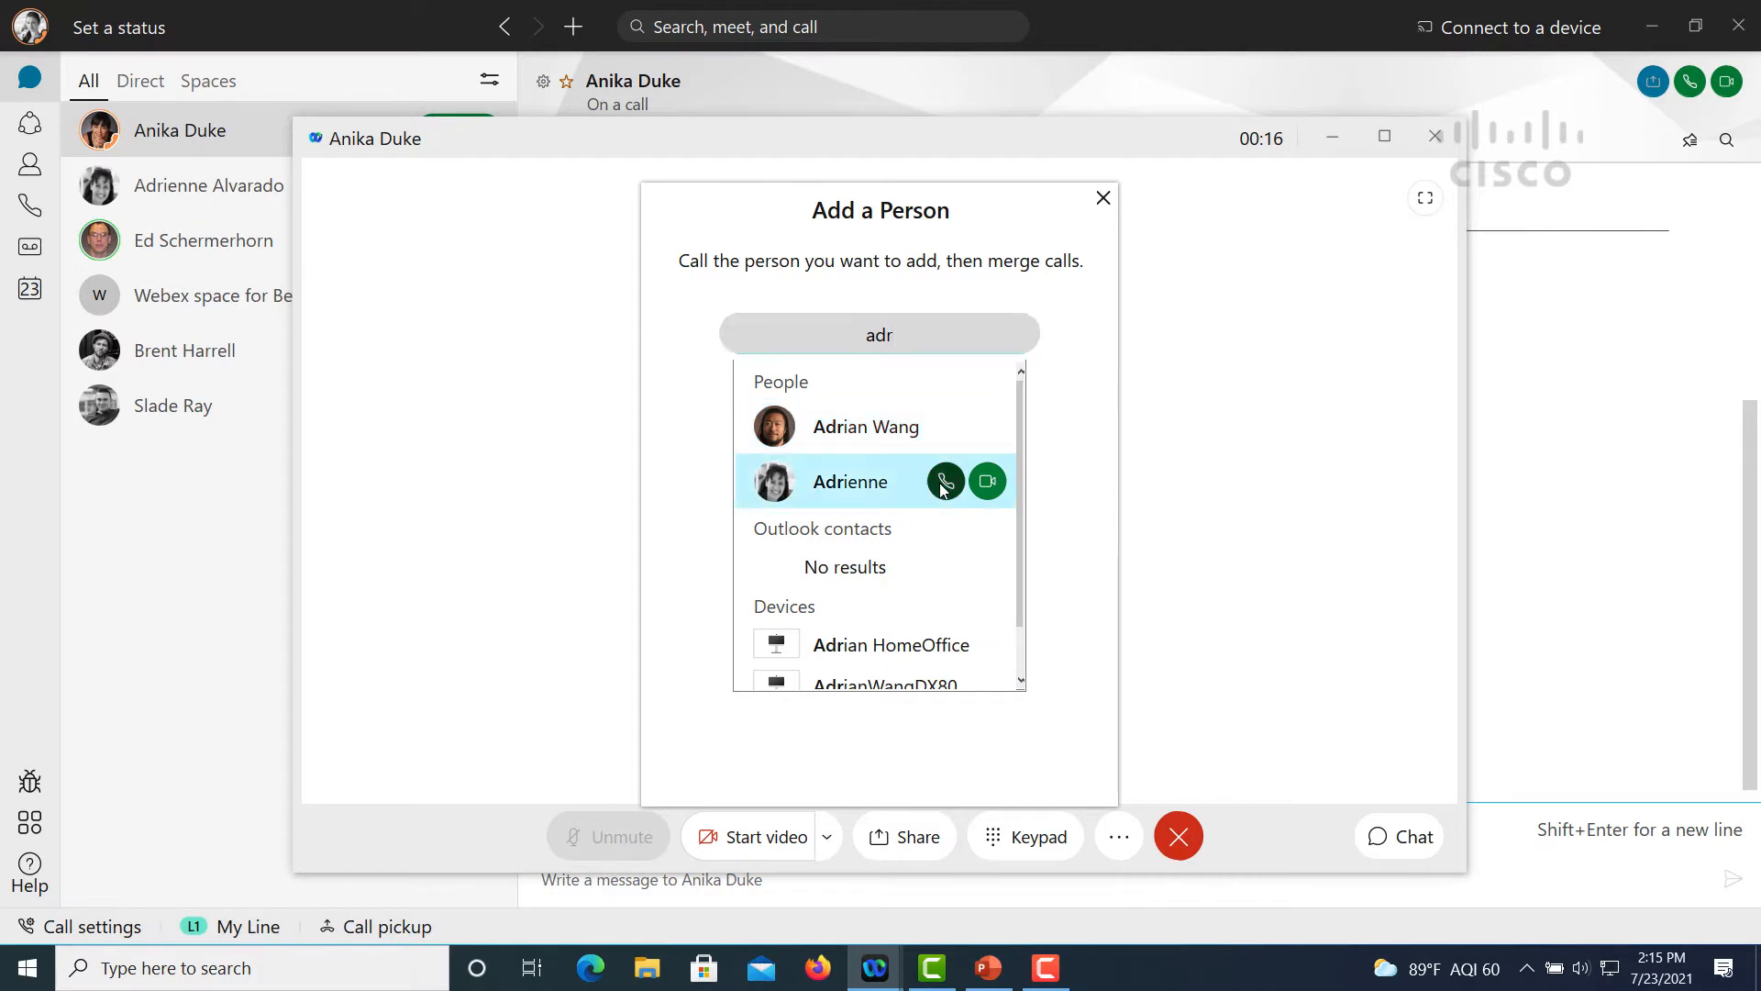
pyautogui.click(943, 481)
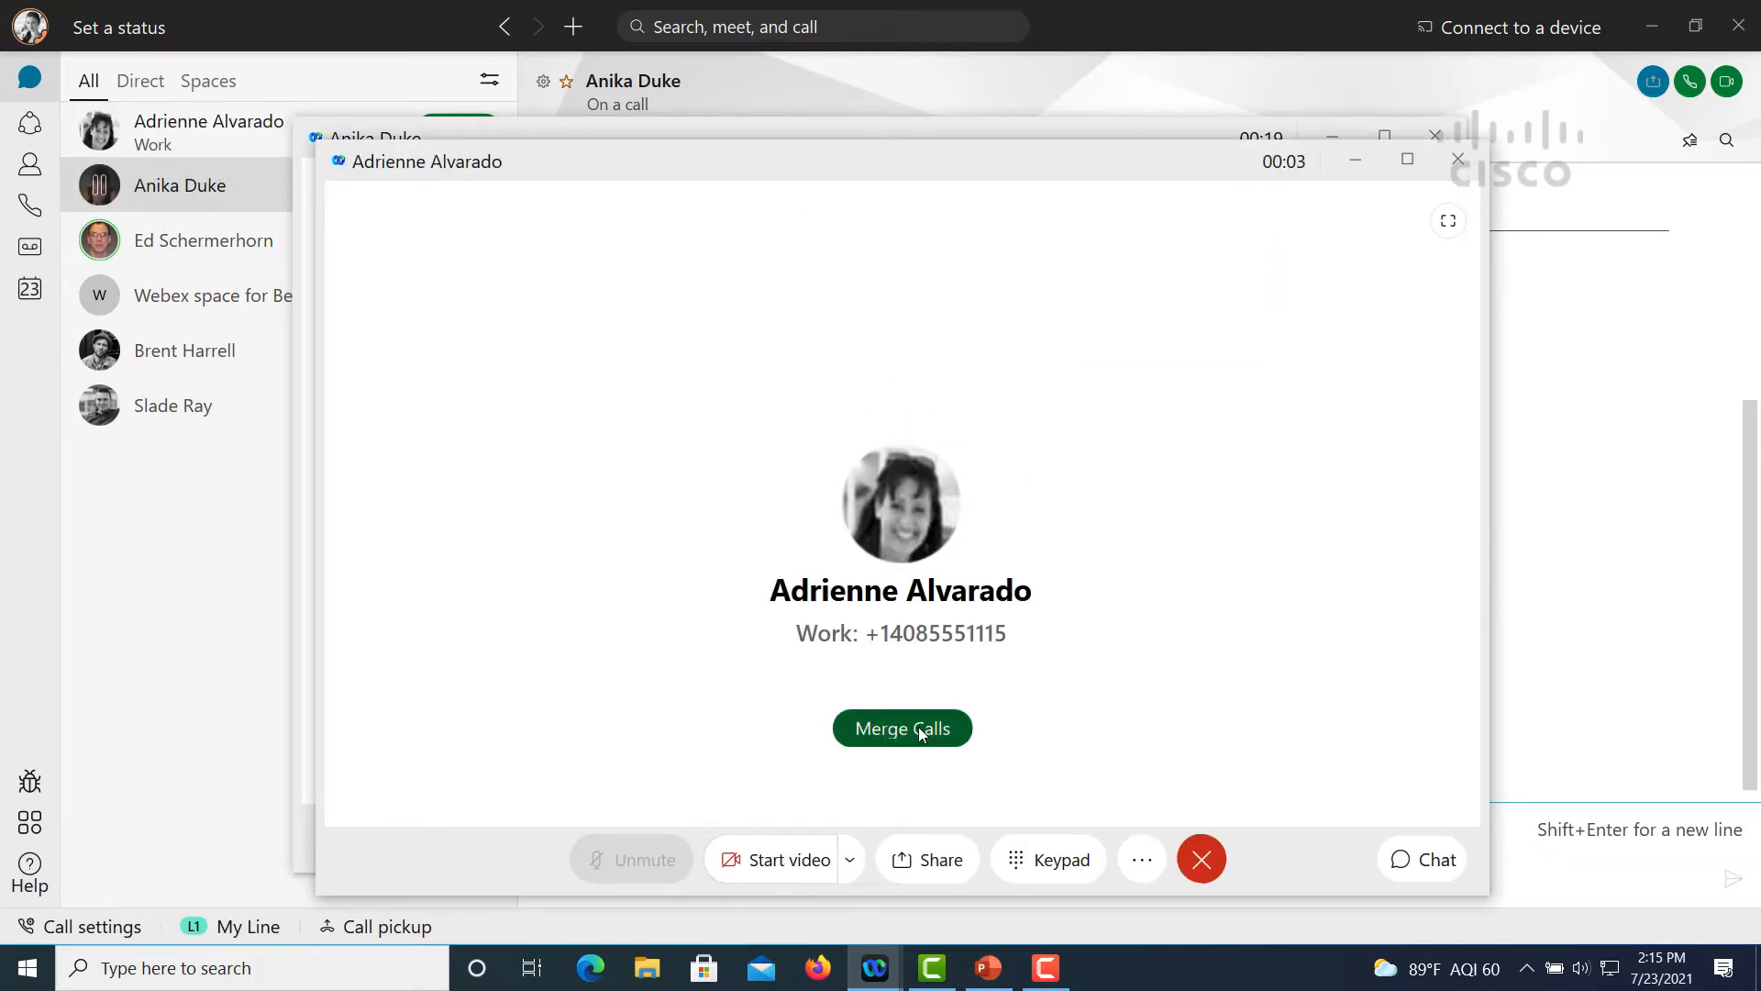
pyautogui.click(900, 729)
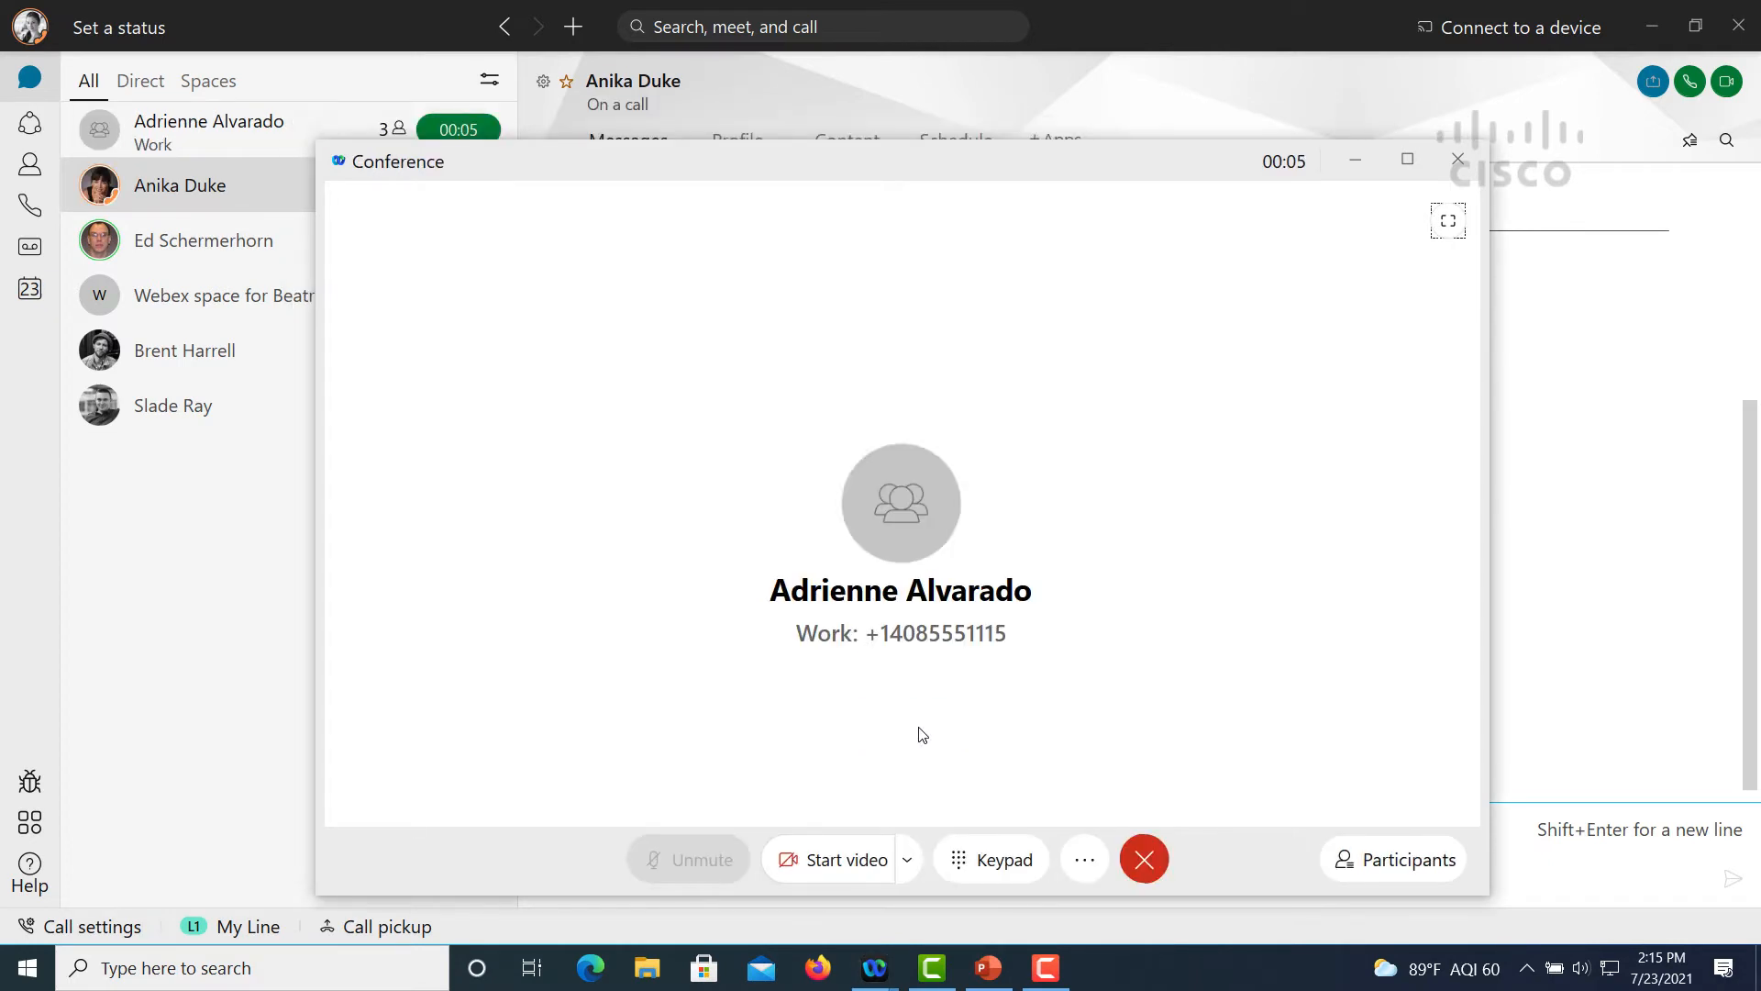
pyautogui.click(1085, 858)
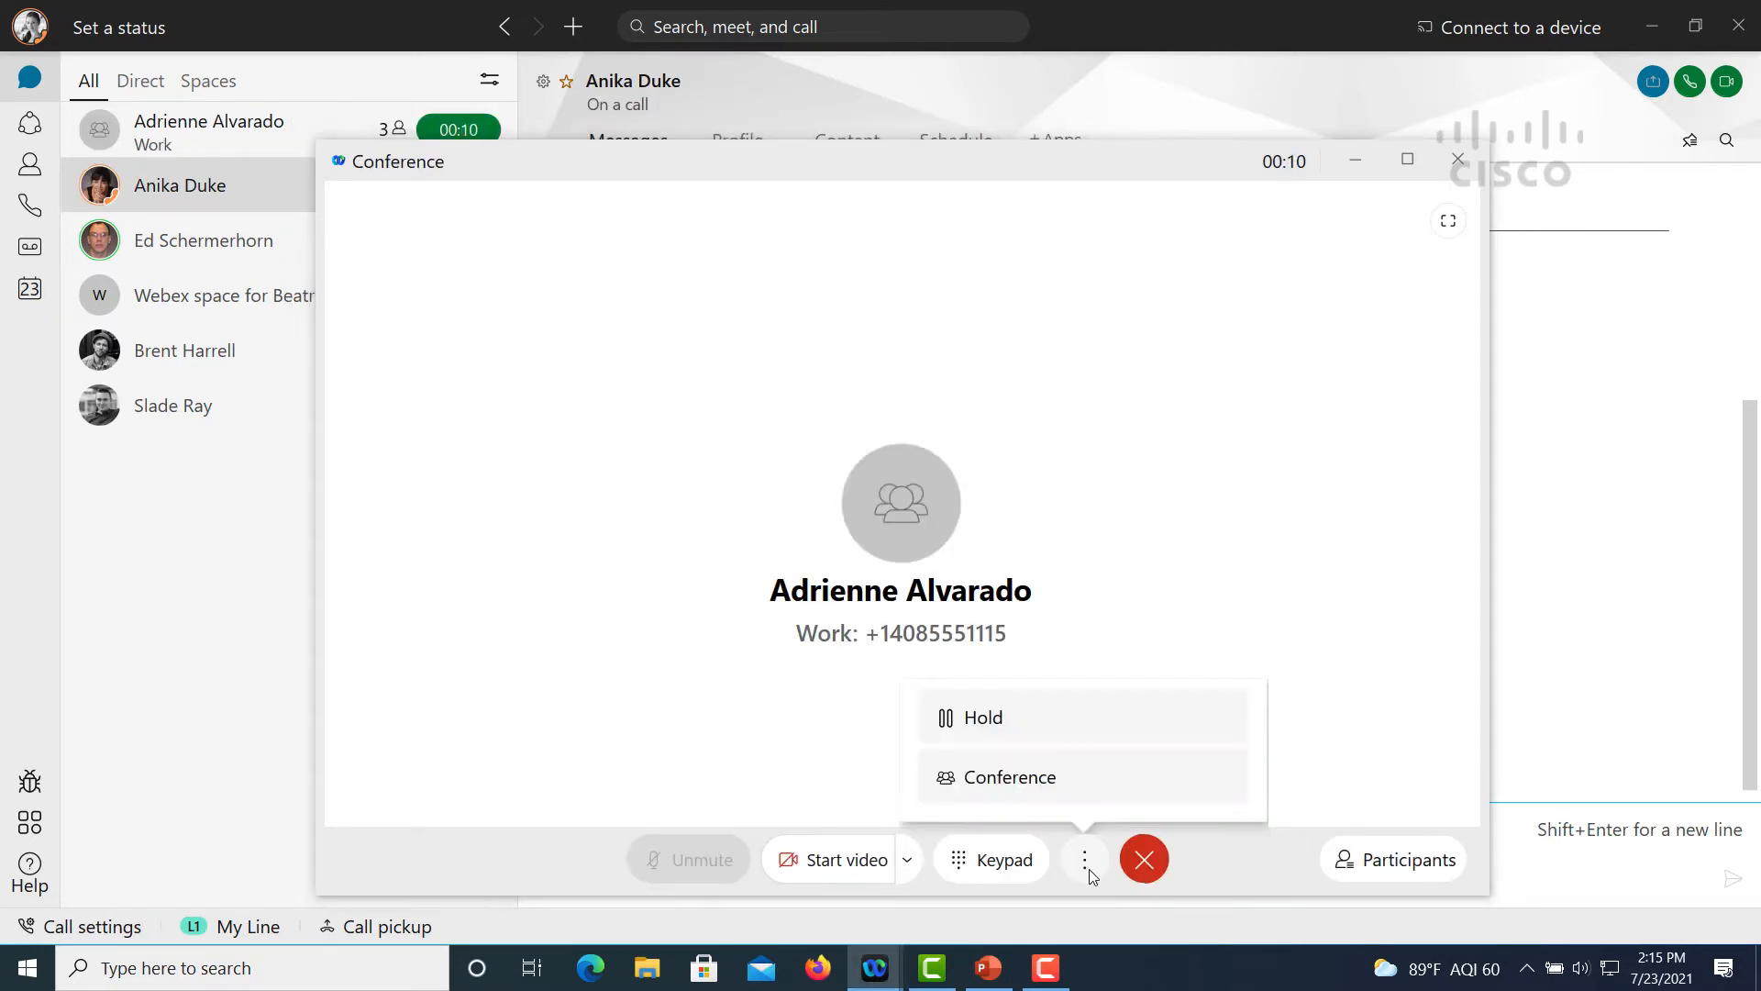
pyautogui.click(1143, 858)
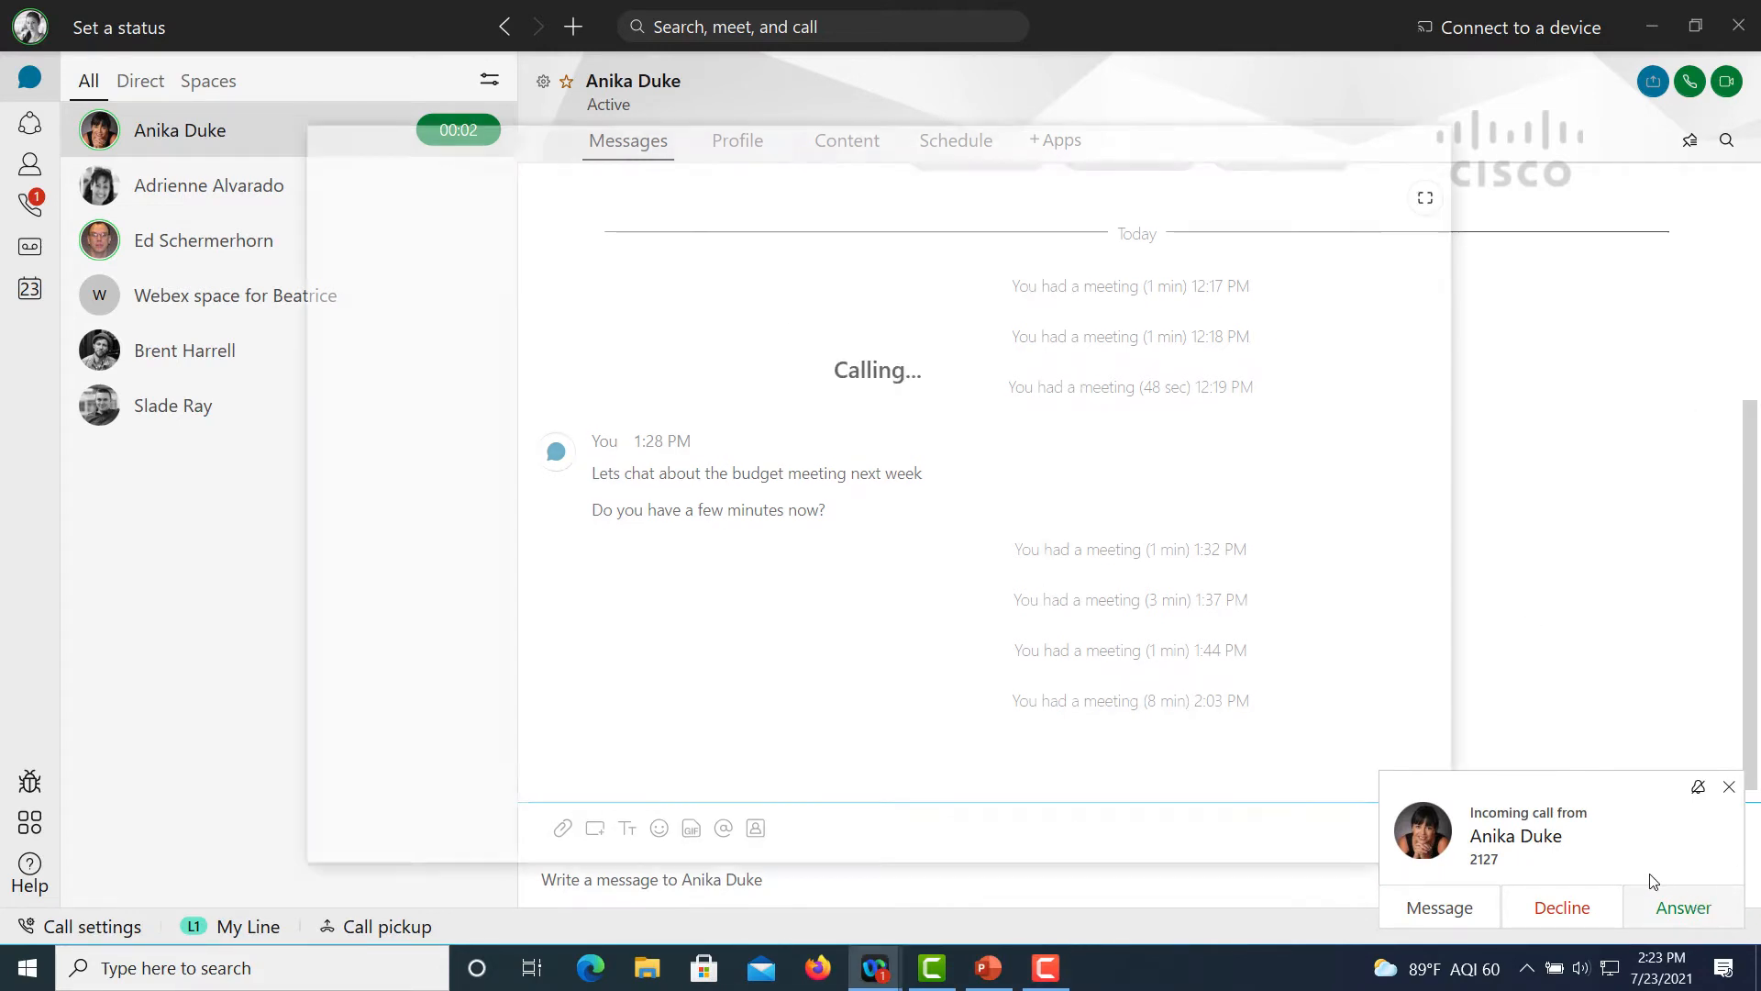
pyautogui.click(1683, 906)
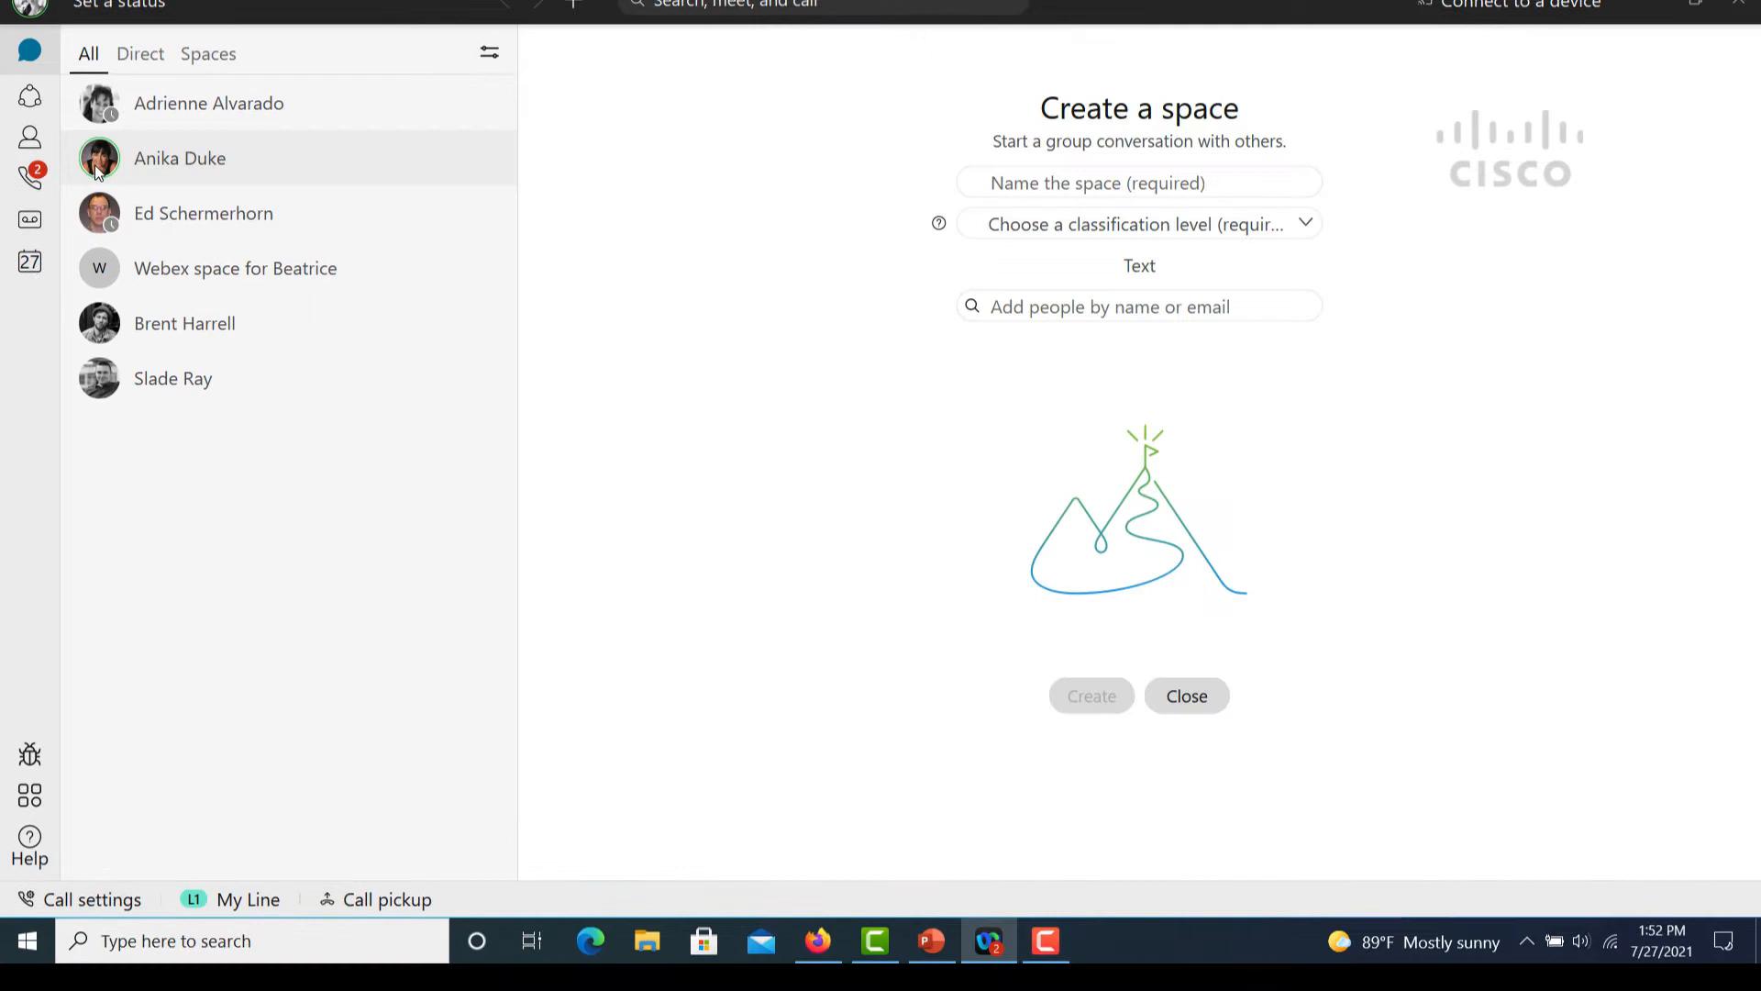
pyautogui.click(99, 158)
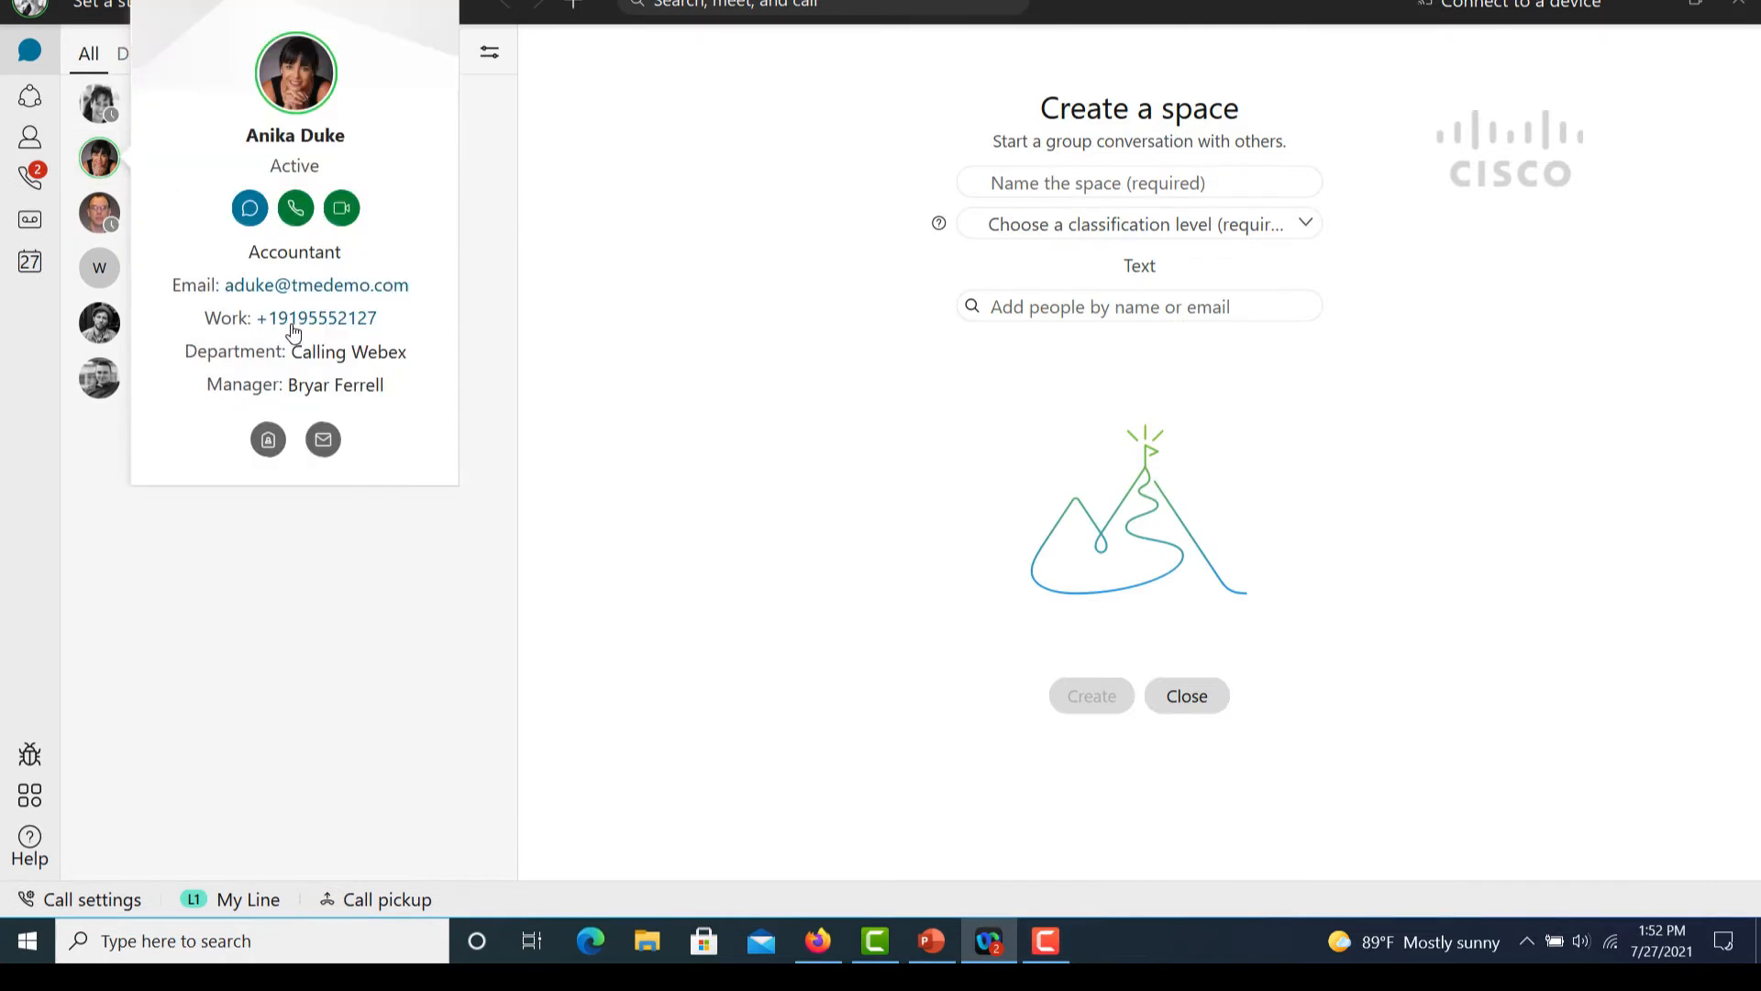
pyautogui.click(294, 207)
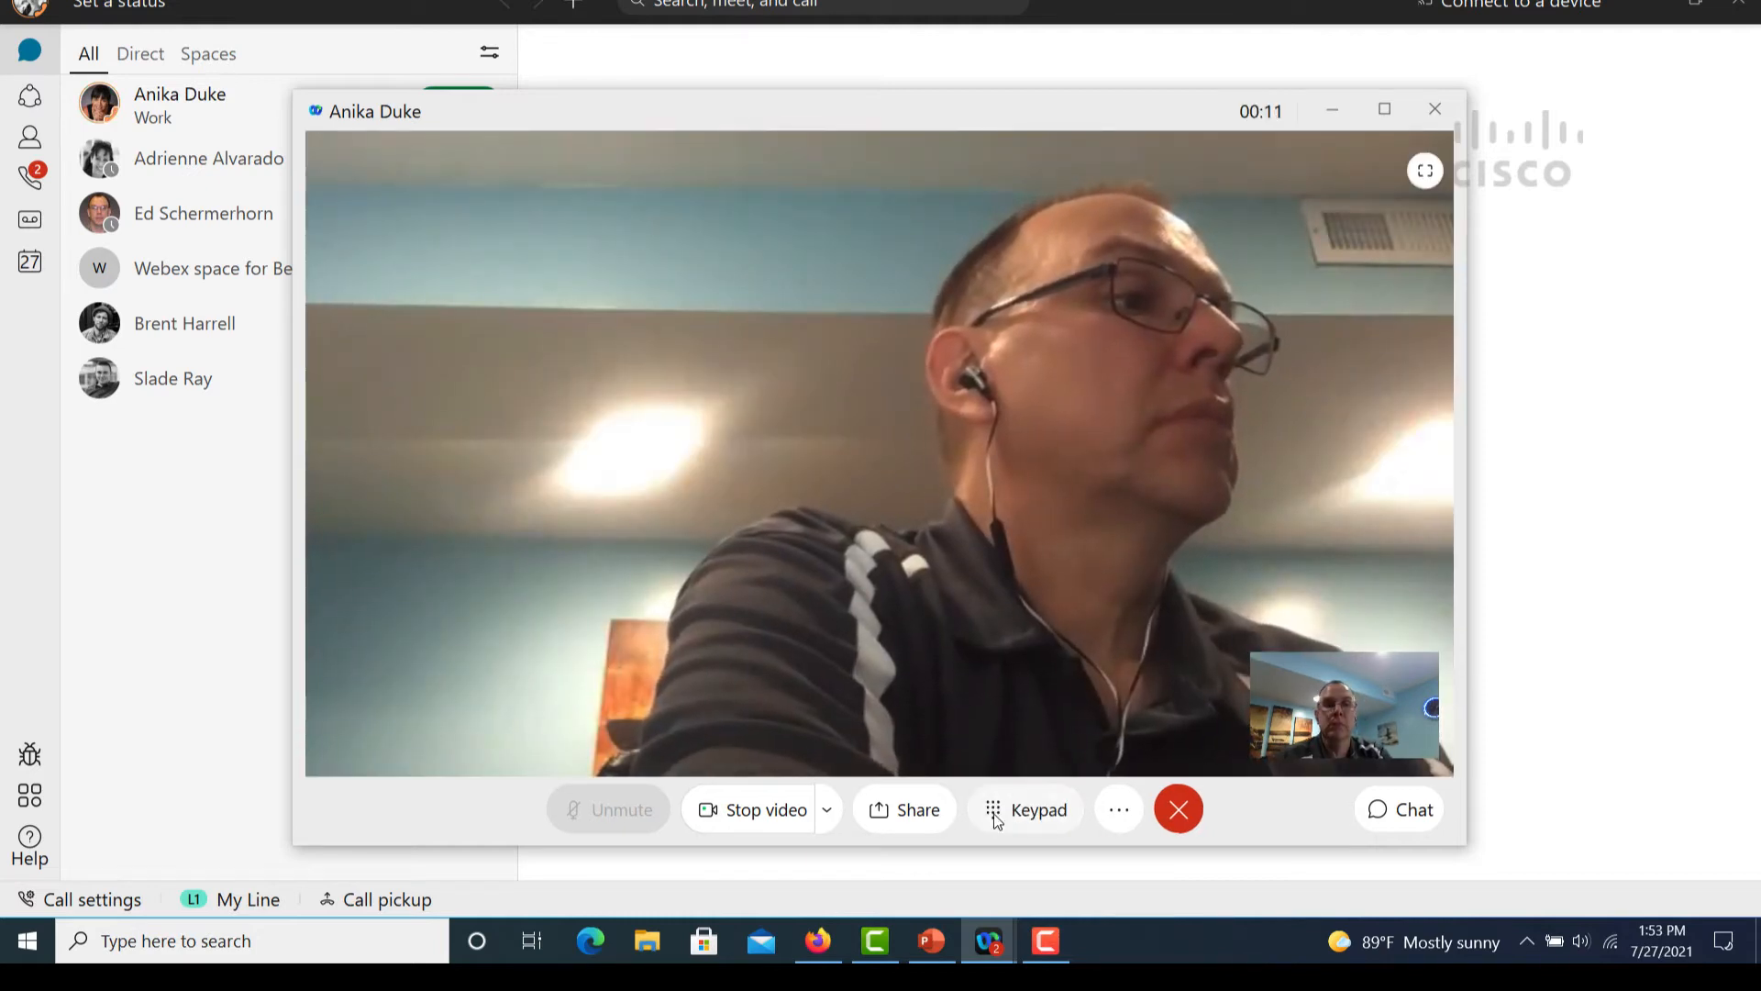
pyautogui.click(904, 809)
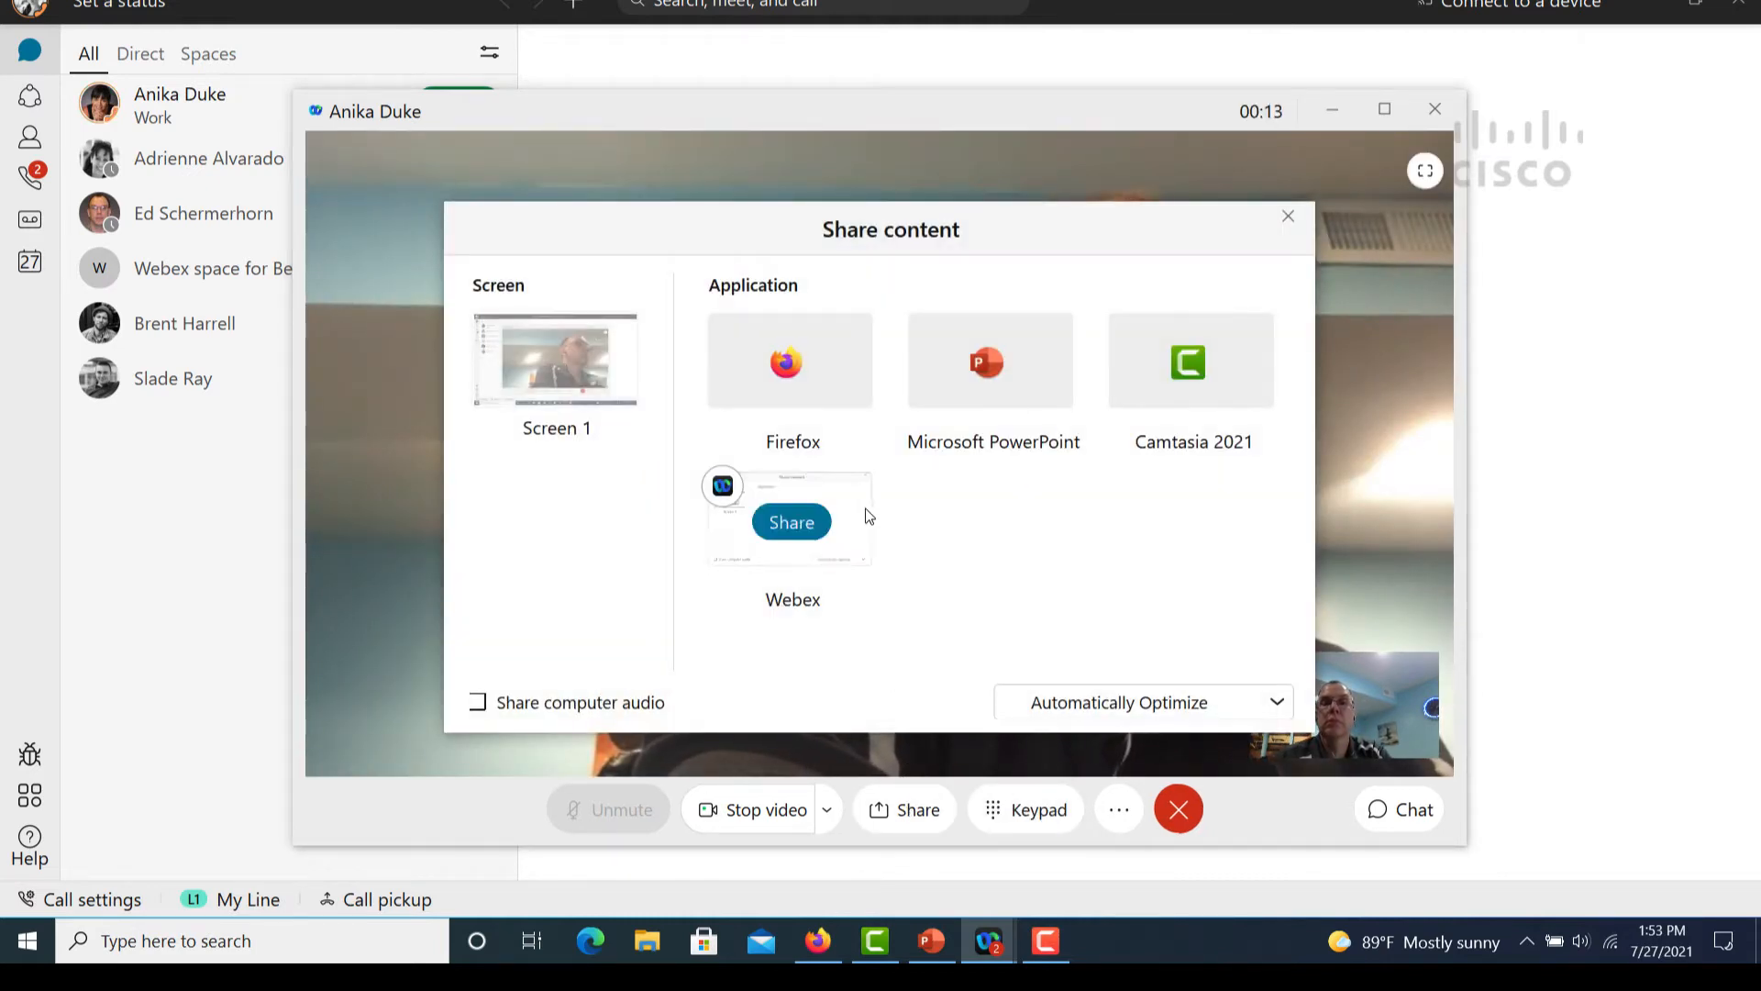
# - Share the Microsoft PowerPoint presentation, advance to slide 3, then end the call
pyautogui.click(992, 359)
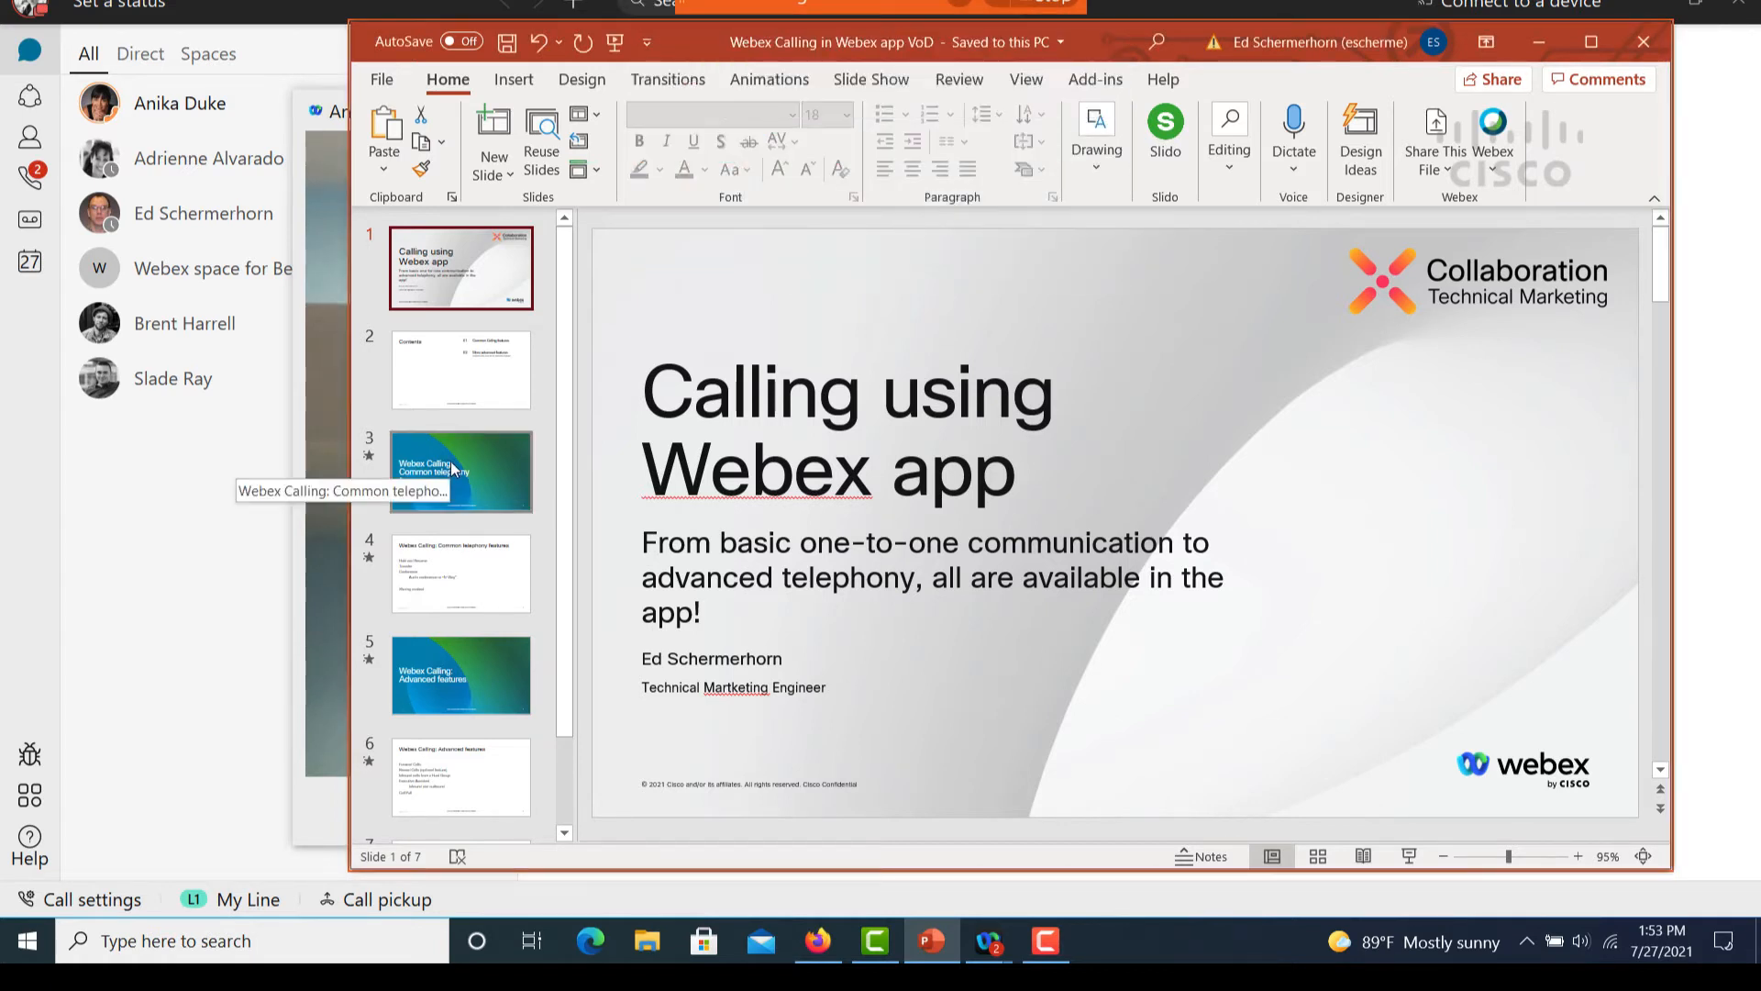
pyautogui.click(459, 471)
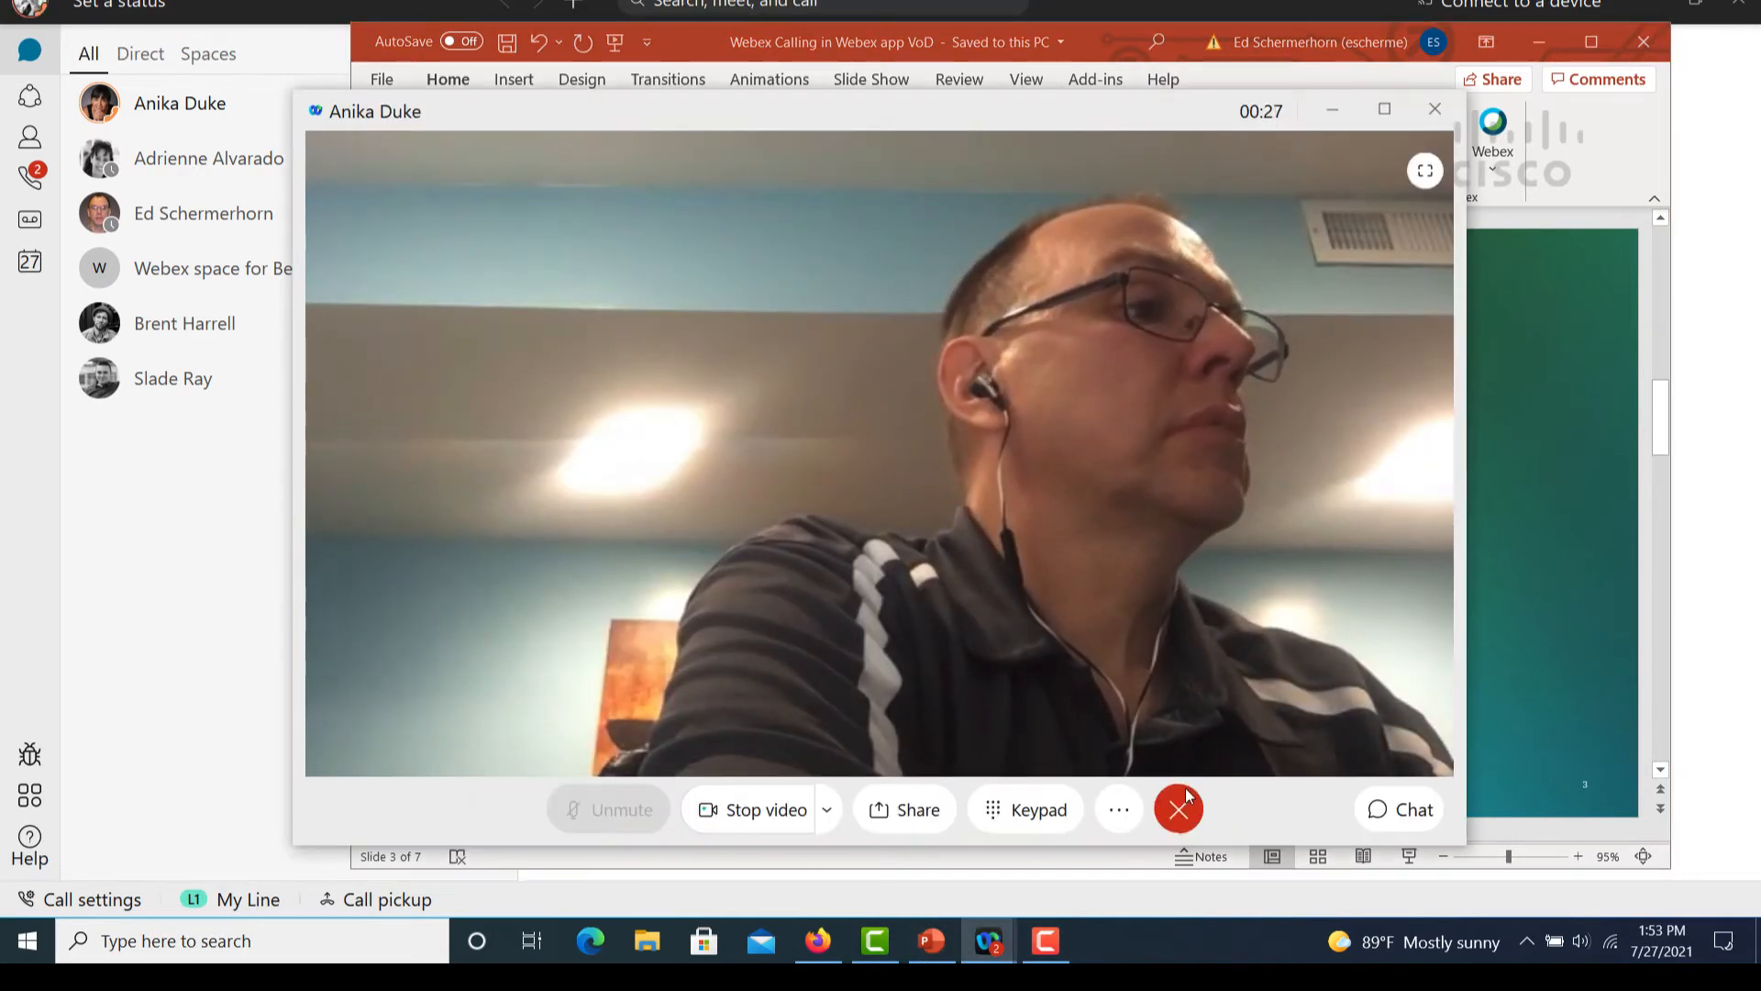
pyautogui.click(1178, 809)
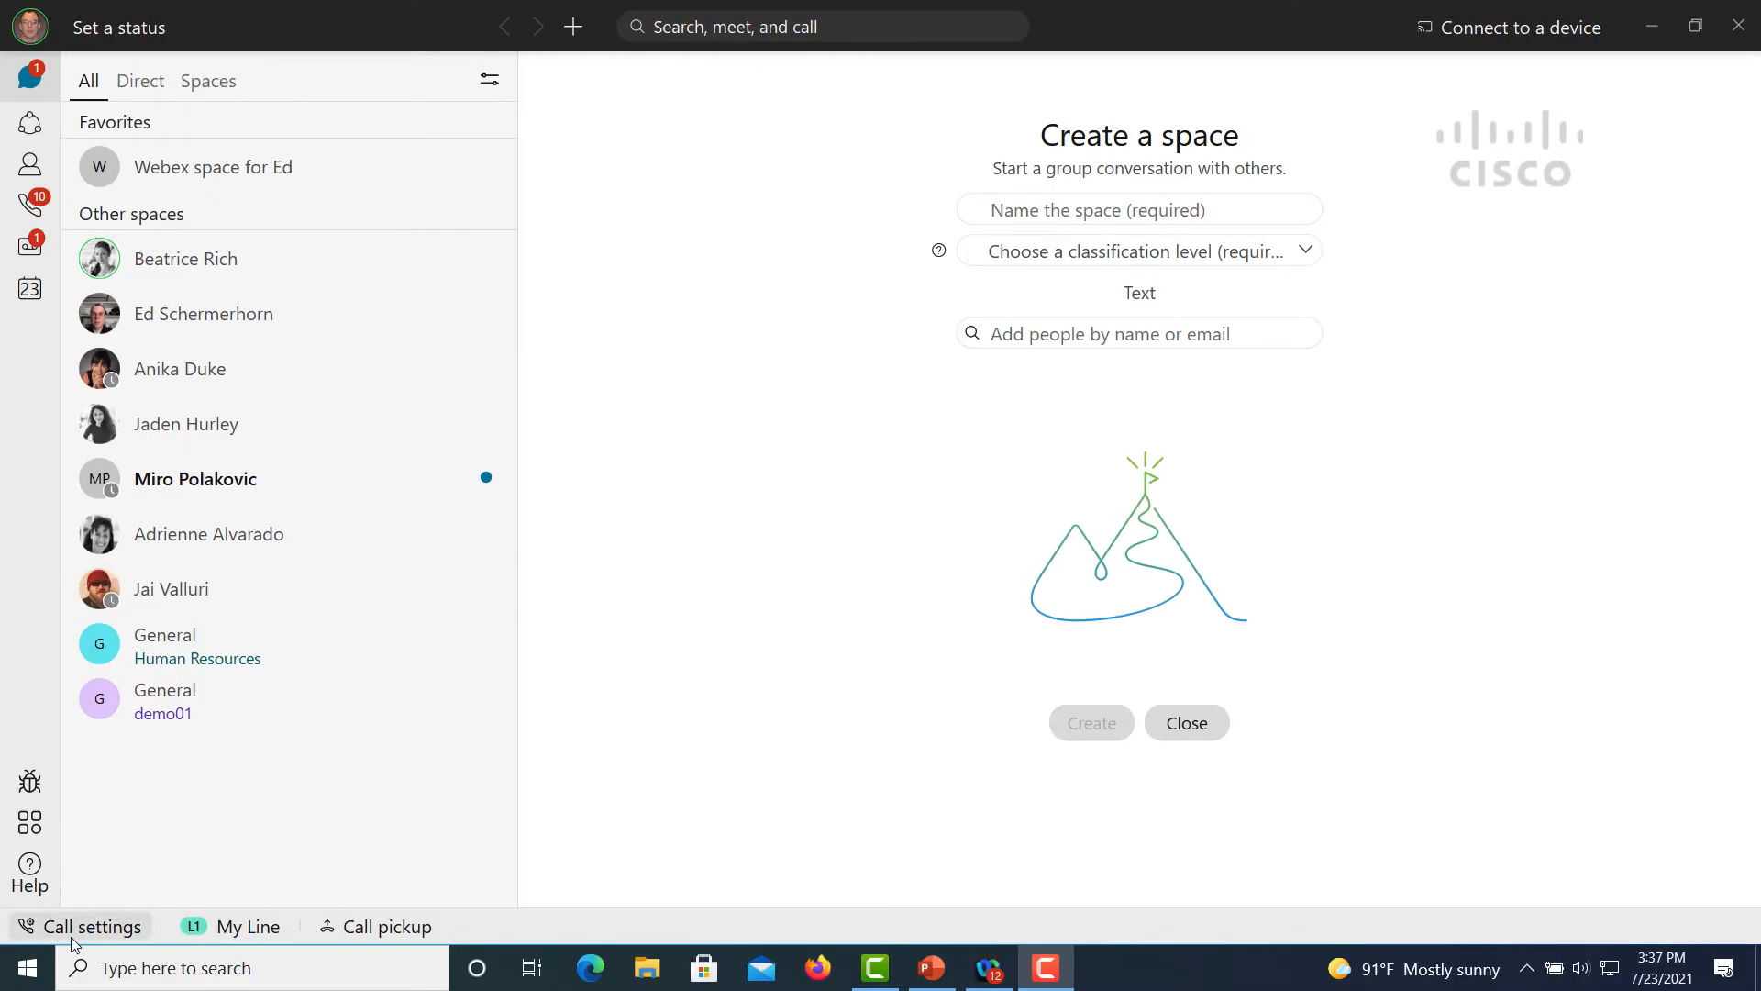
# - Go from the quick call settings into the full Calling preferences in Webex Options
pyautogui.click(90, 925)
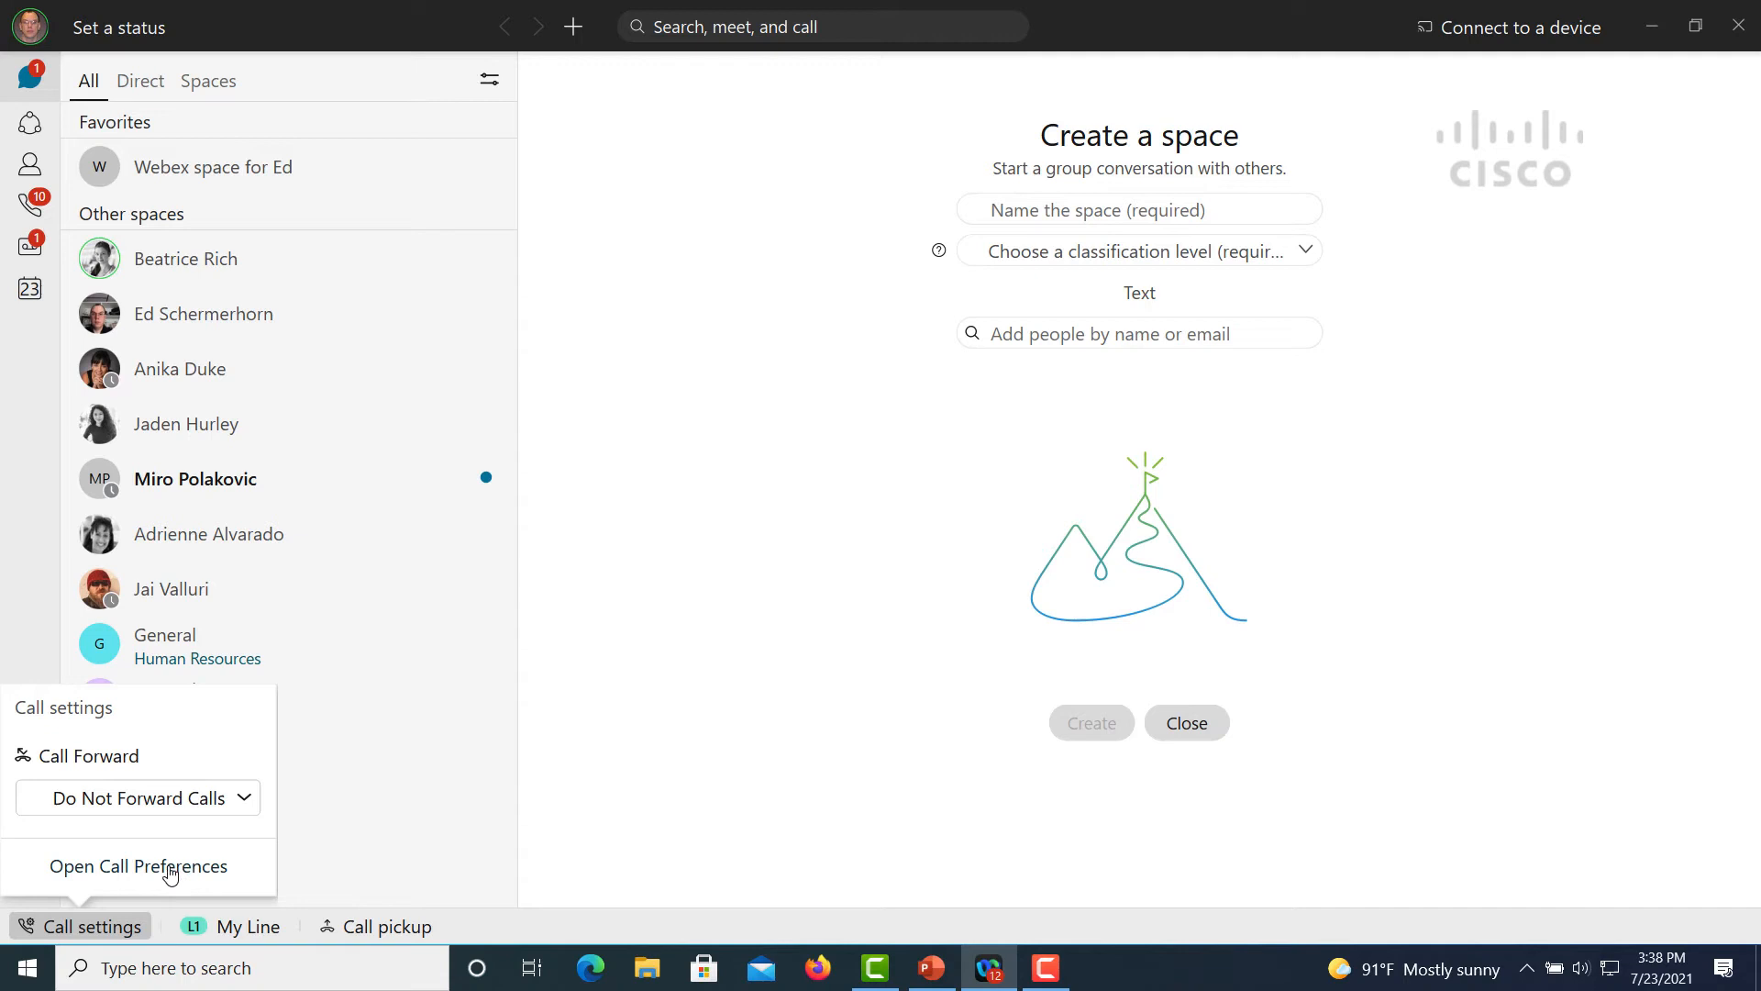
pyautogui.click(137, 866)
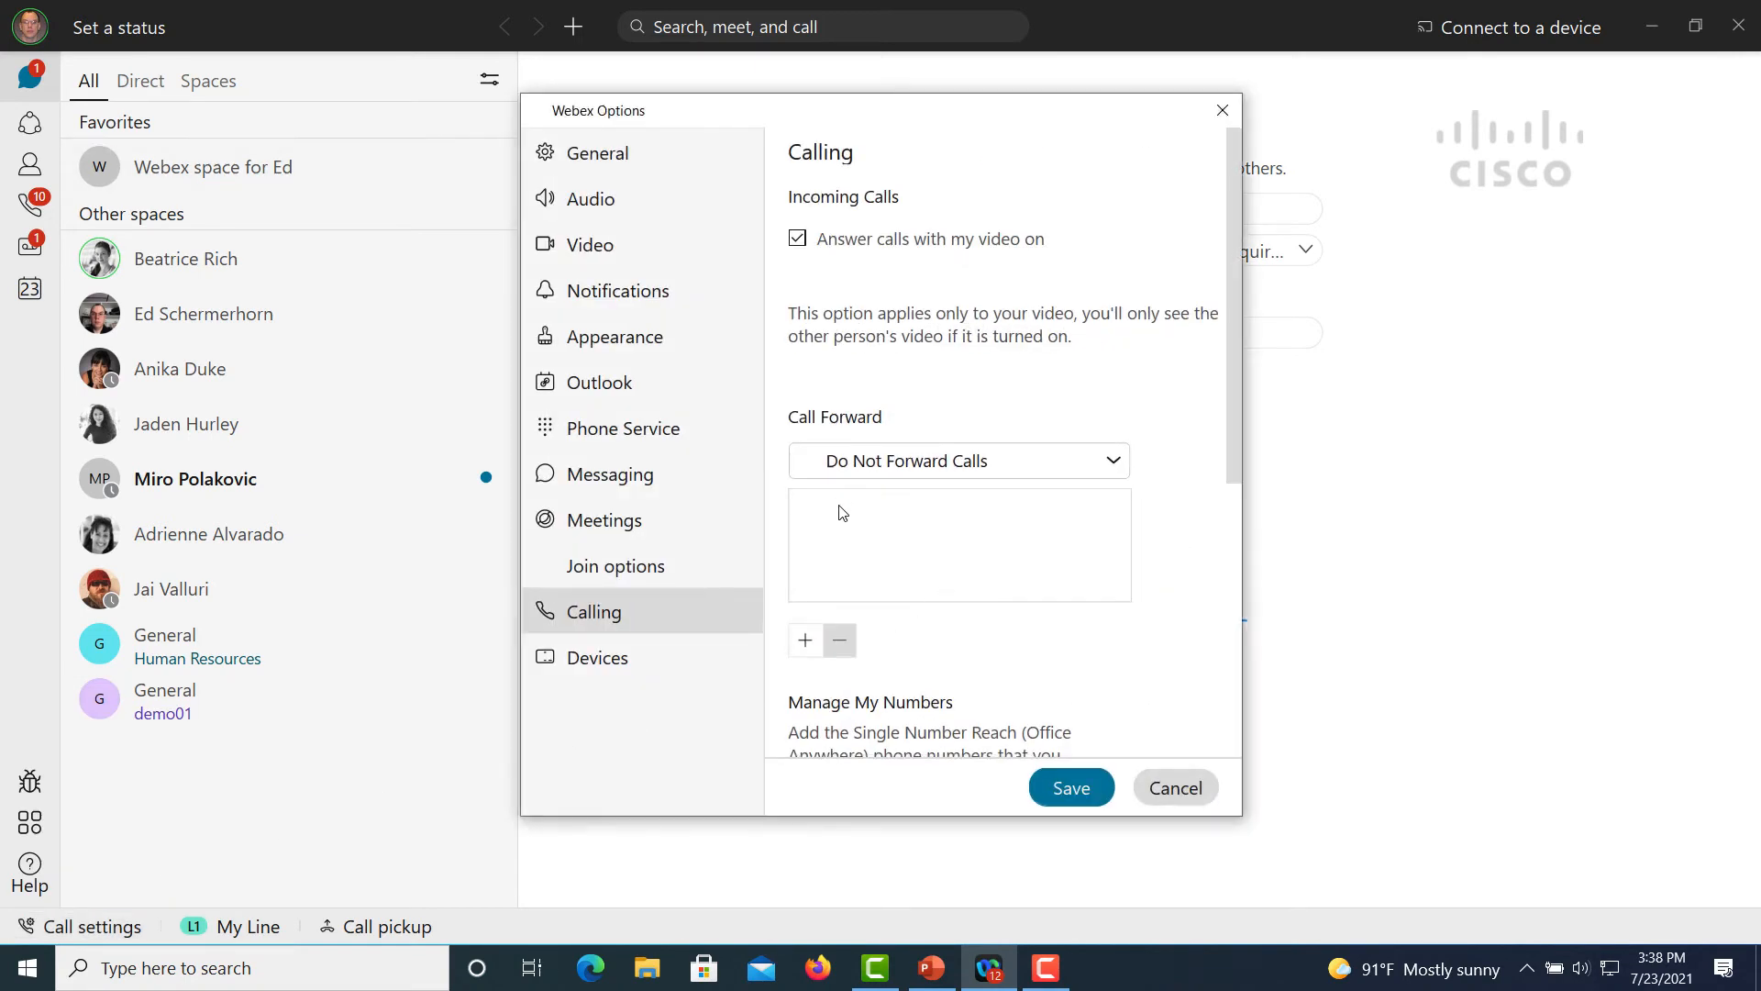
# - Enter 7003 as the call forwarding number and save it
pyautogui.click(803, 641)
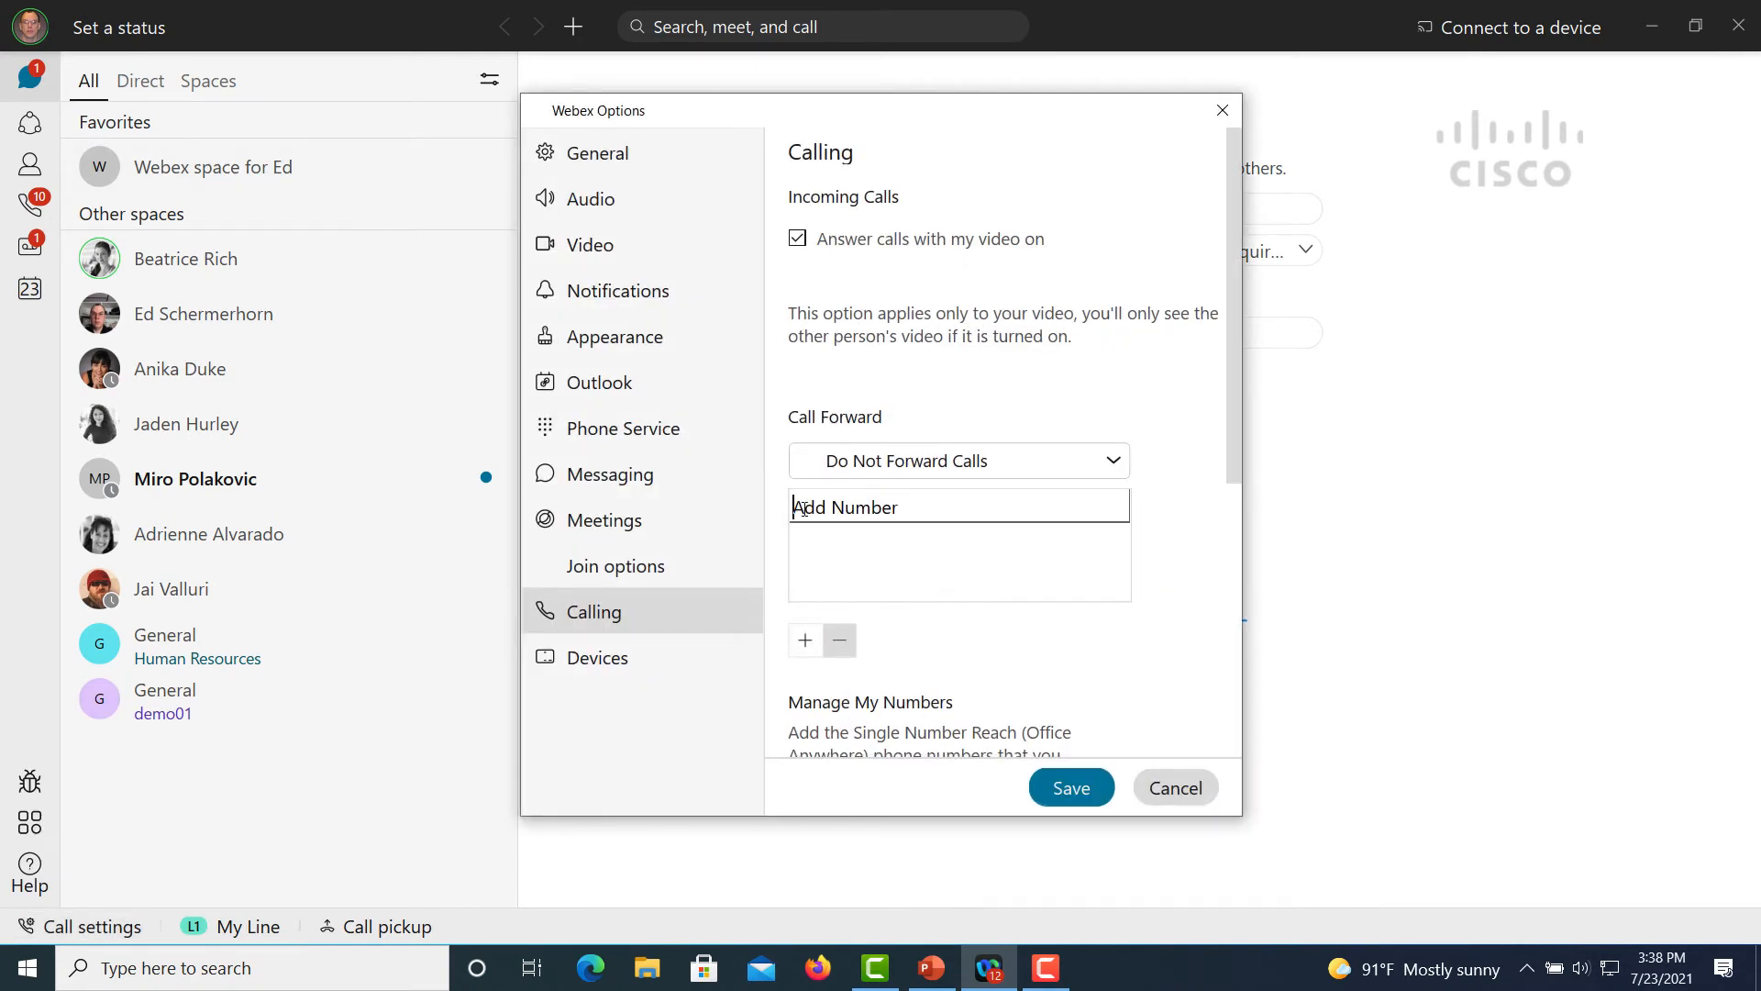
pyautogui.write('7003')
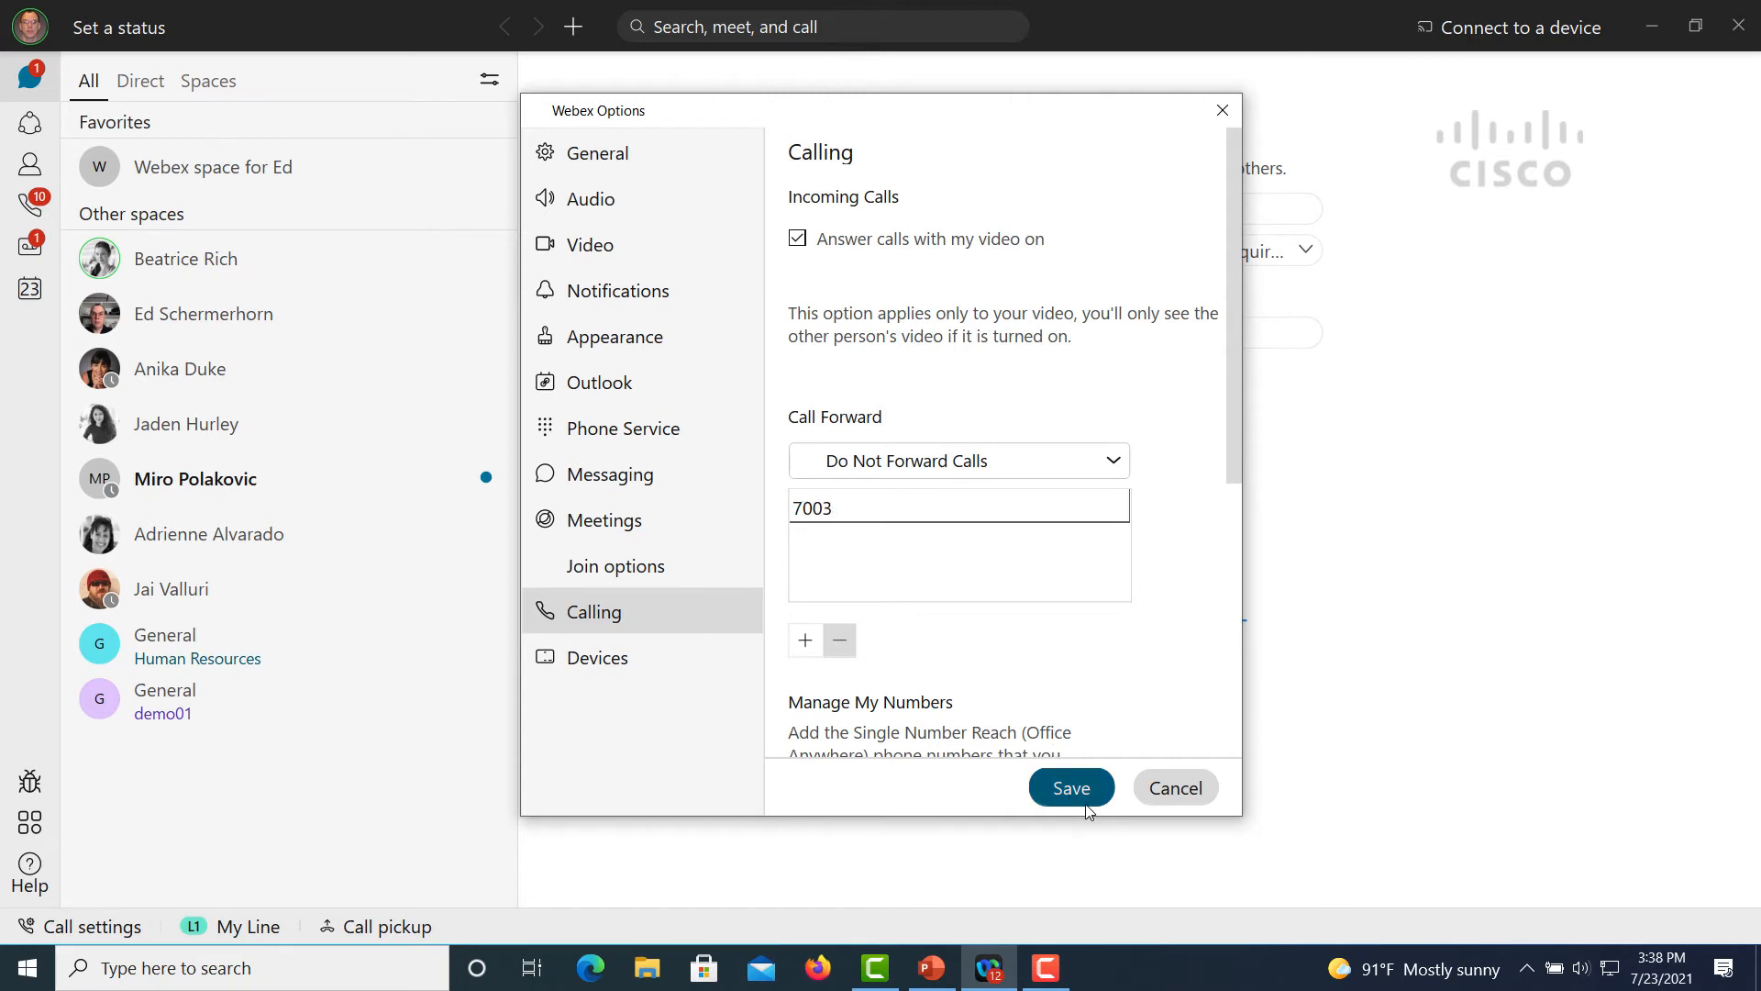
pyautogui.click(1067, 787)
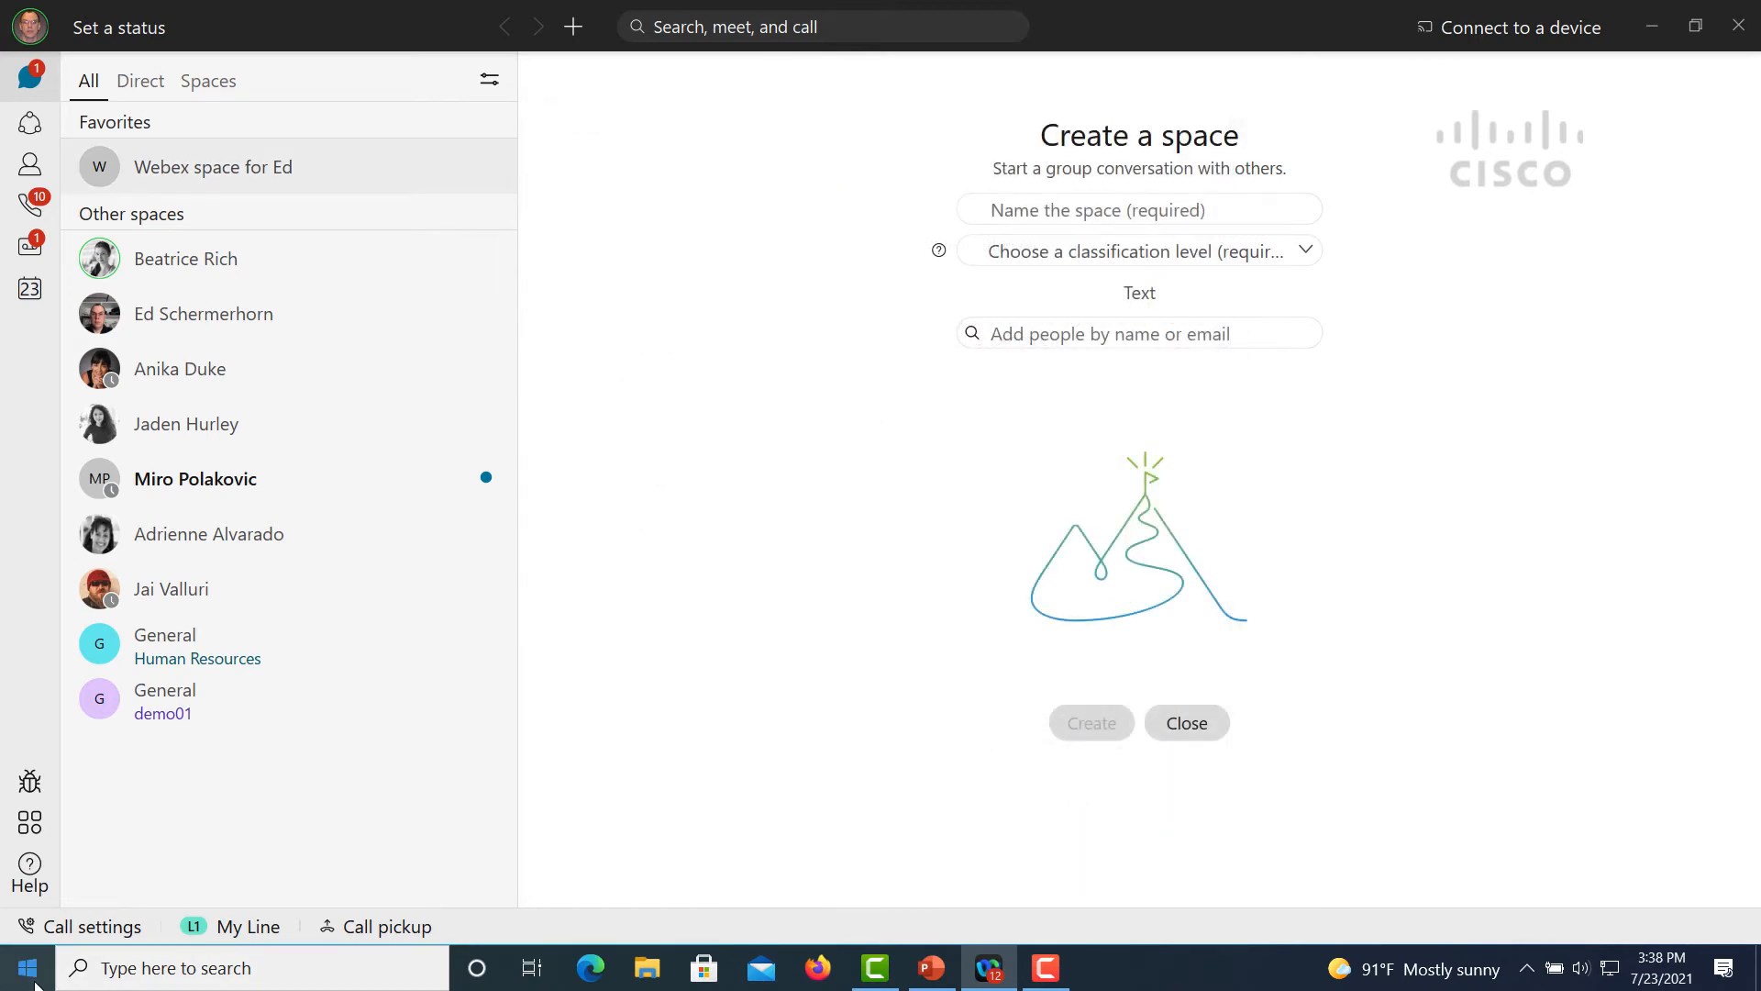
# - From the quick call settings, set Call Forward to 7003
pyautogui.click(92, 925)
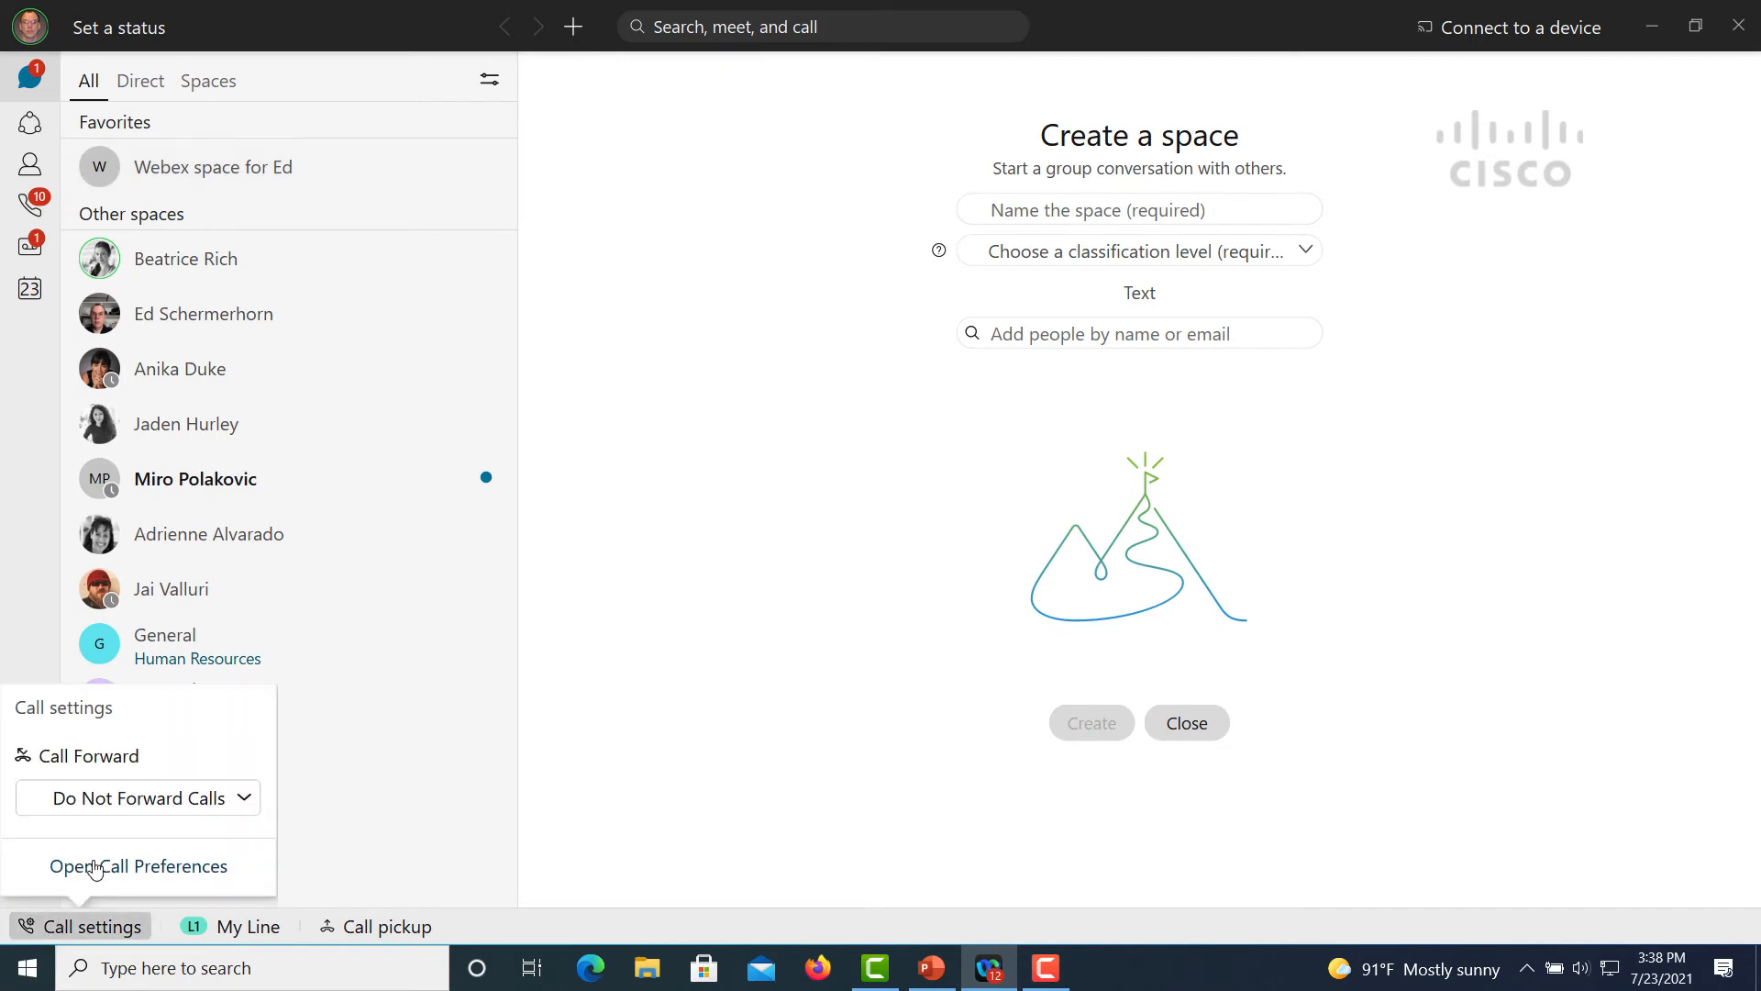
pyautogui.click(137, 798)
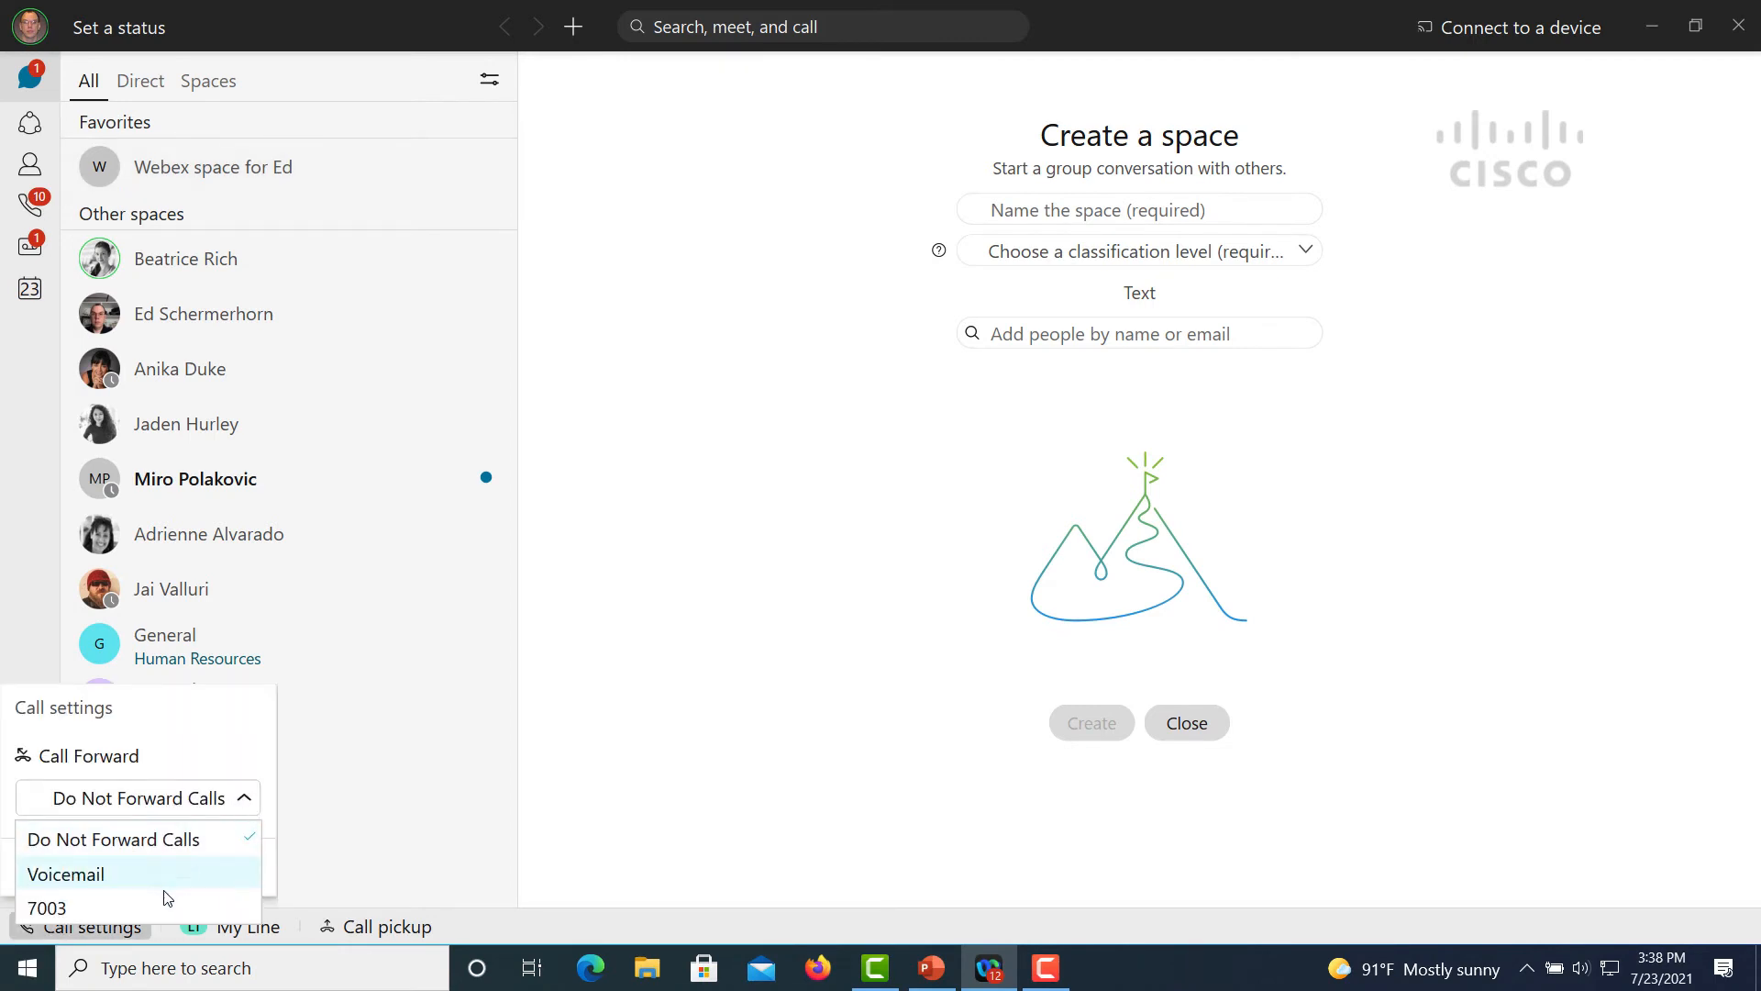
pyautogui.click(47, 908)
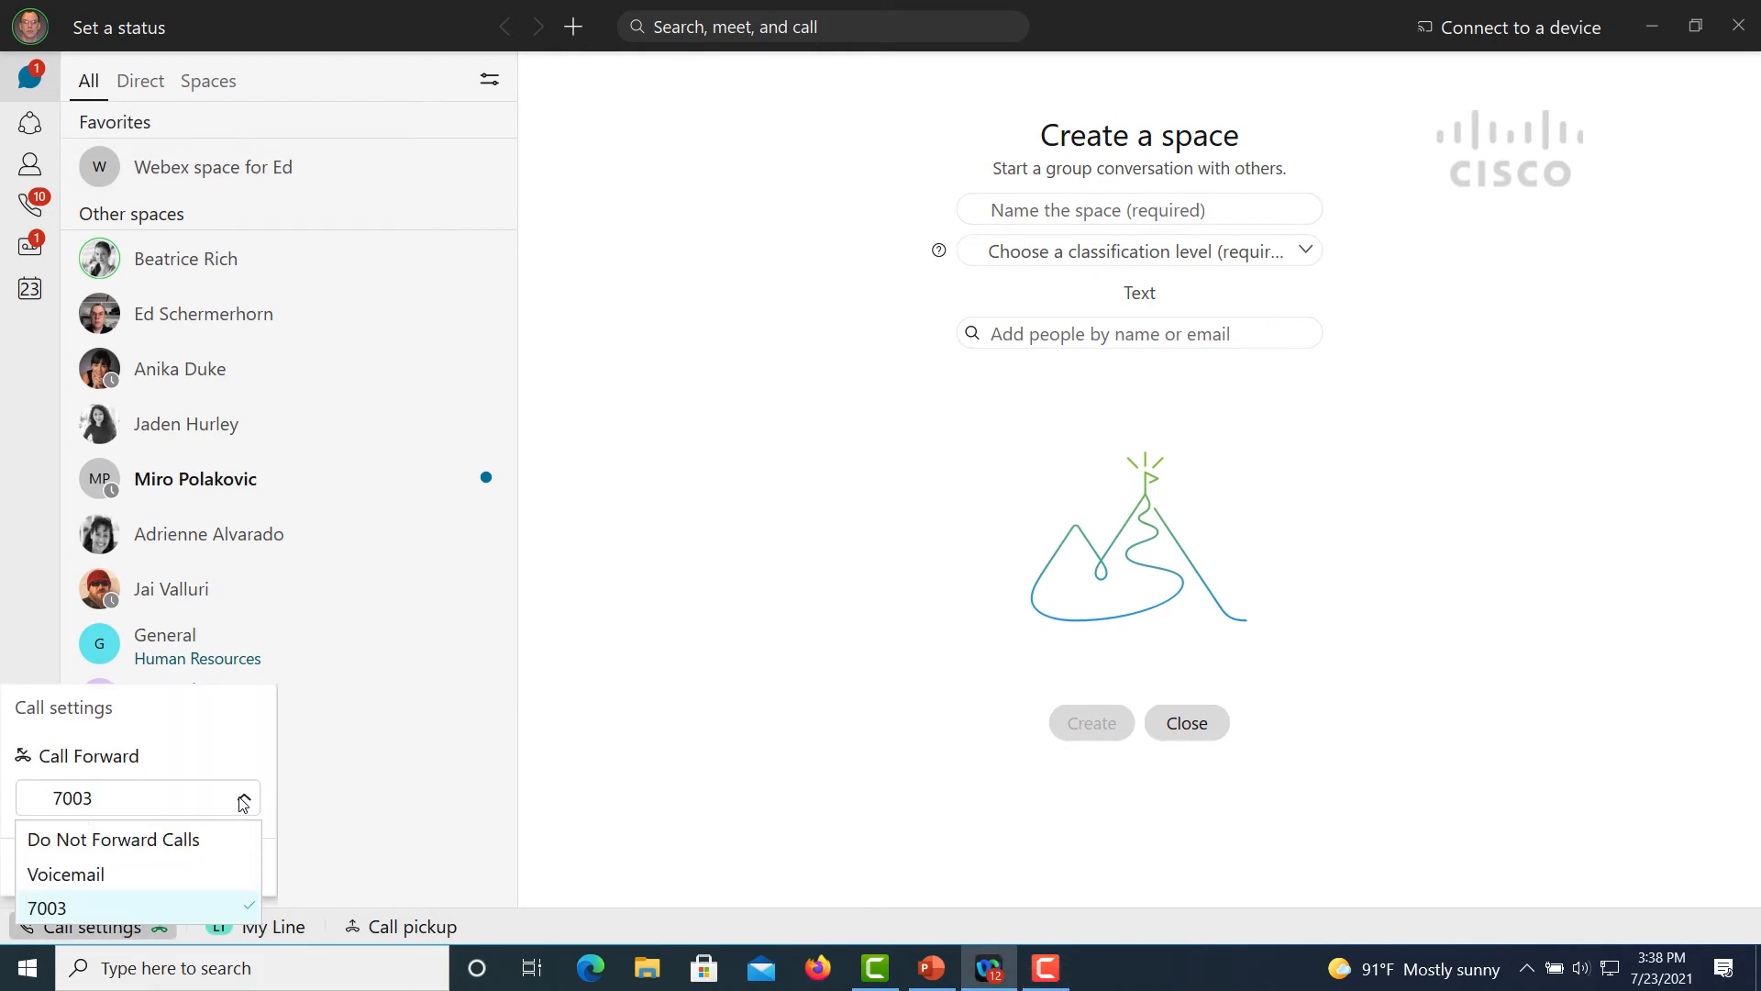
pyautogui.click(112, 838)
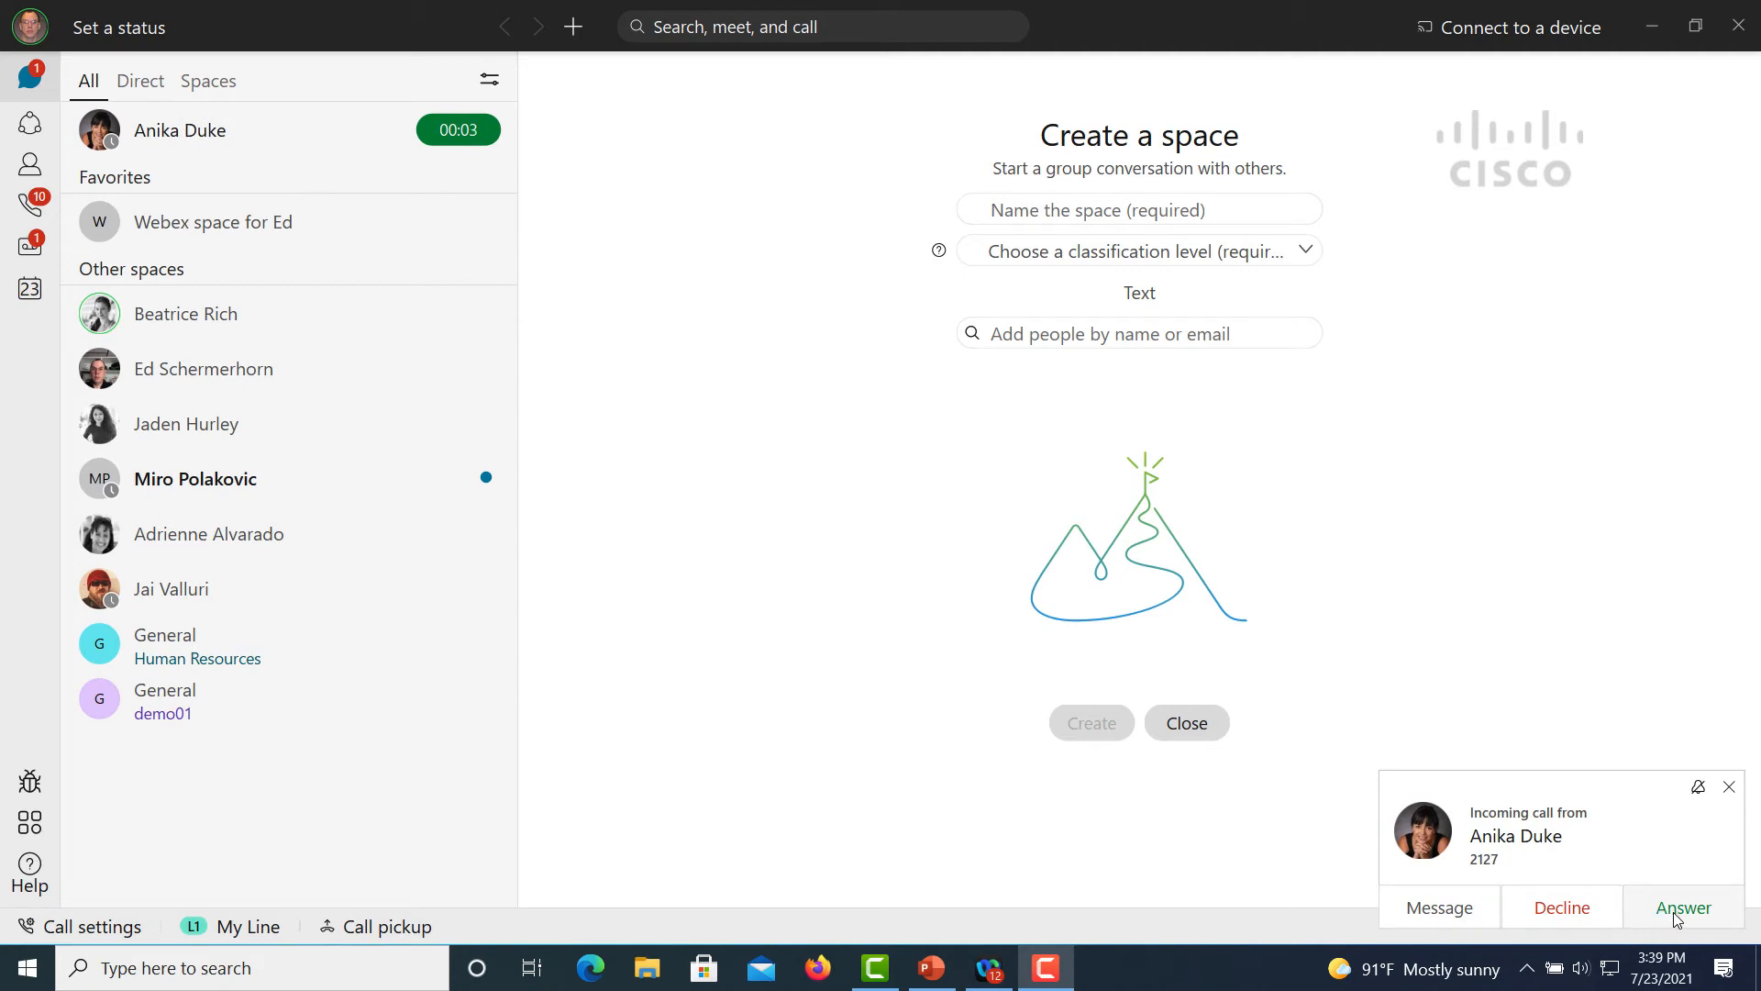
pyautogui.click(1683, 906)
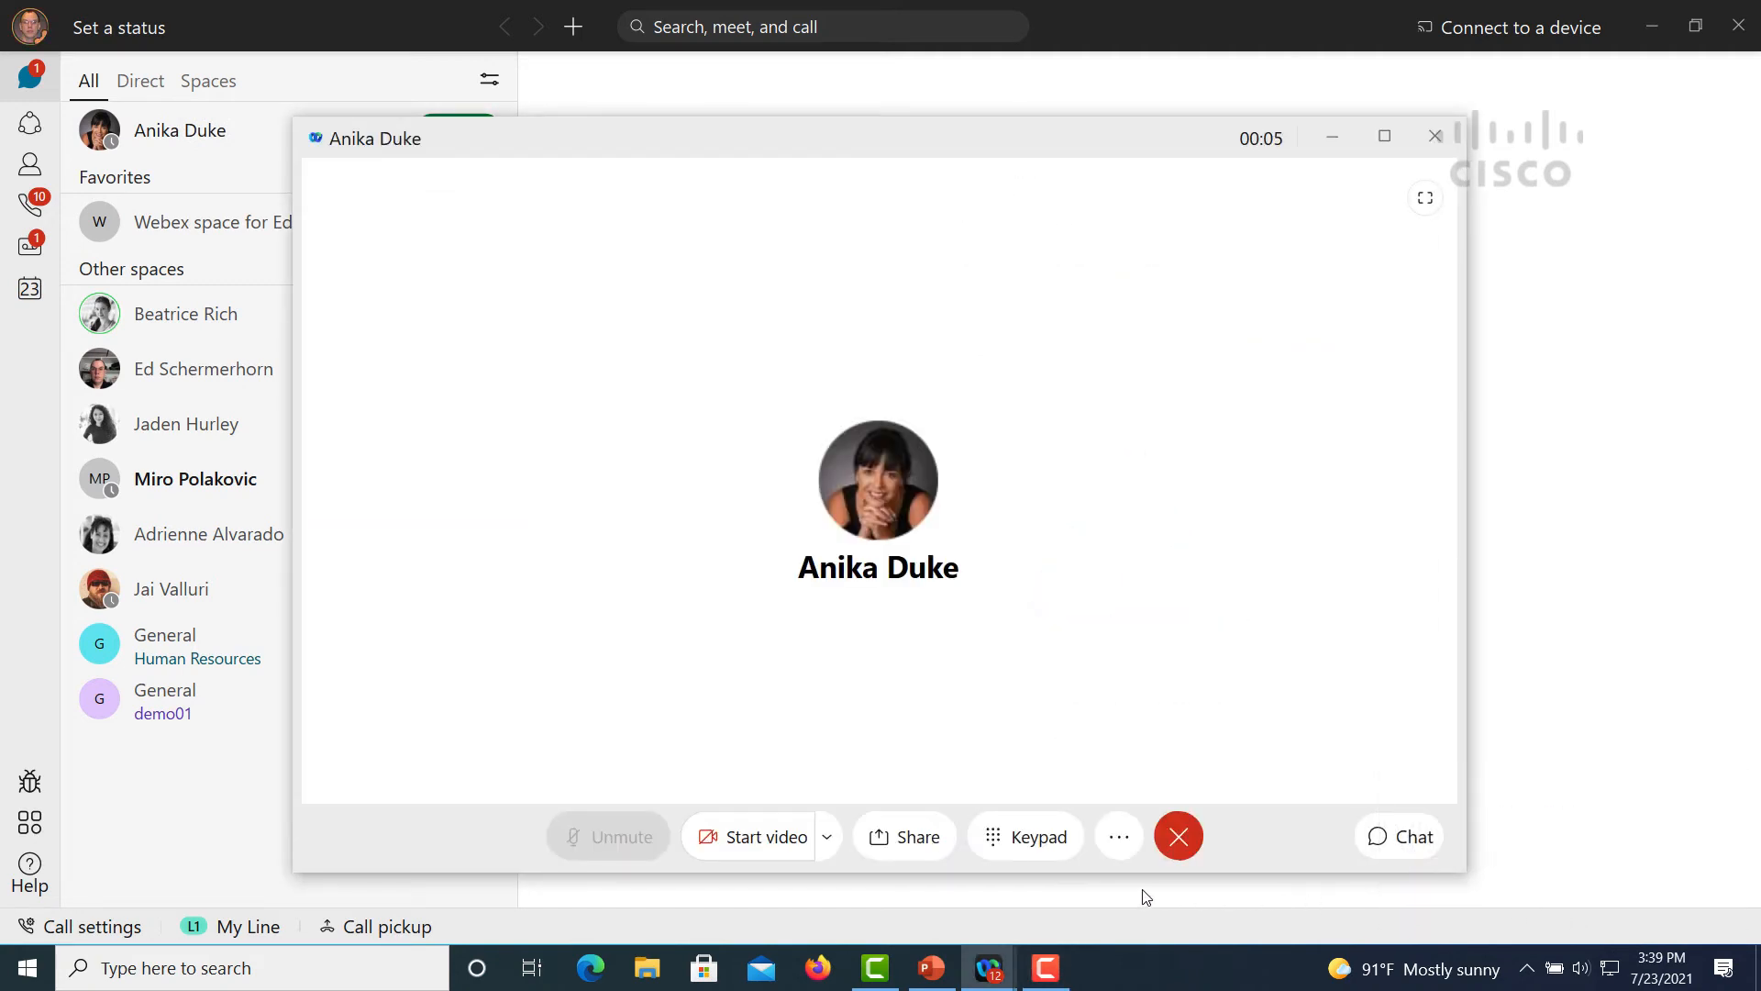
pyautogui.click(1117, 836)
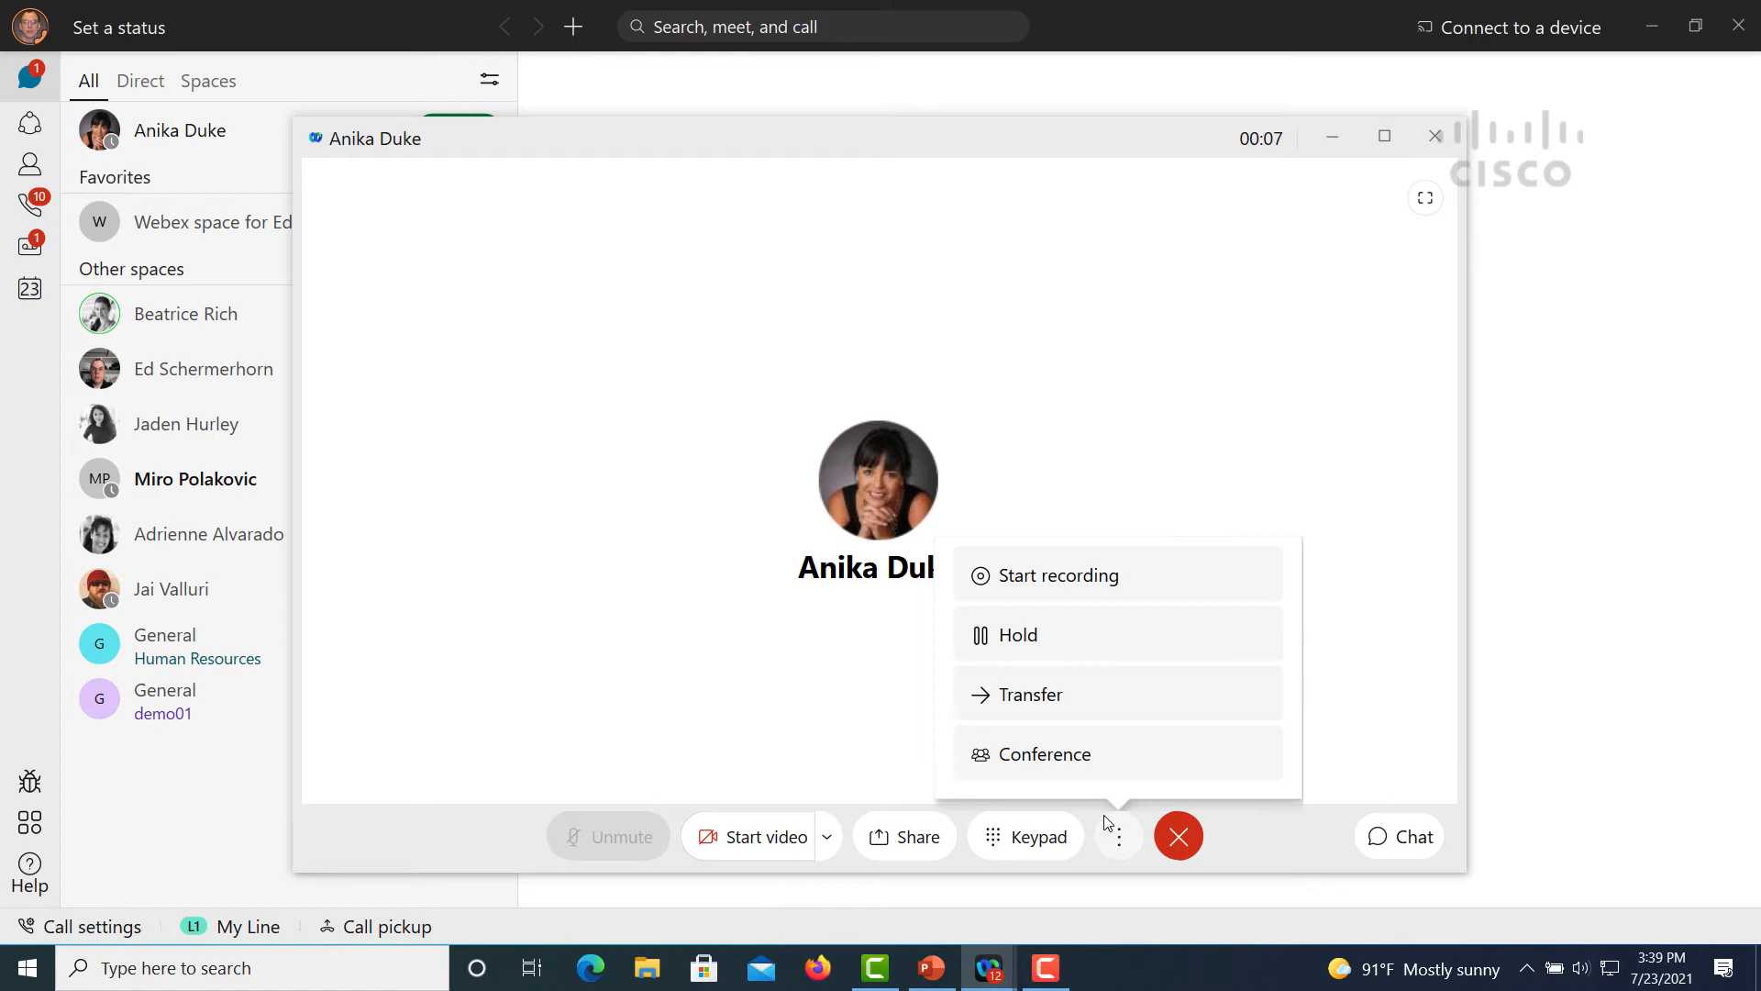
pyautogui.click(1059, 574)
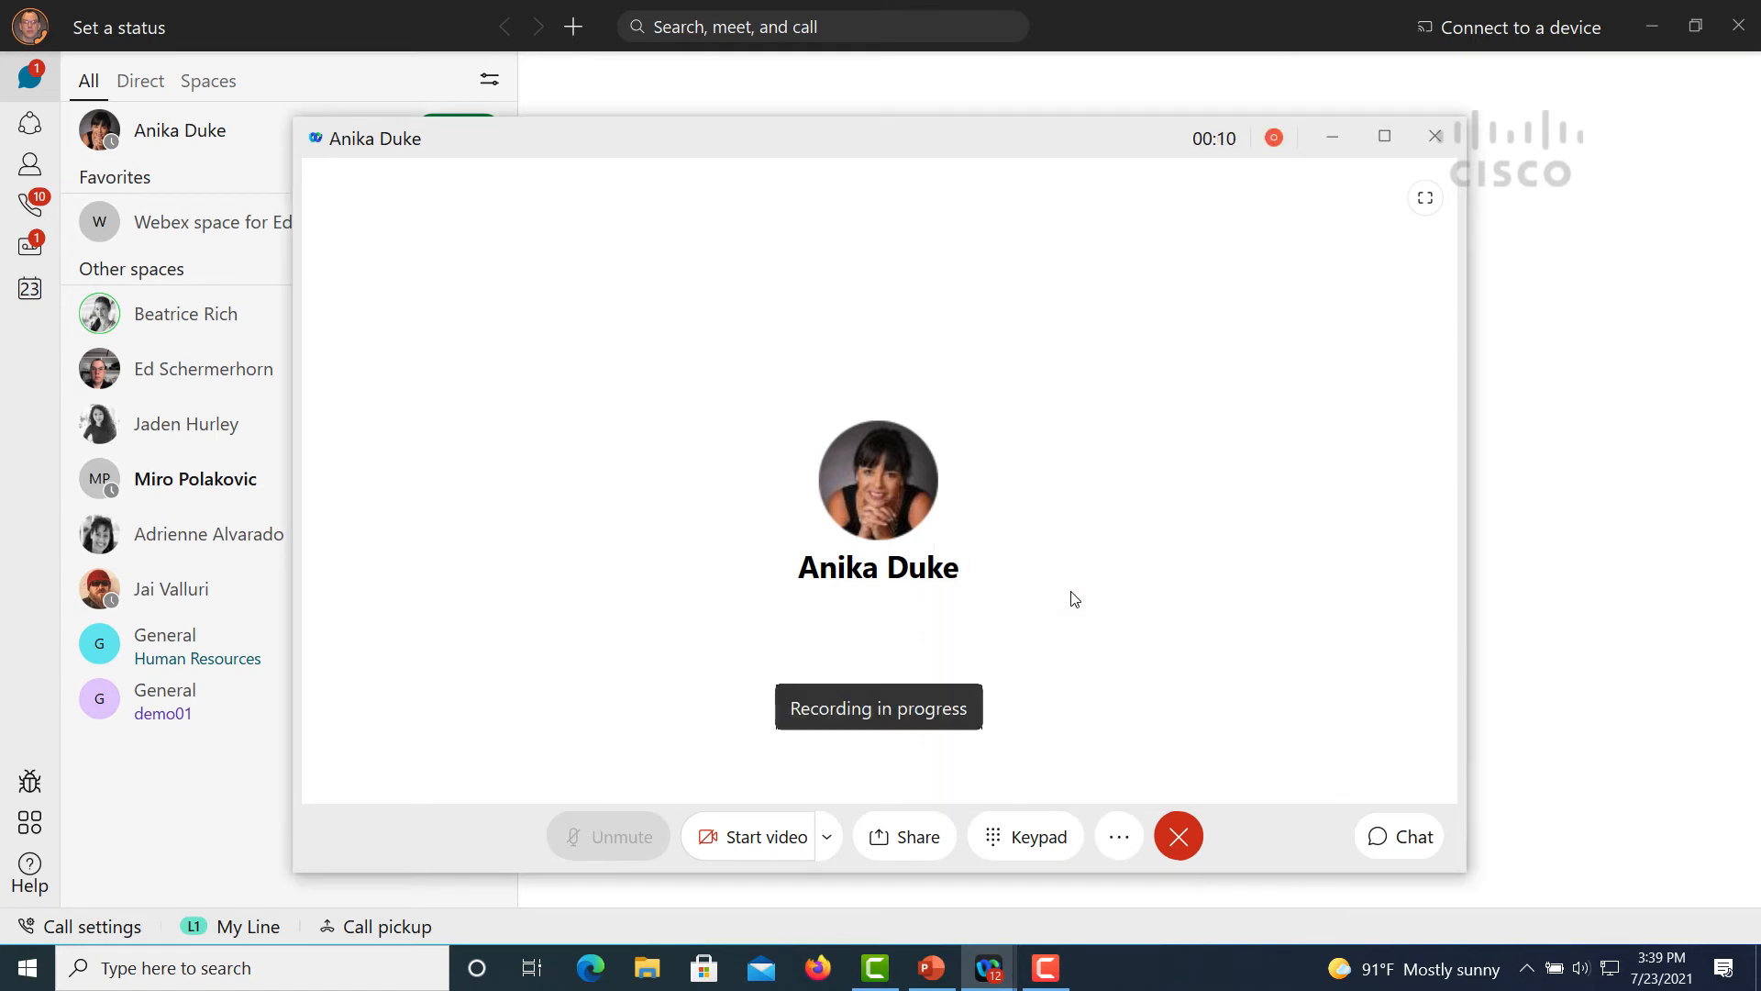
pyautogui.moveTo(1097, 738)
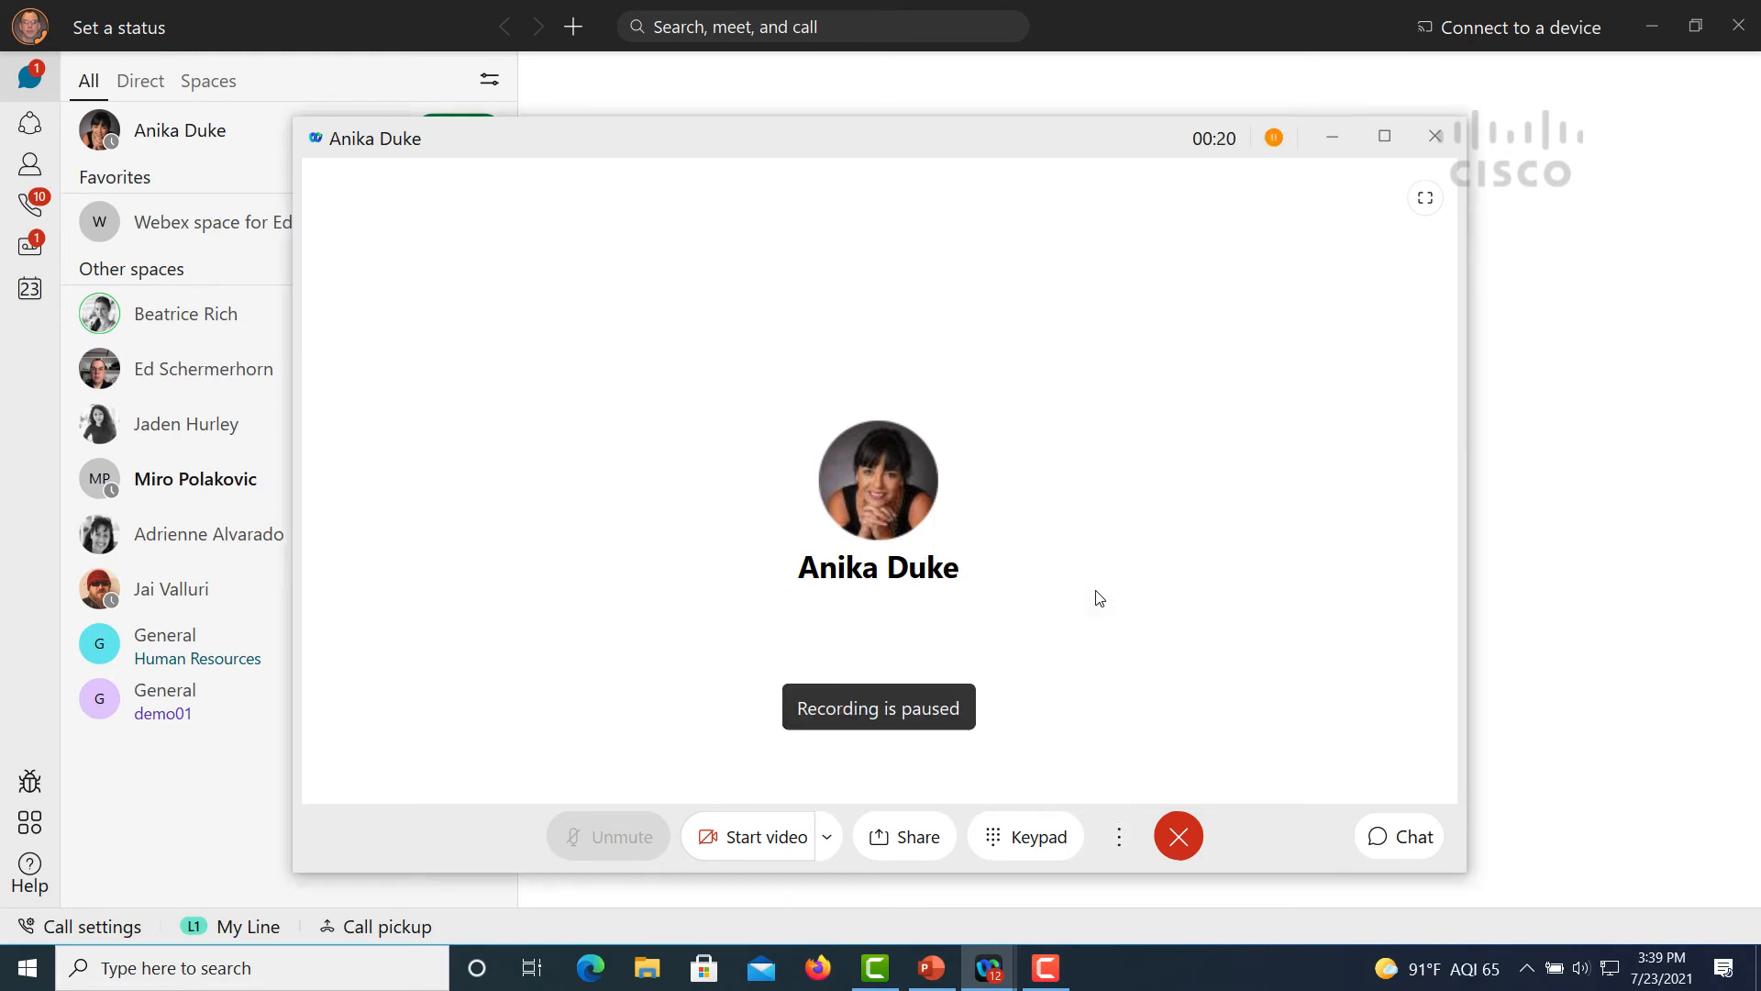
pyautogui.click(1119, 837)
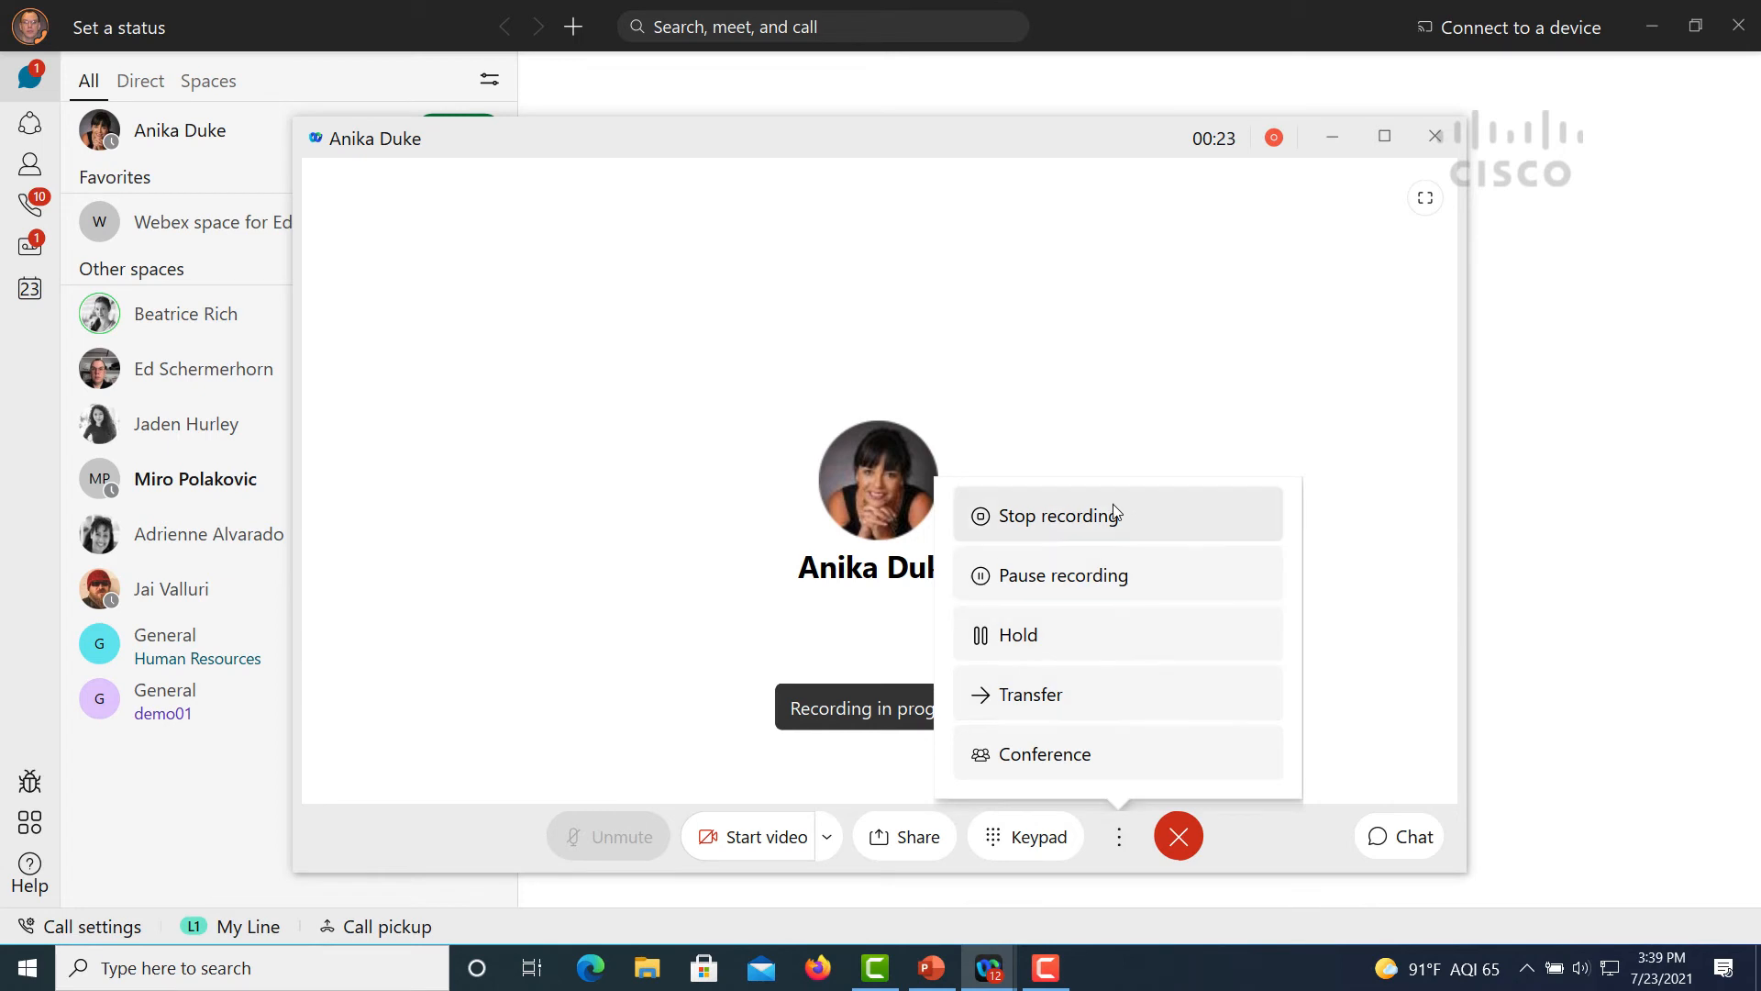
pyautogui.click(1058, 514)
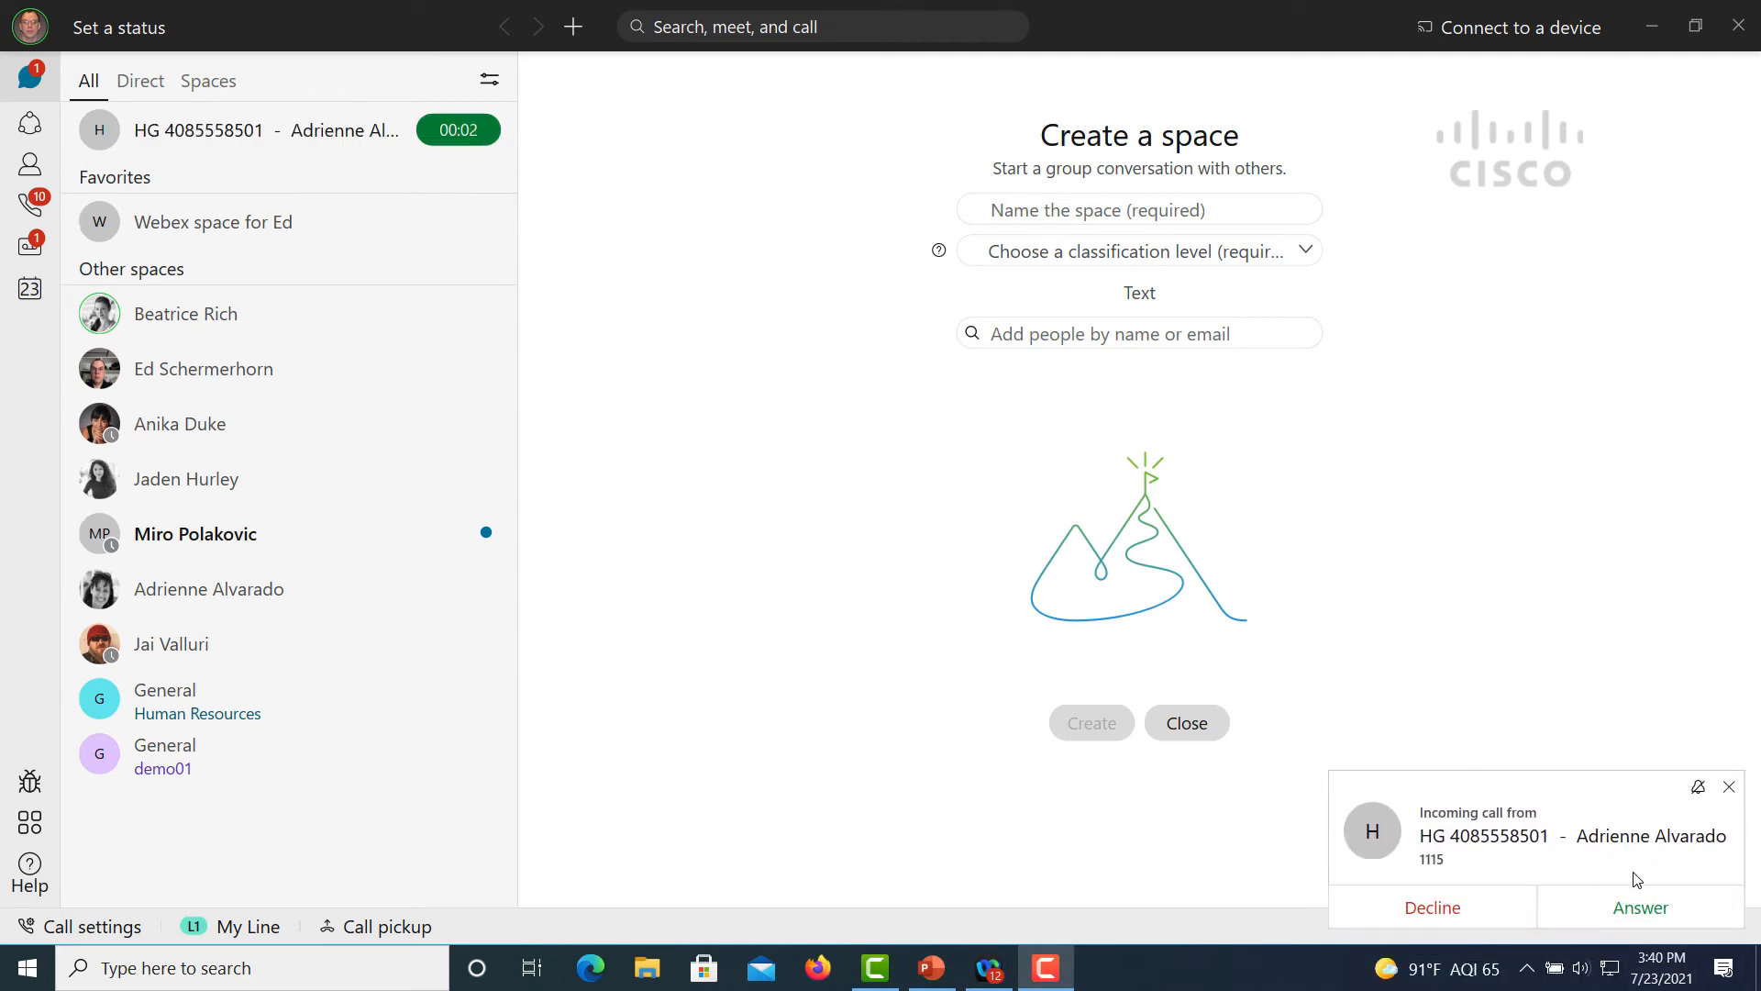
pyautogui.click(1639, 906)
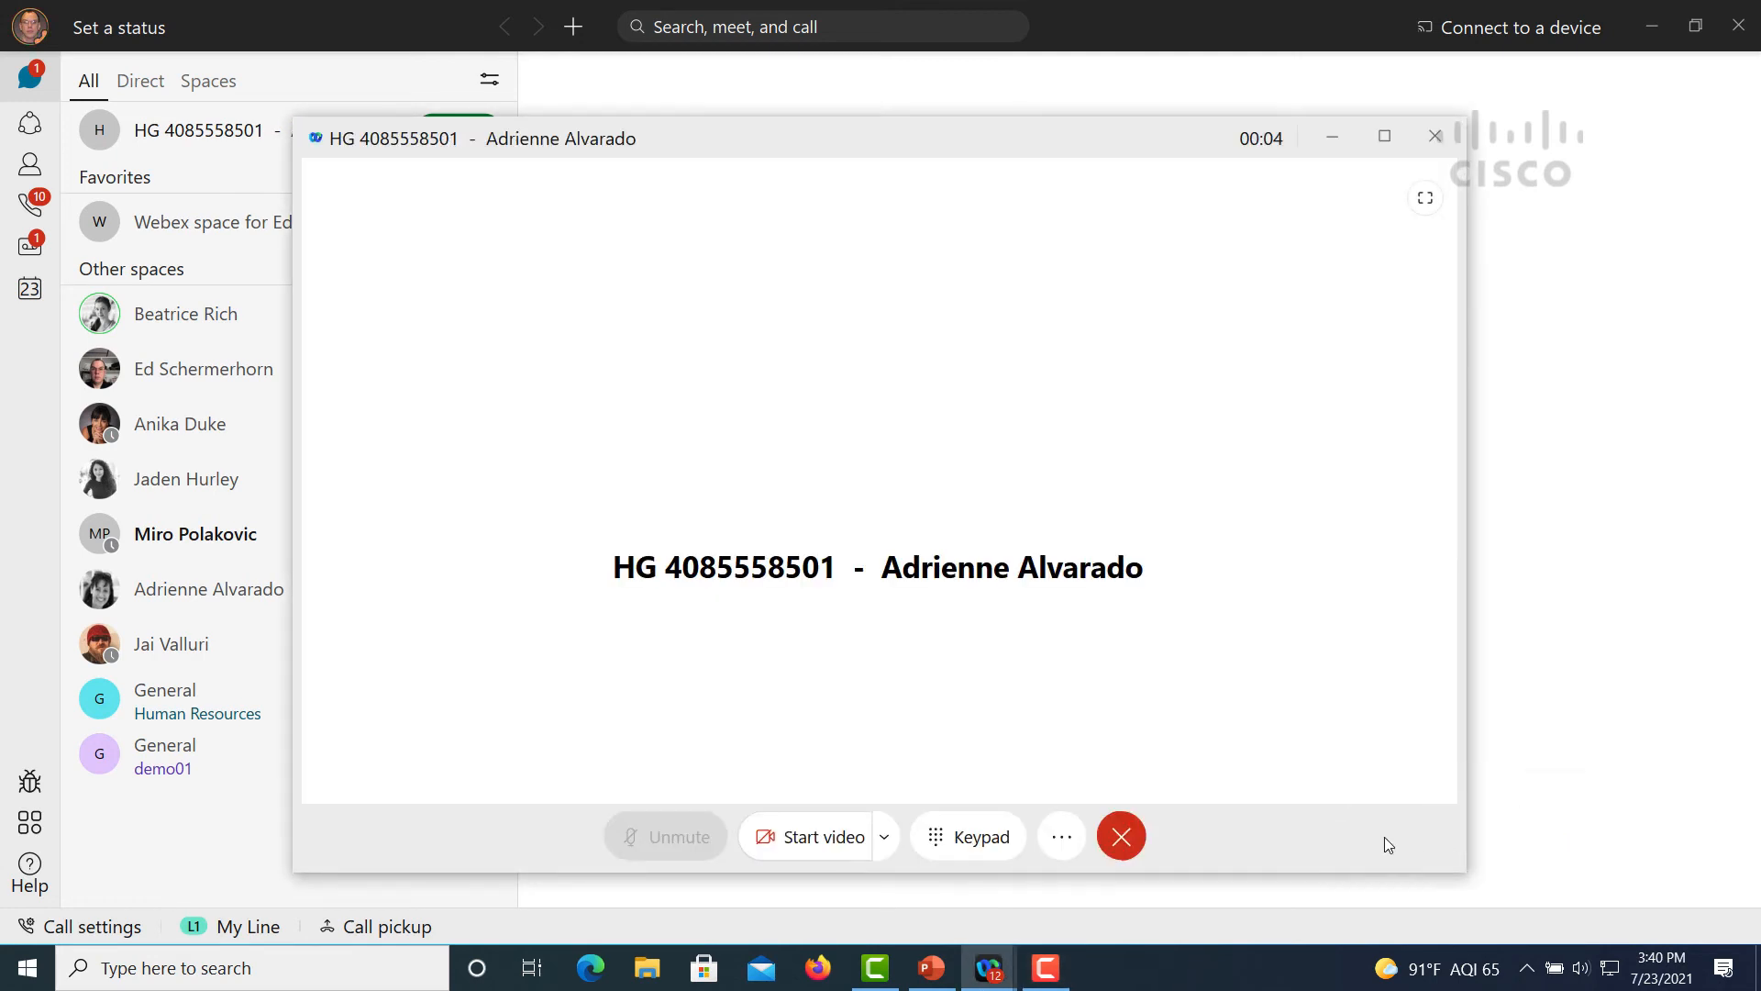
pyautogui.click(1059, 836)
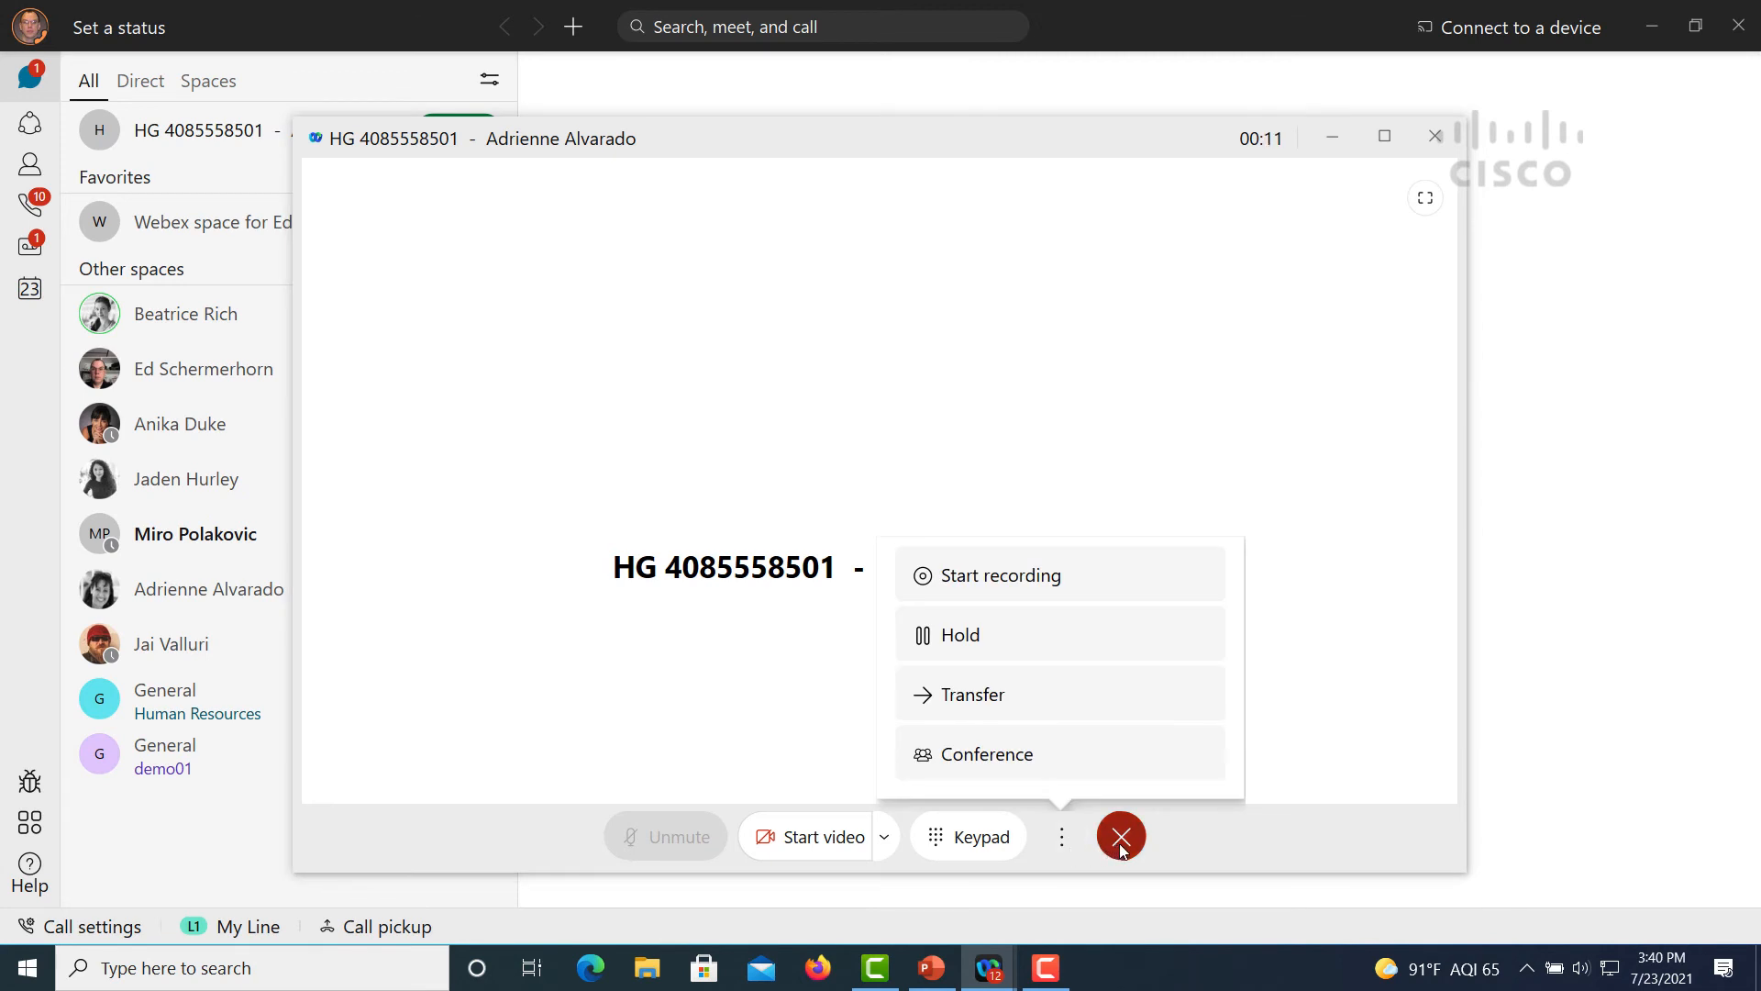
pyautogui.click(1119, 837)
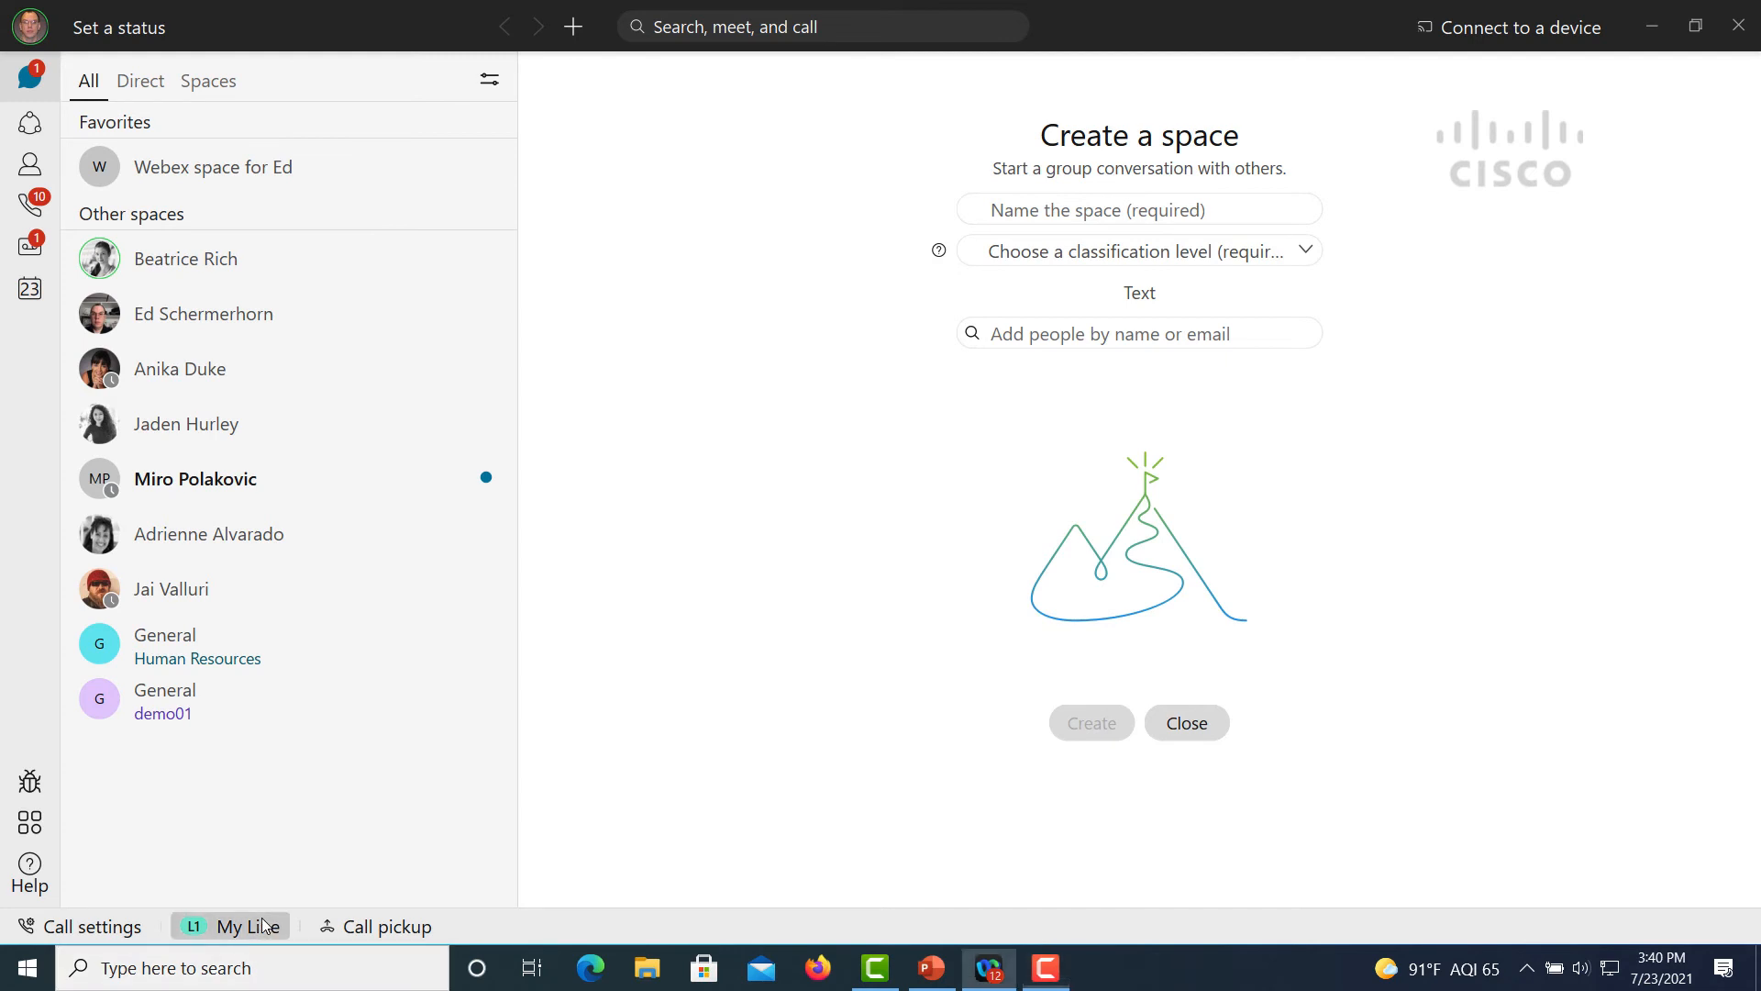
pyautogui.click(237, 925)
pyautogui.write('2127')
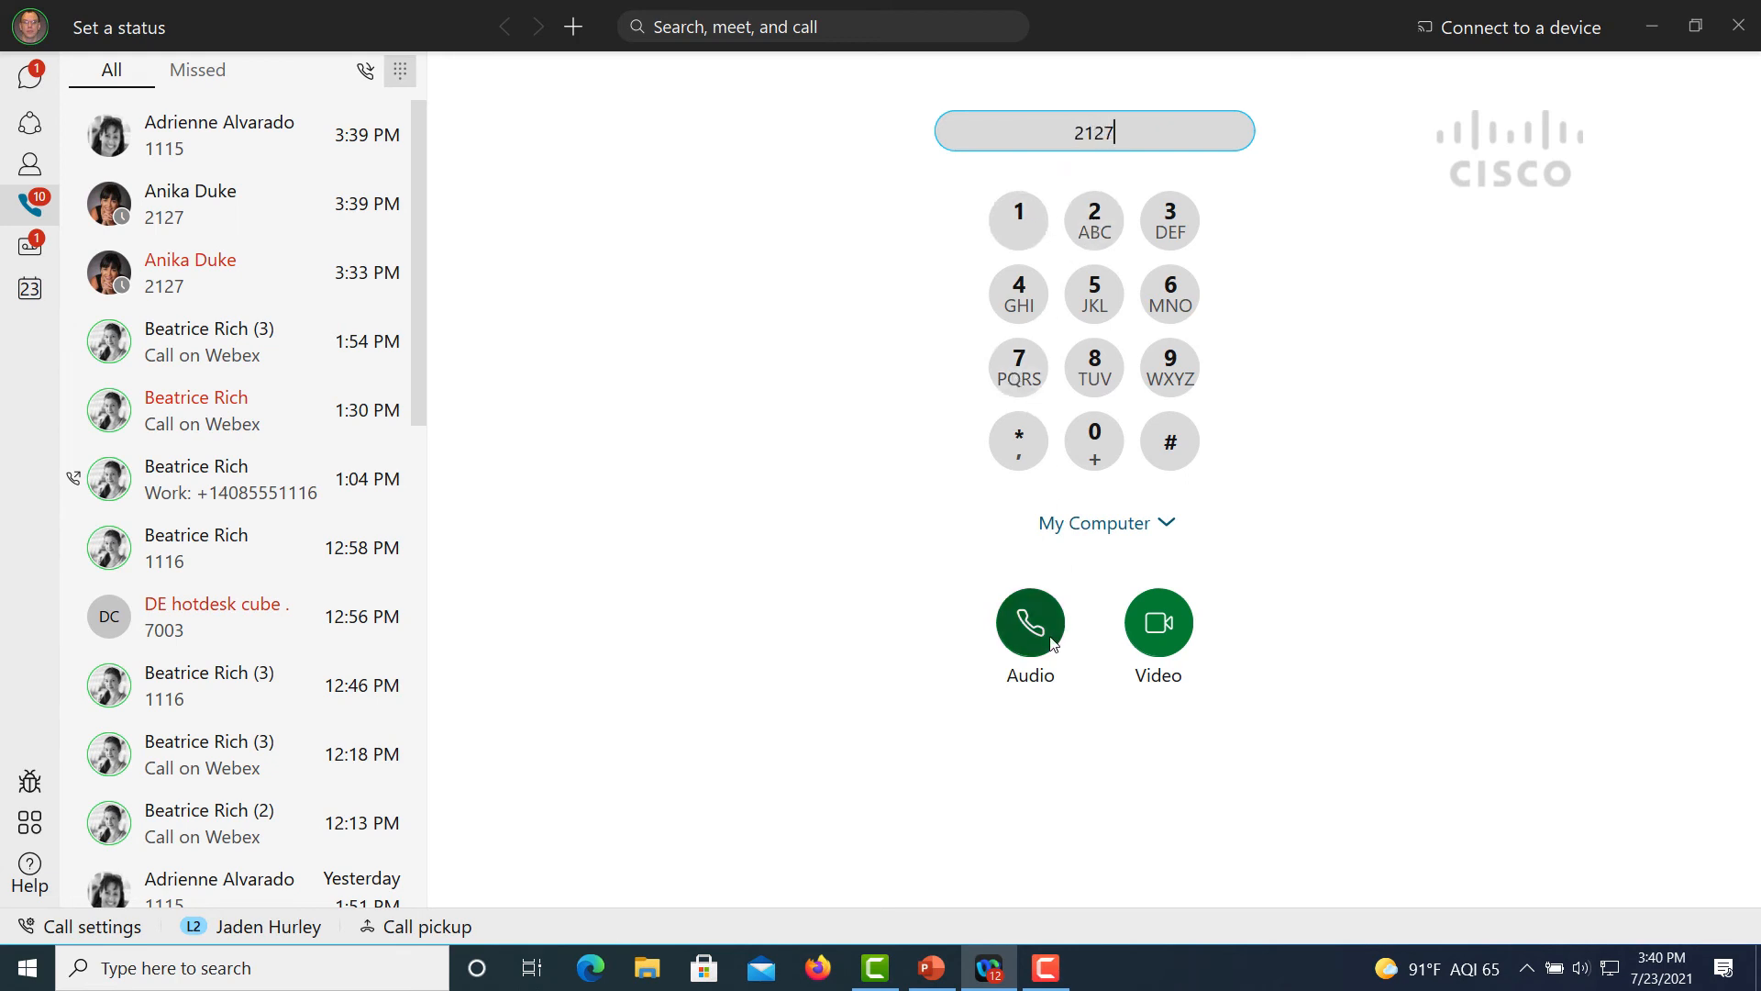
pyautogui.click(1028, 622)
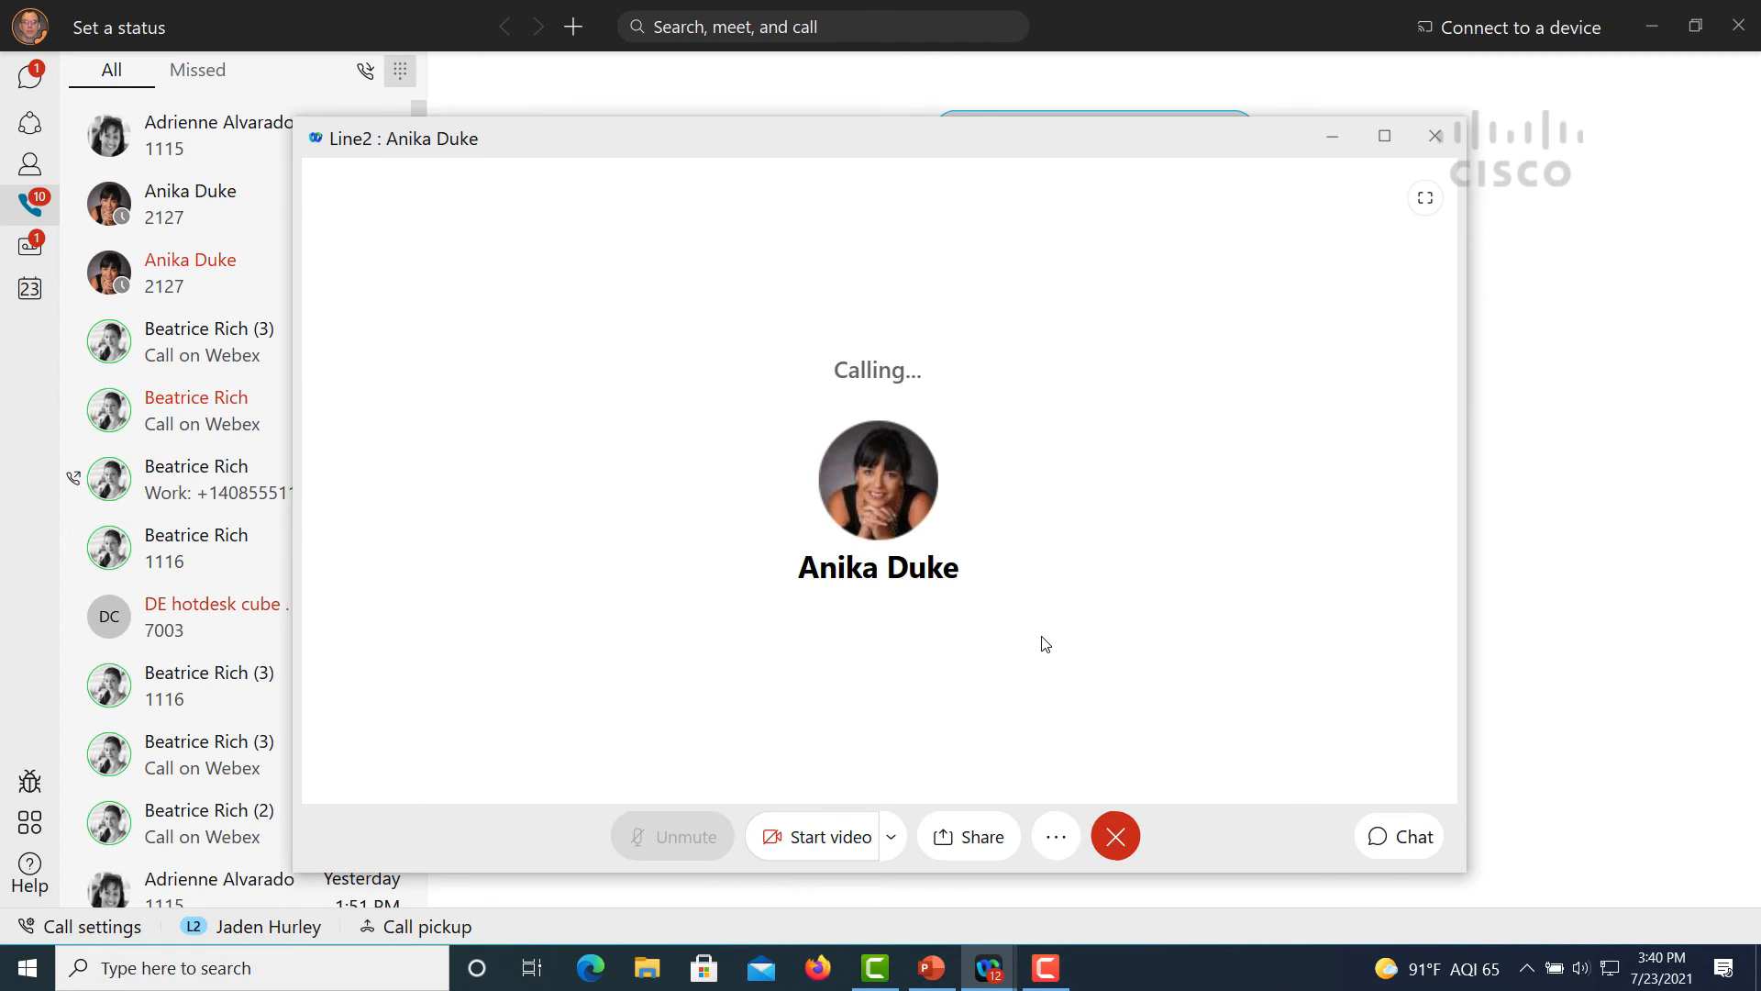
pyautogui.click(1053, 837)
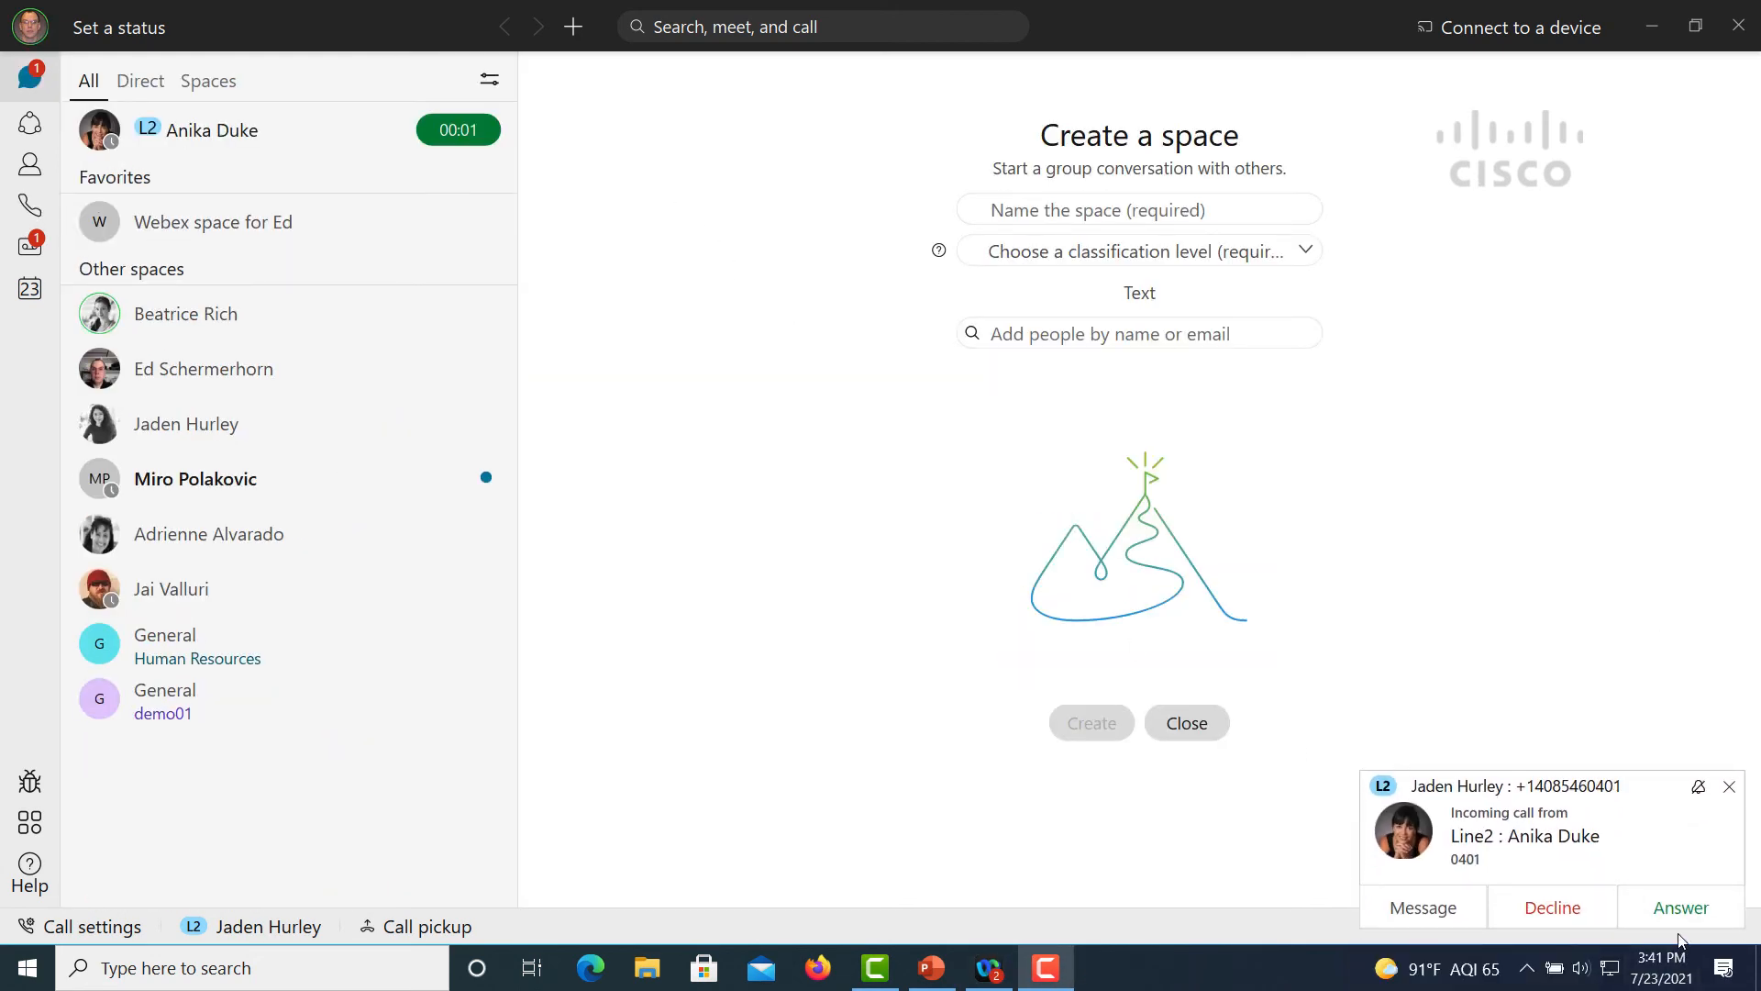
pyautogui.click(1681, 906)
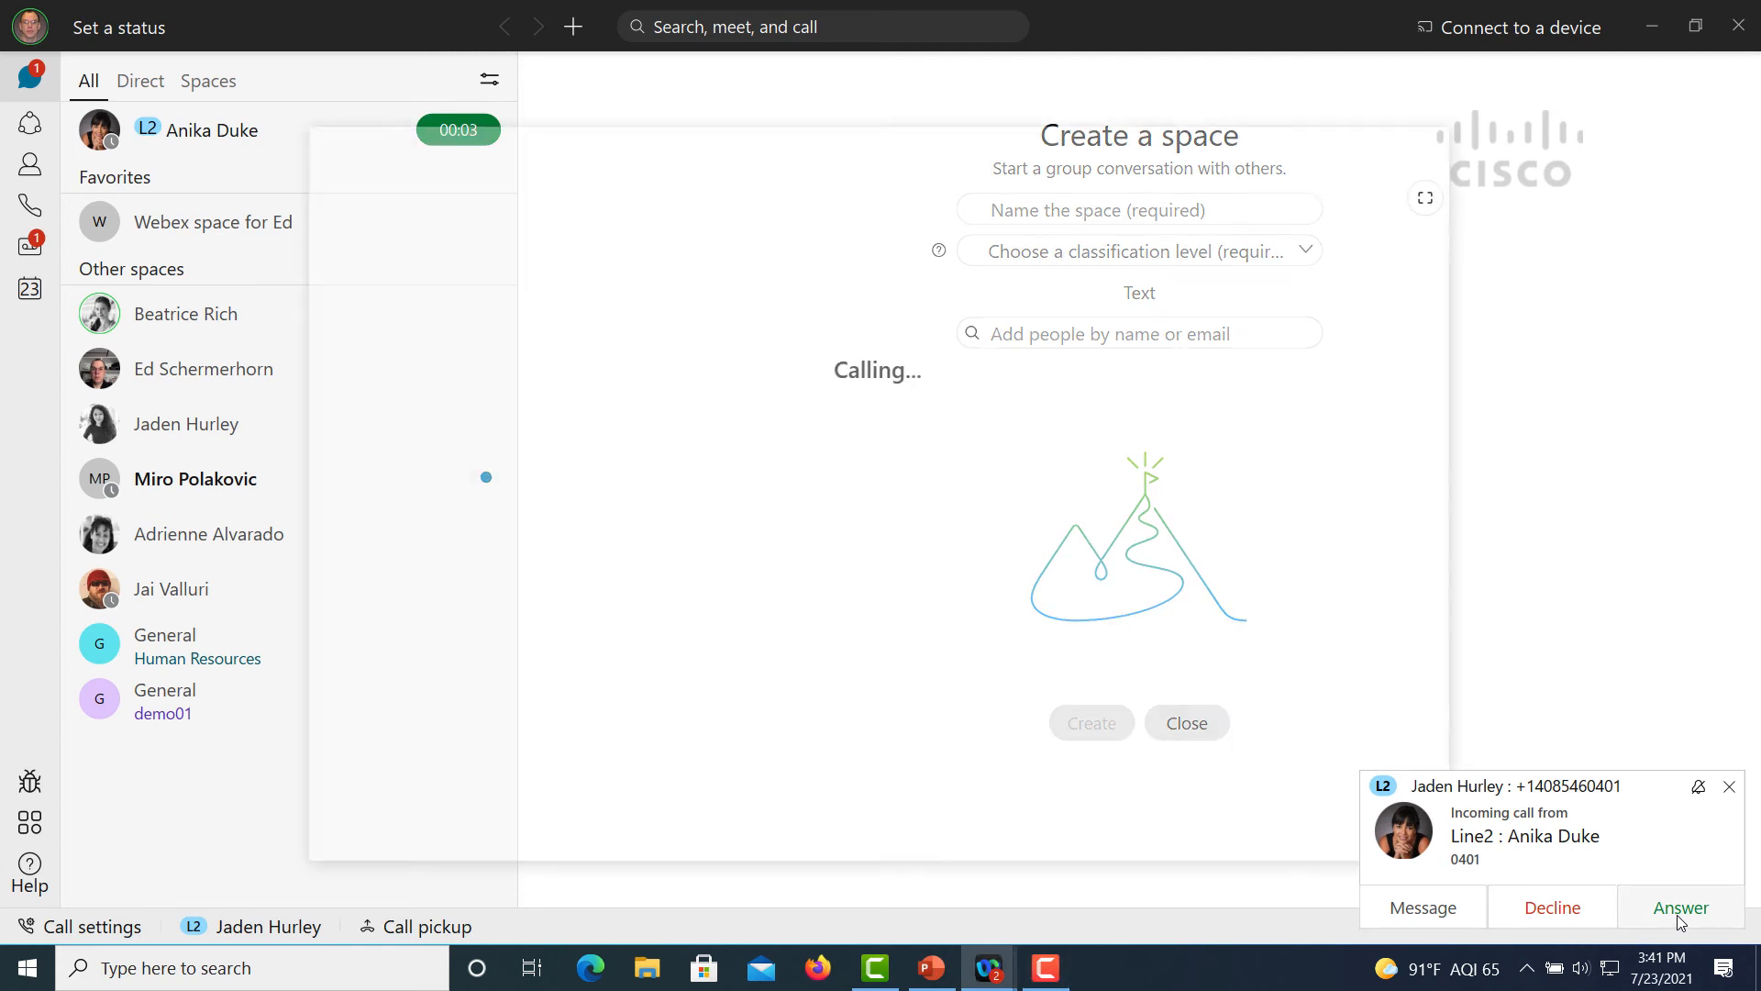
pyautogui.click(1679, 908)
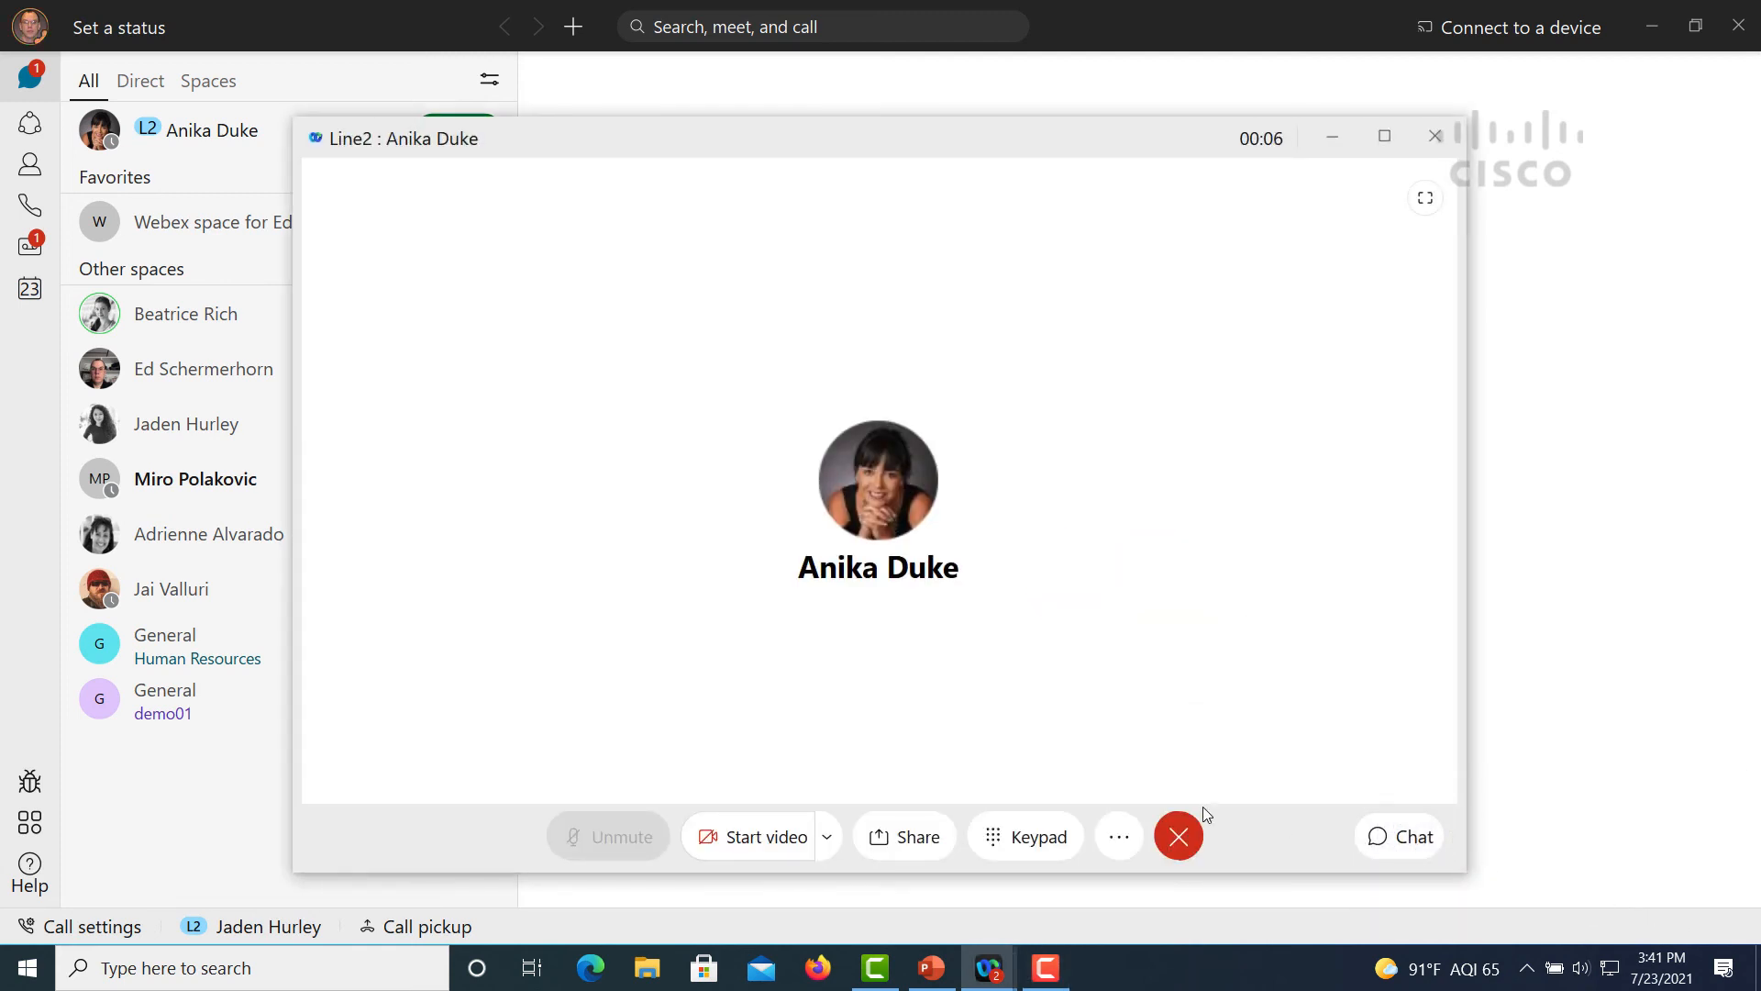
pyautogui.click(1119, 837)
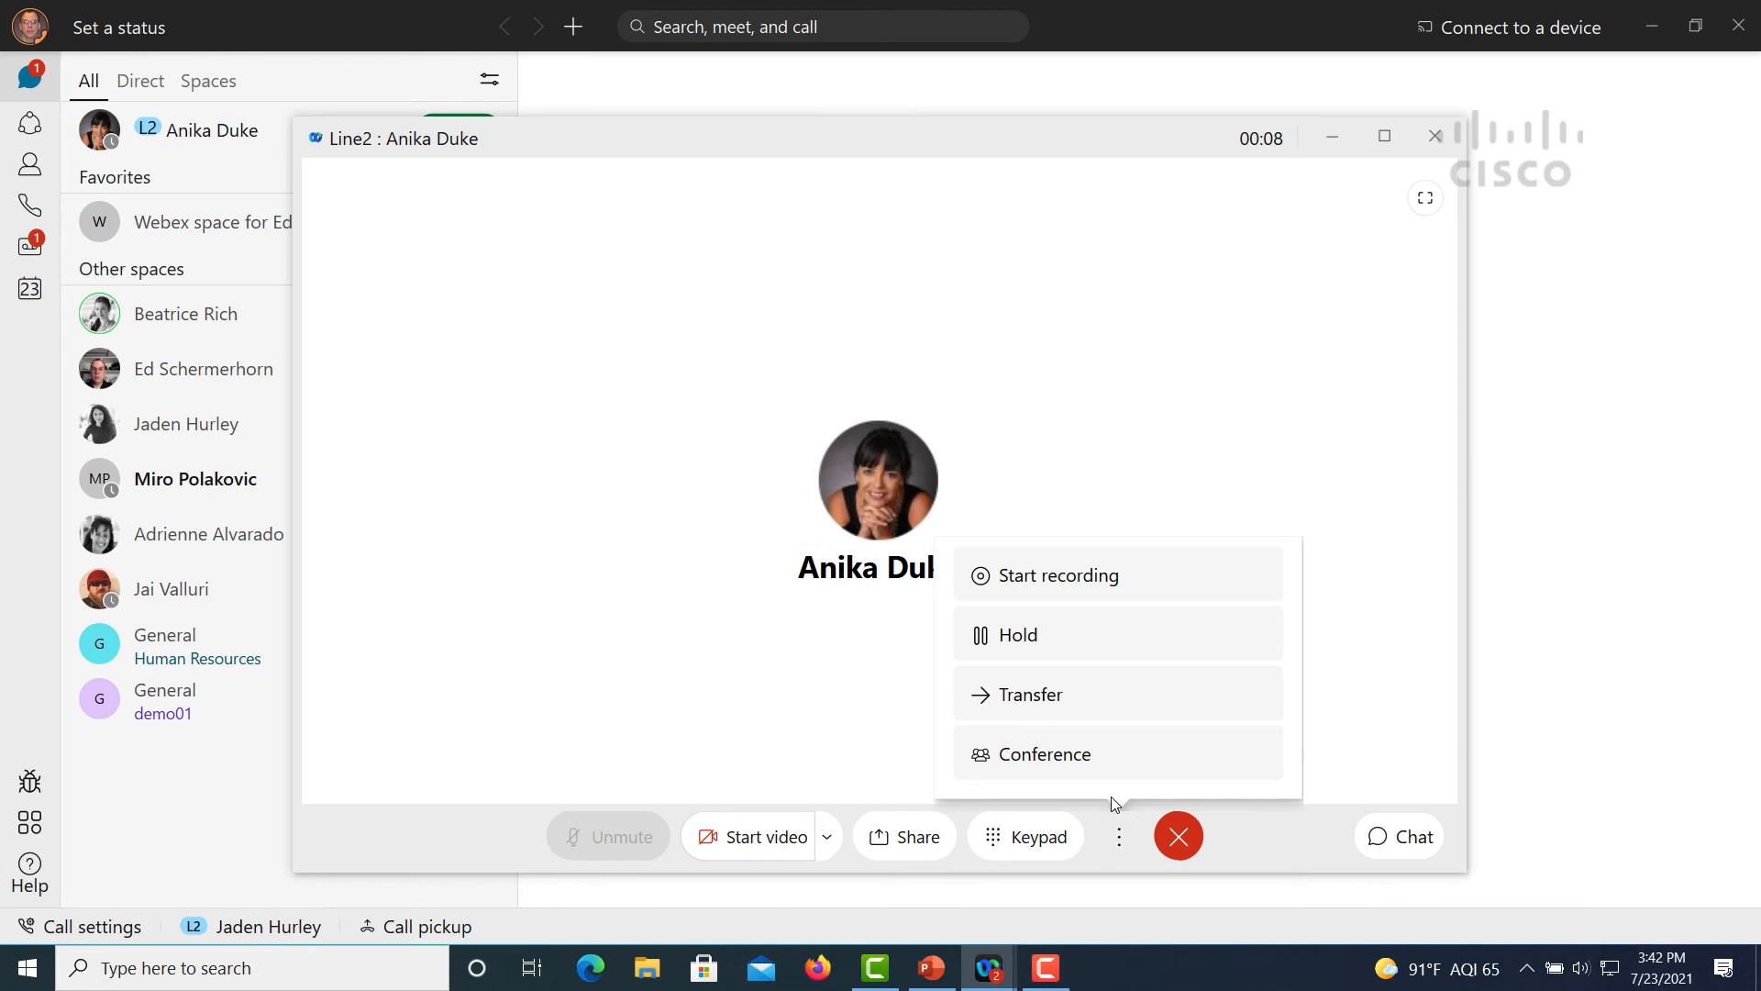
pyautogui.click(1027, 694)
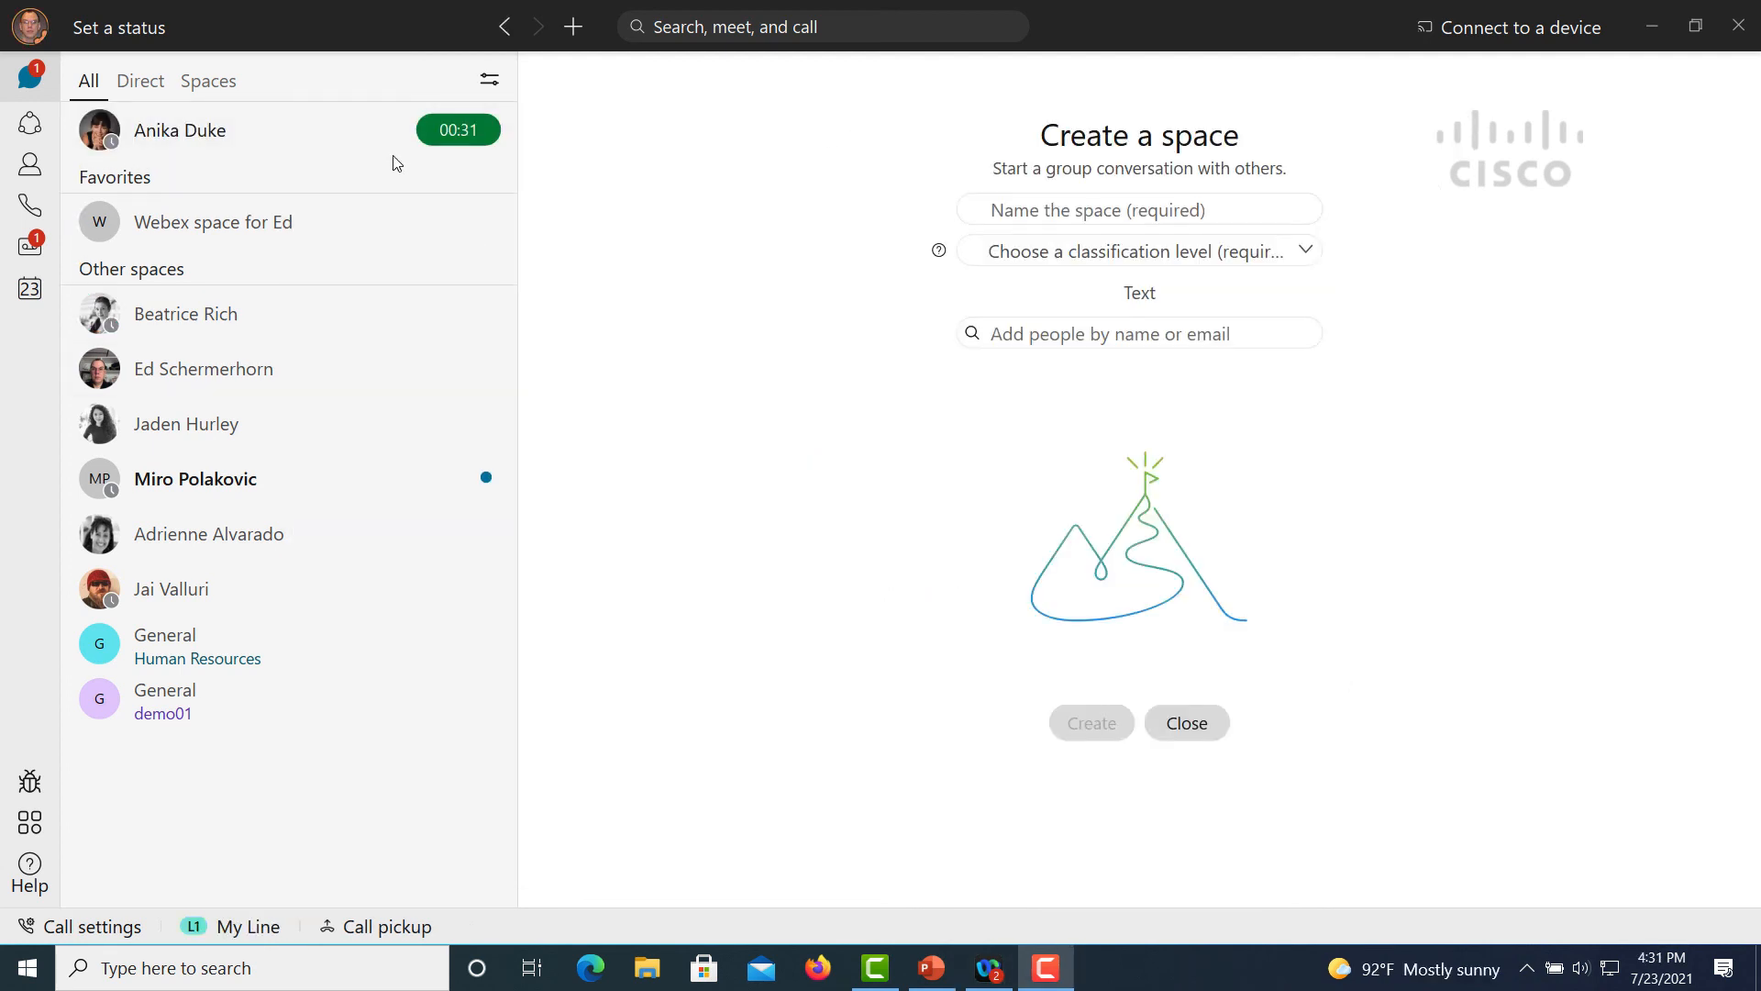
pyautogui.click(178, 130)
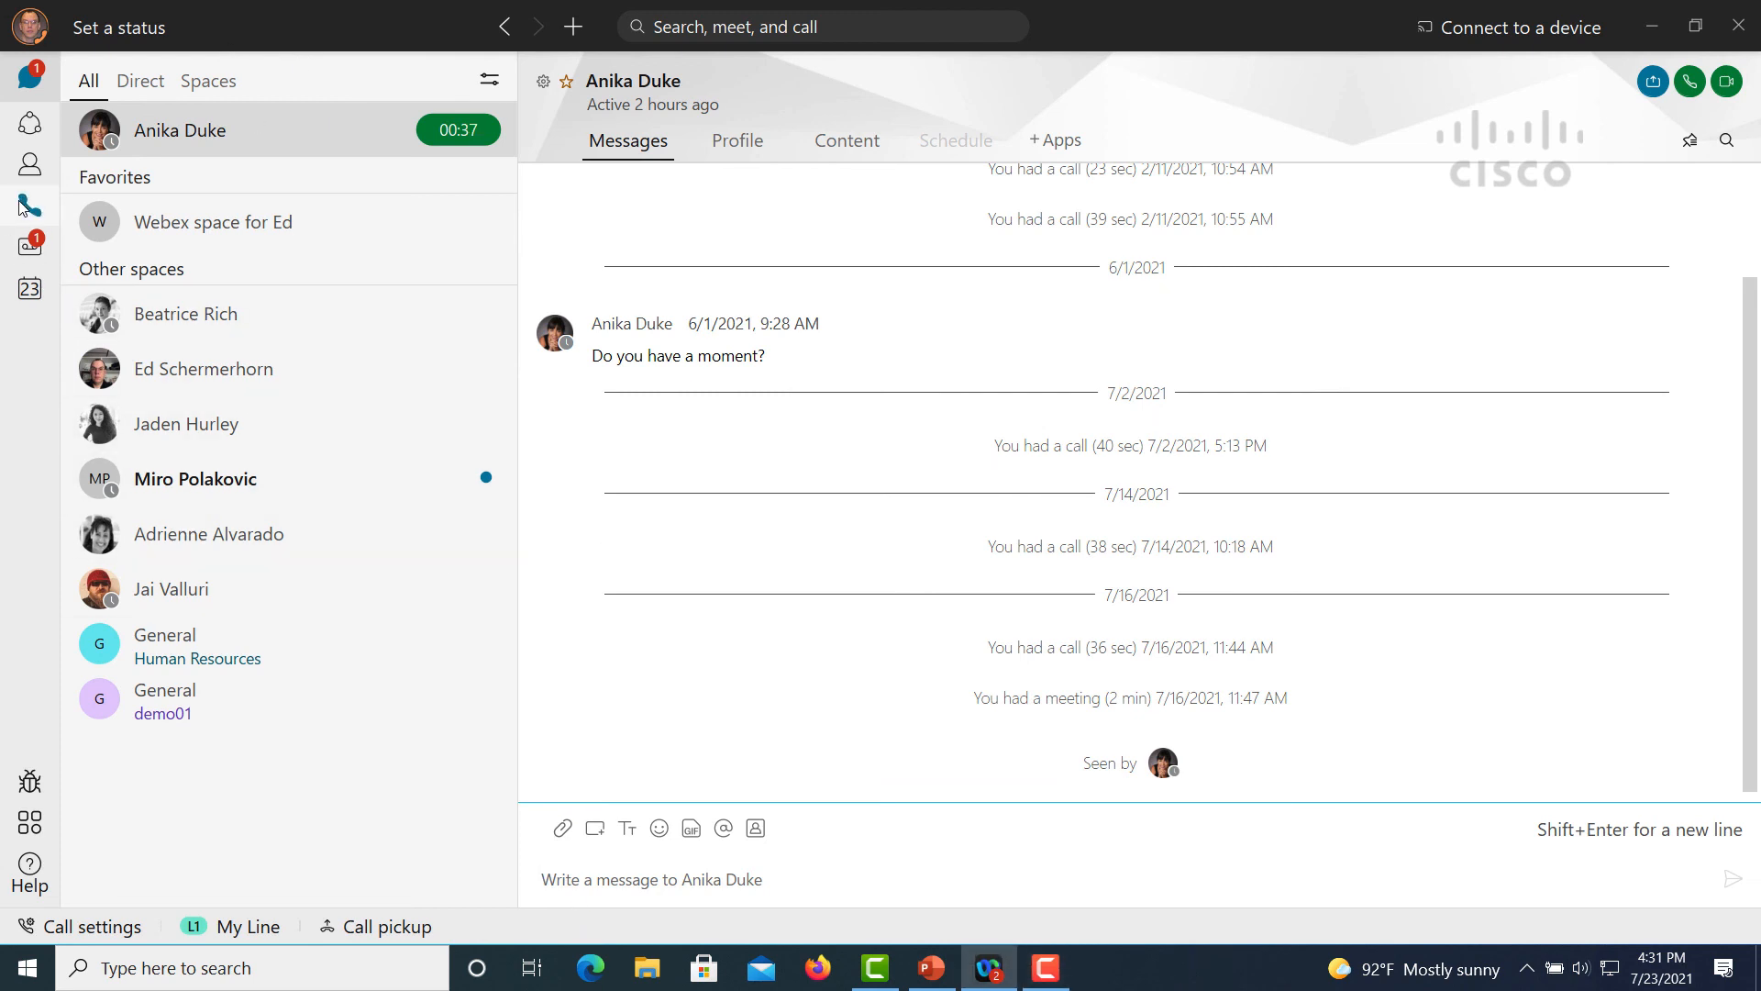
pyautogui.click(31, 205)
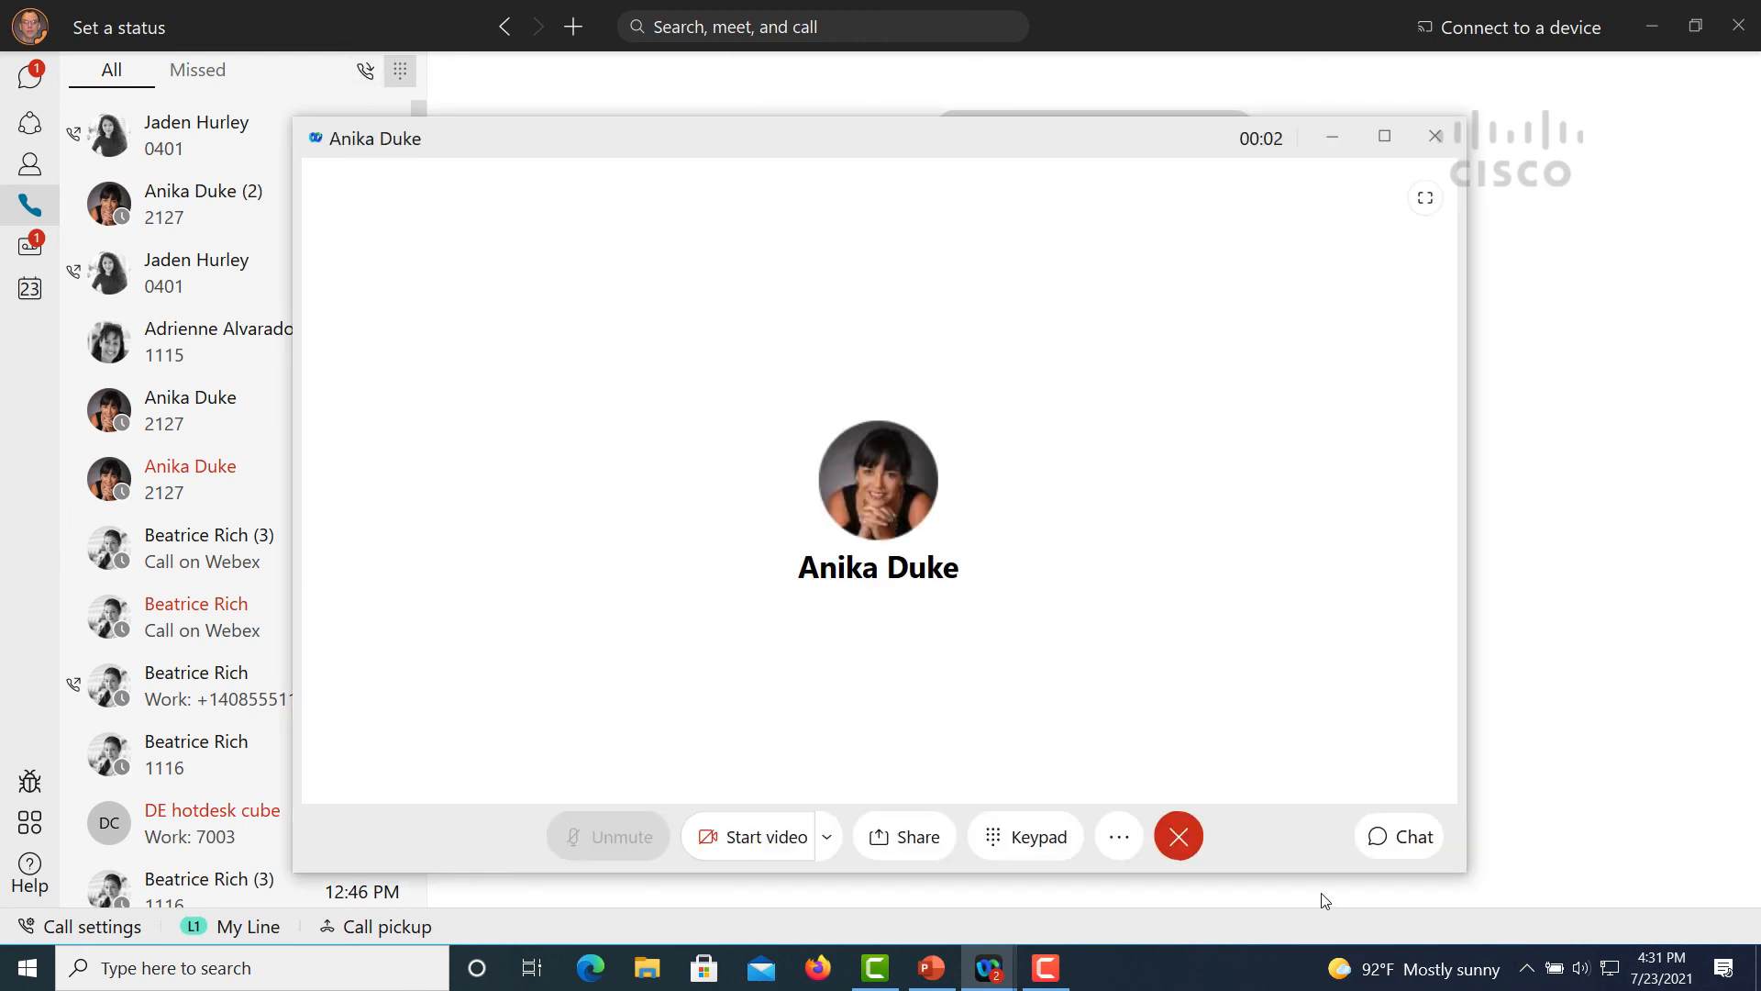
pyautogui.moveTo(1178, 837)
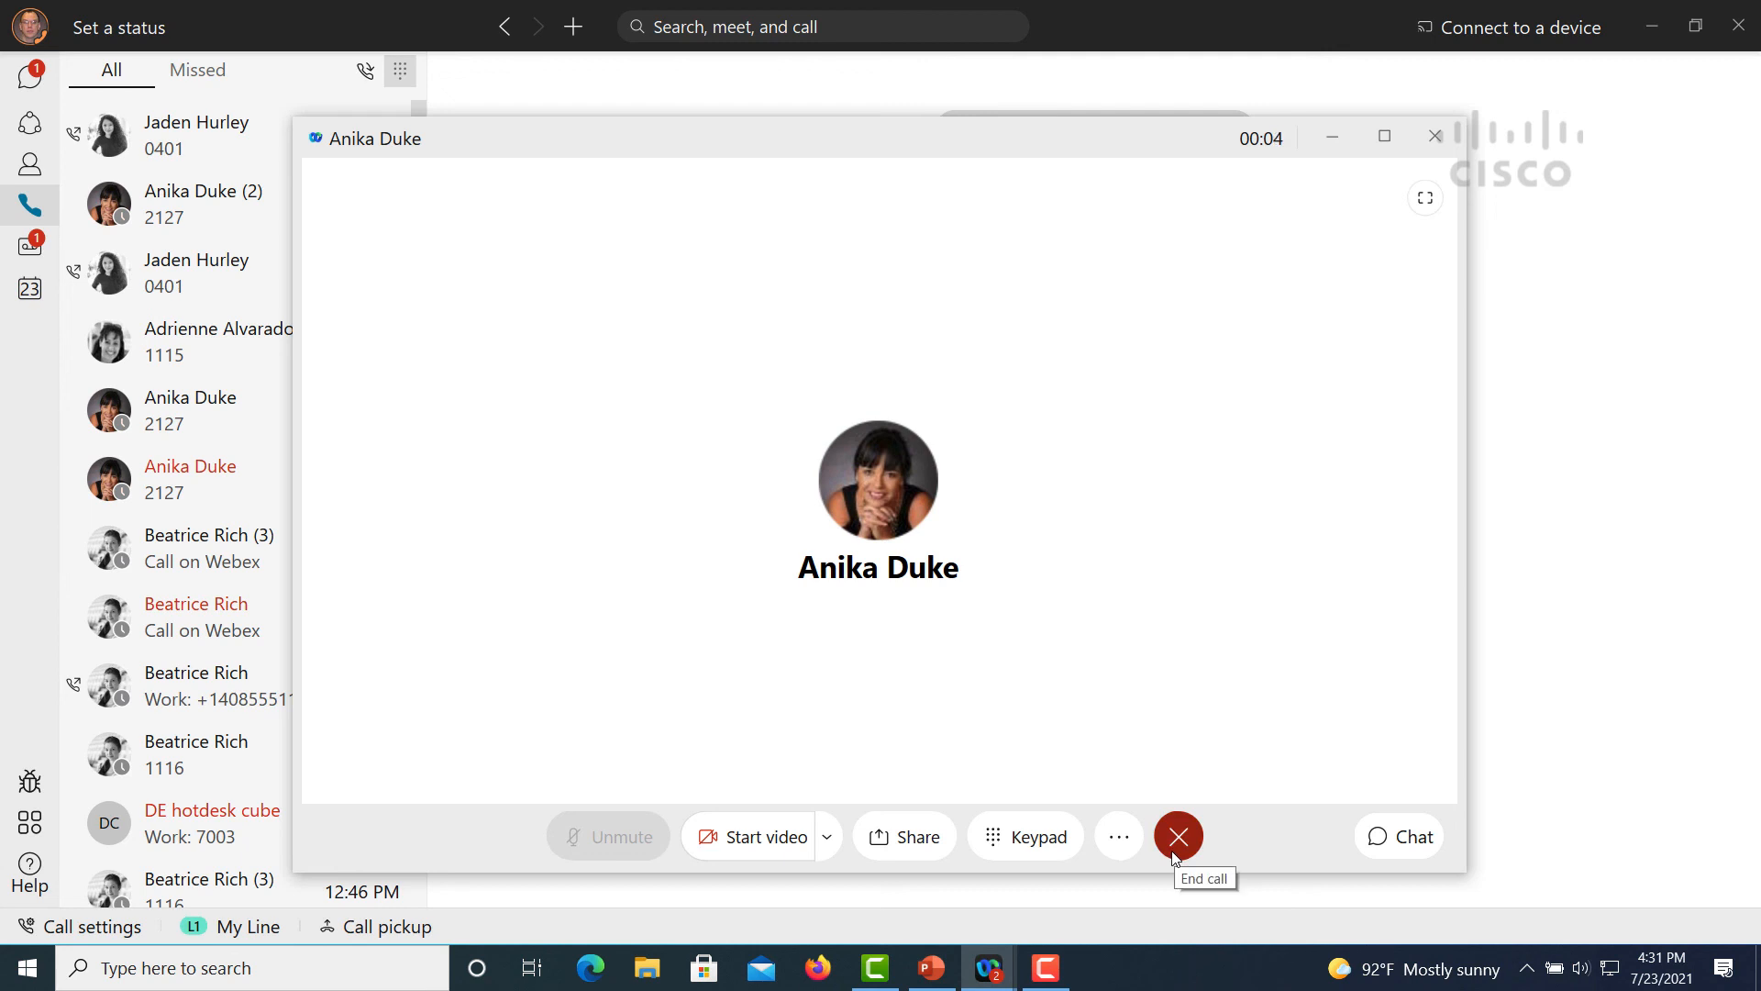
pyautogui.click(1178, 836)
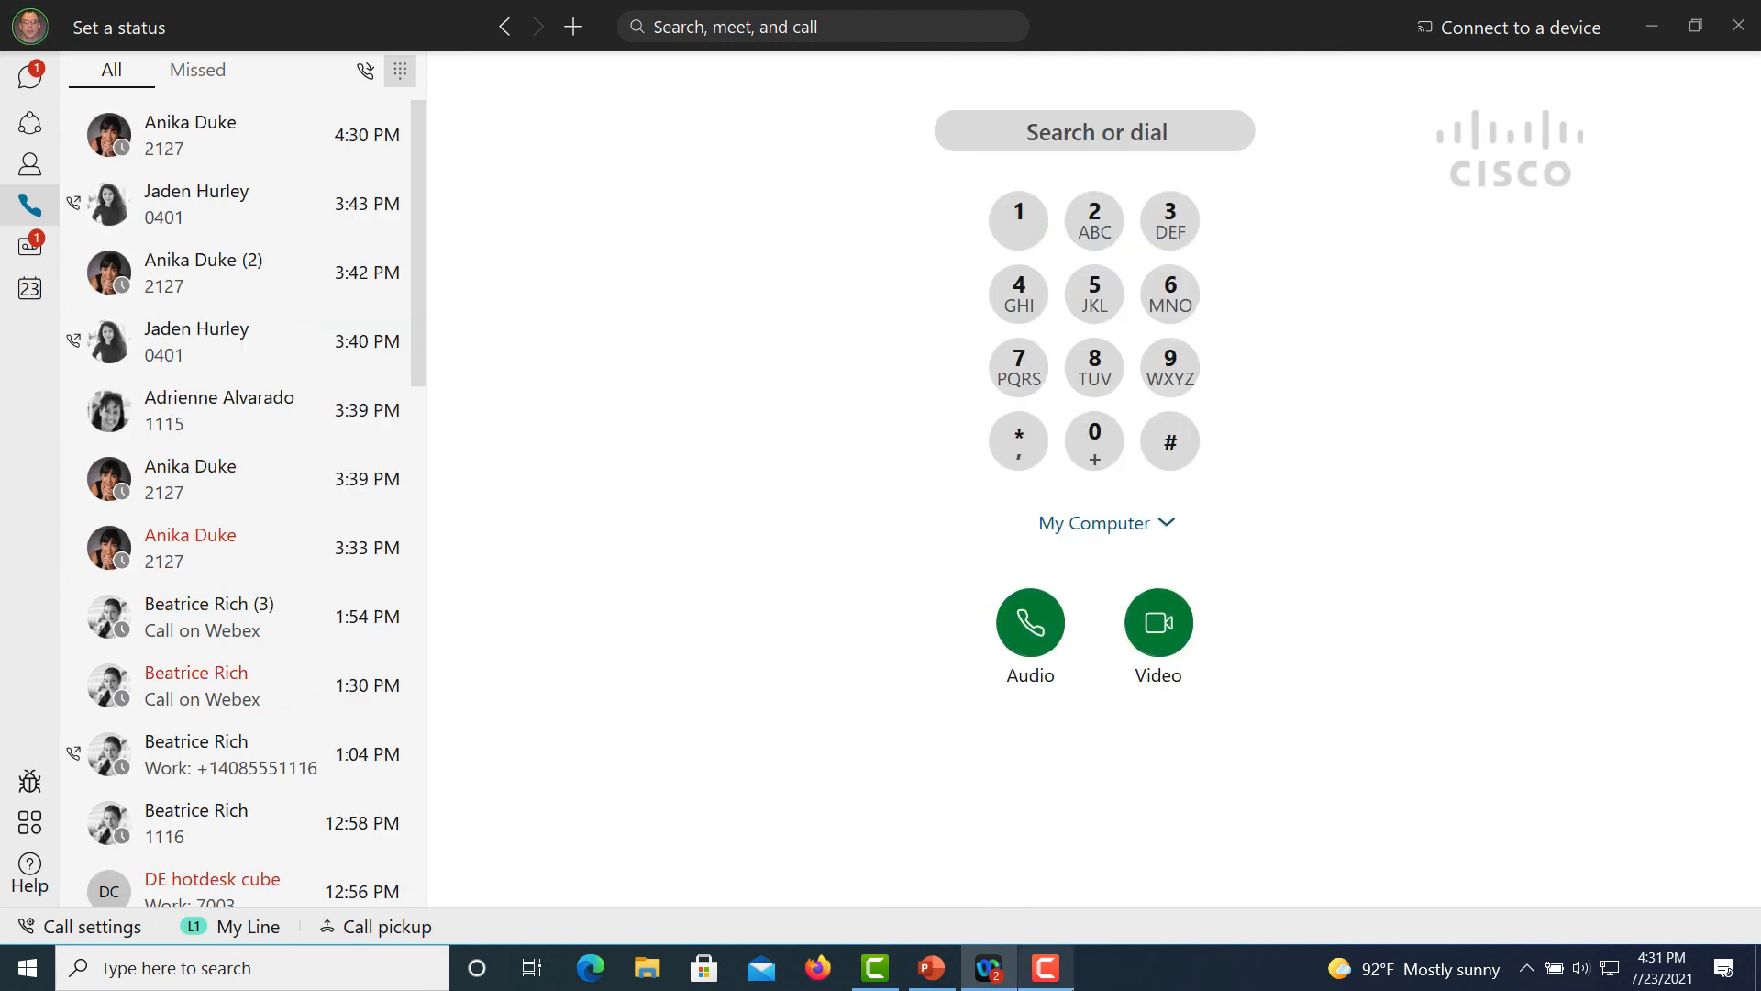